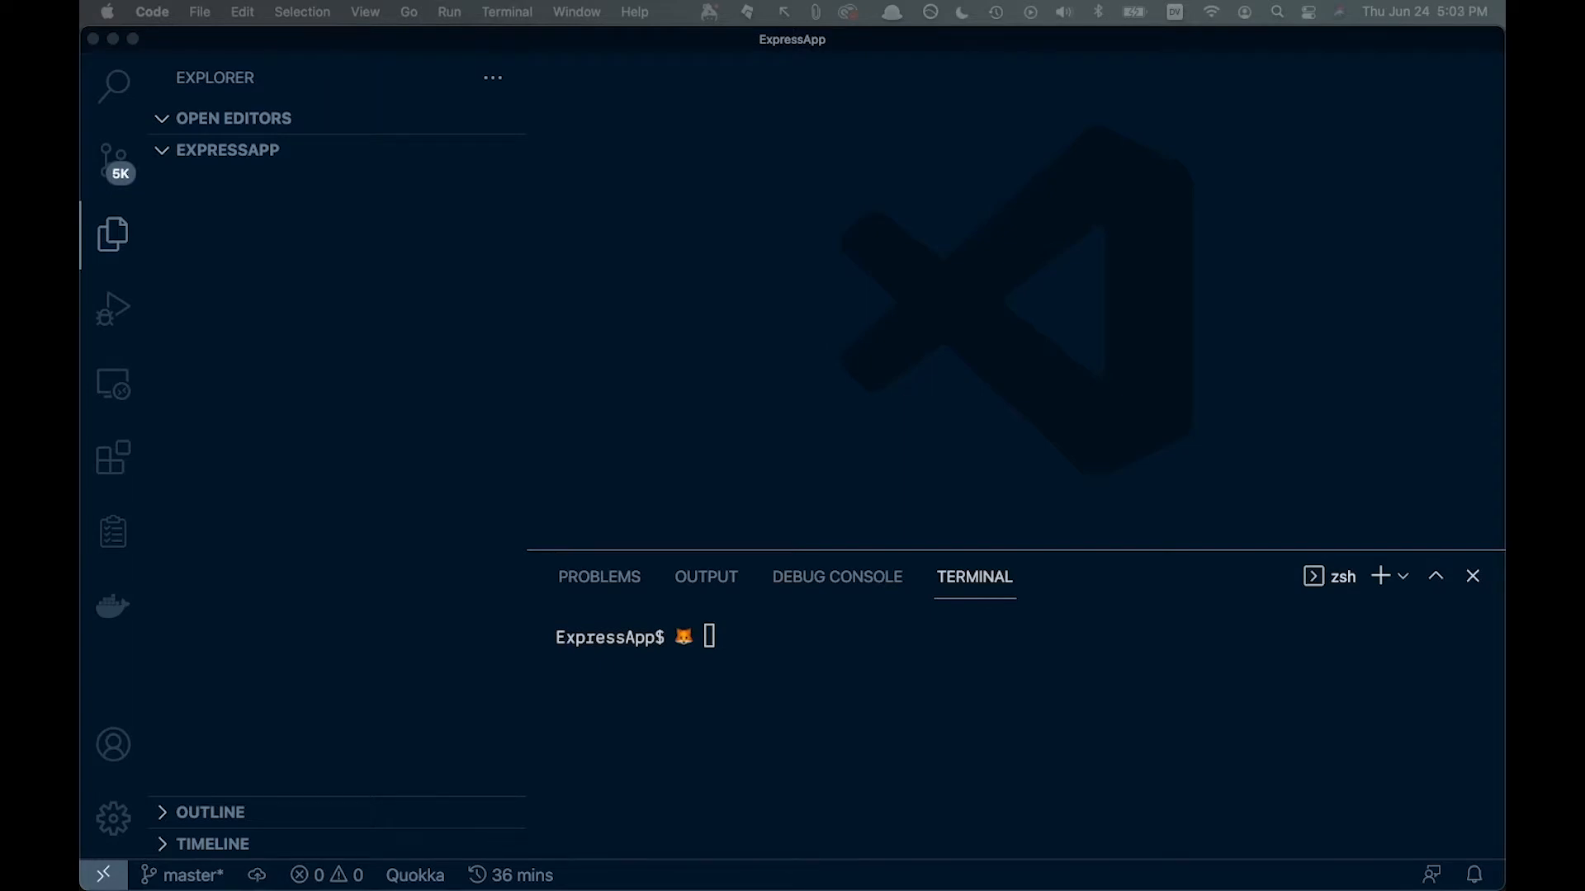
{"action": "mouse_move", "coordinate": [788, 654]}
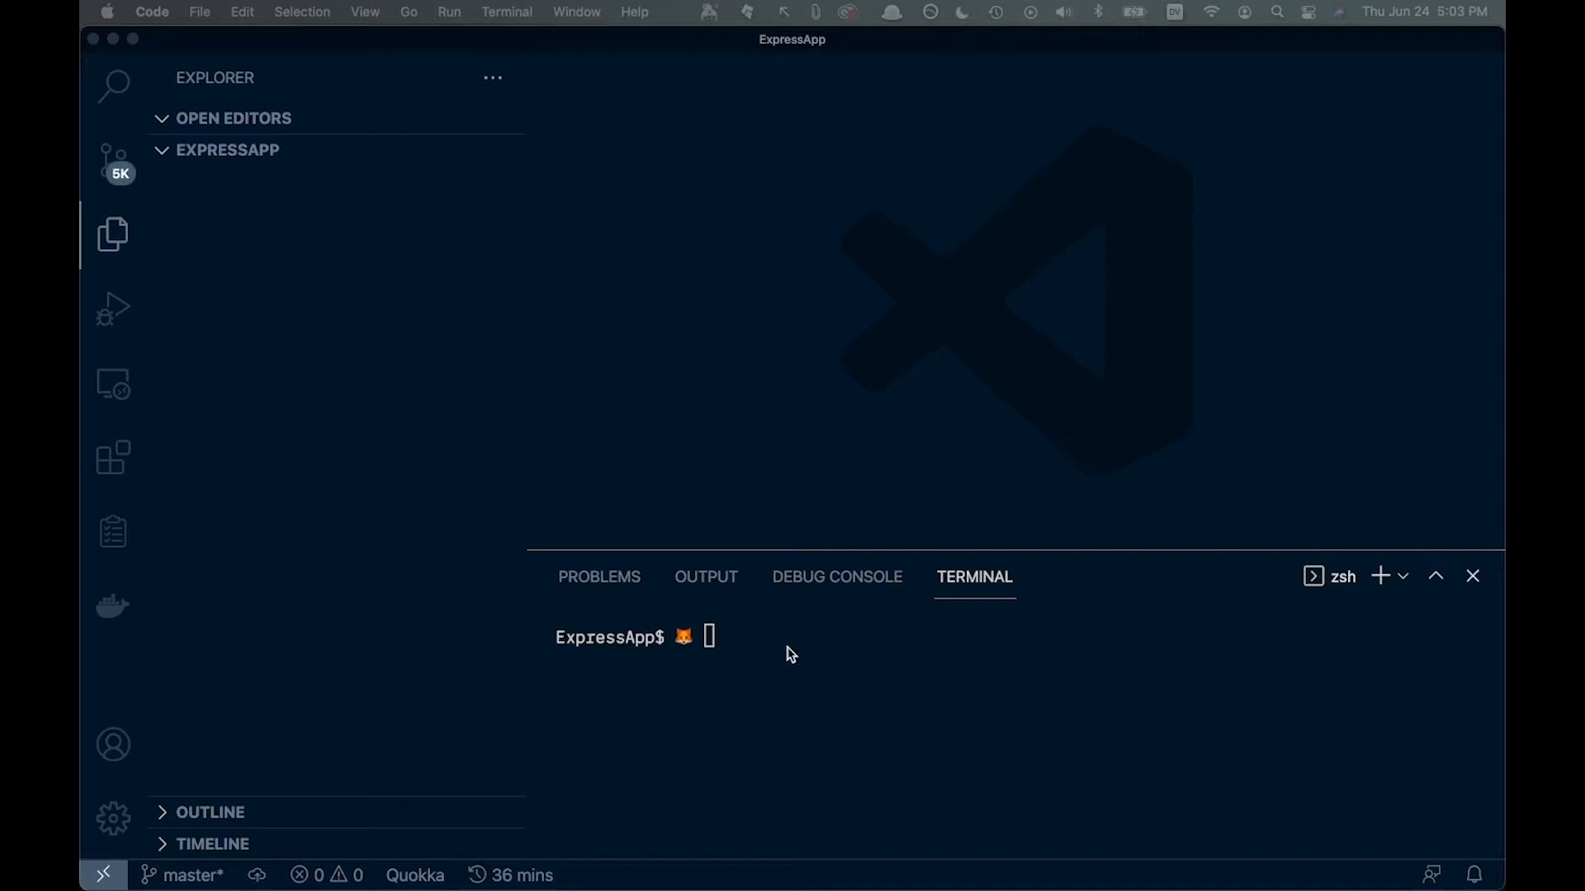
{"action": "mouse_move", "coordinate": [366, 509]}
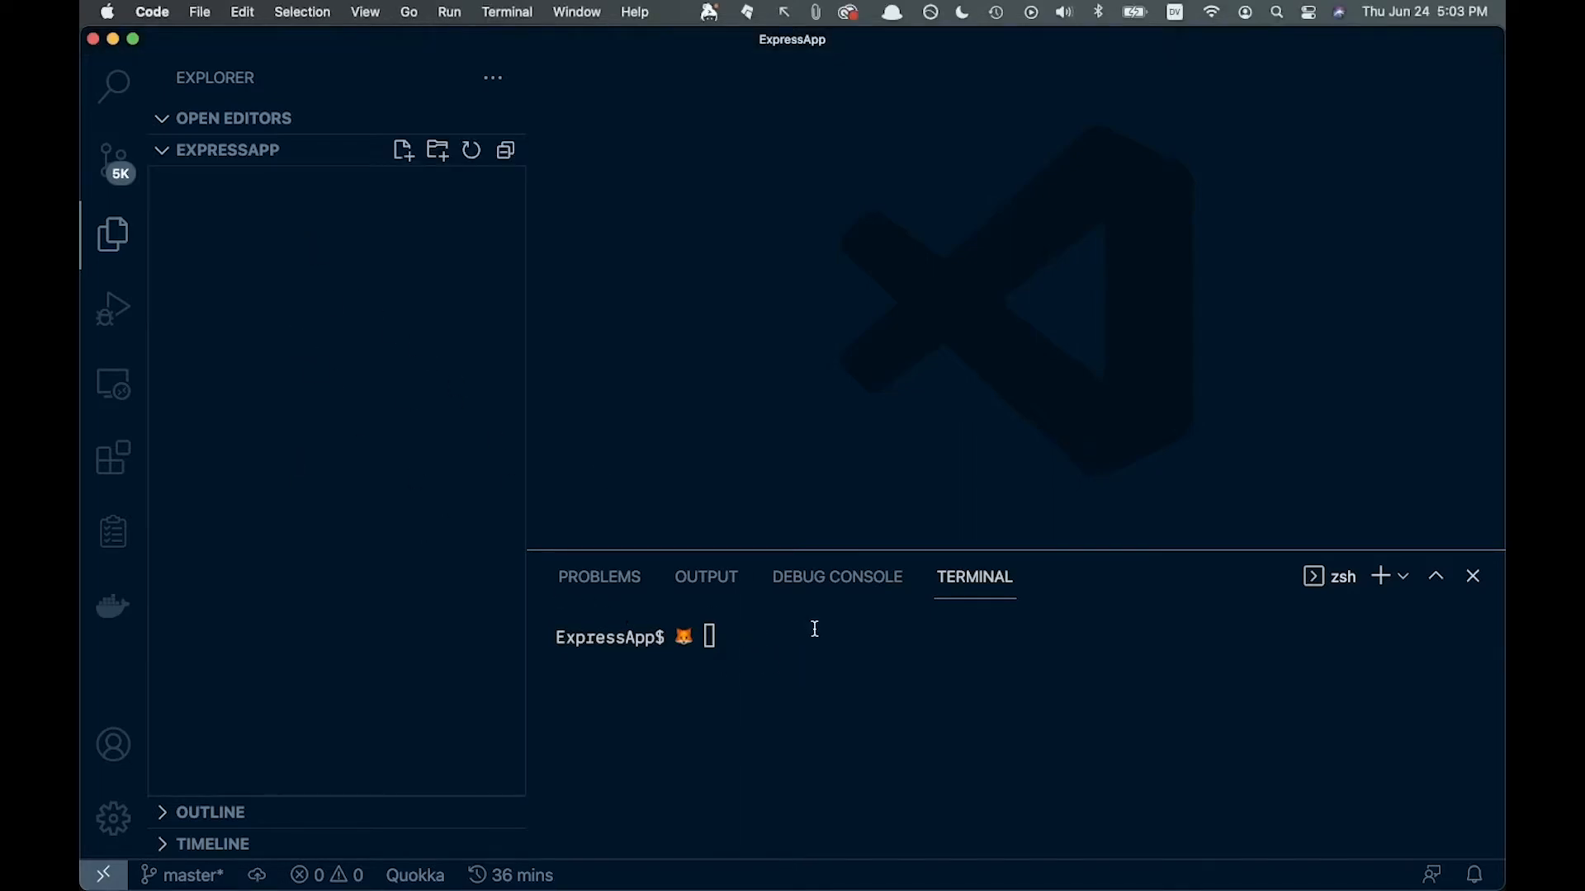
Run npm init -y in the terminal to generate package.json with default settings.
{"action": "type", "text": "npm"}
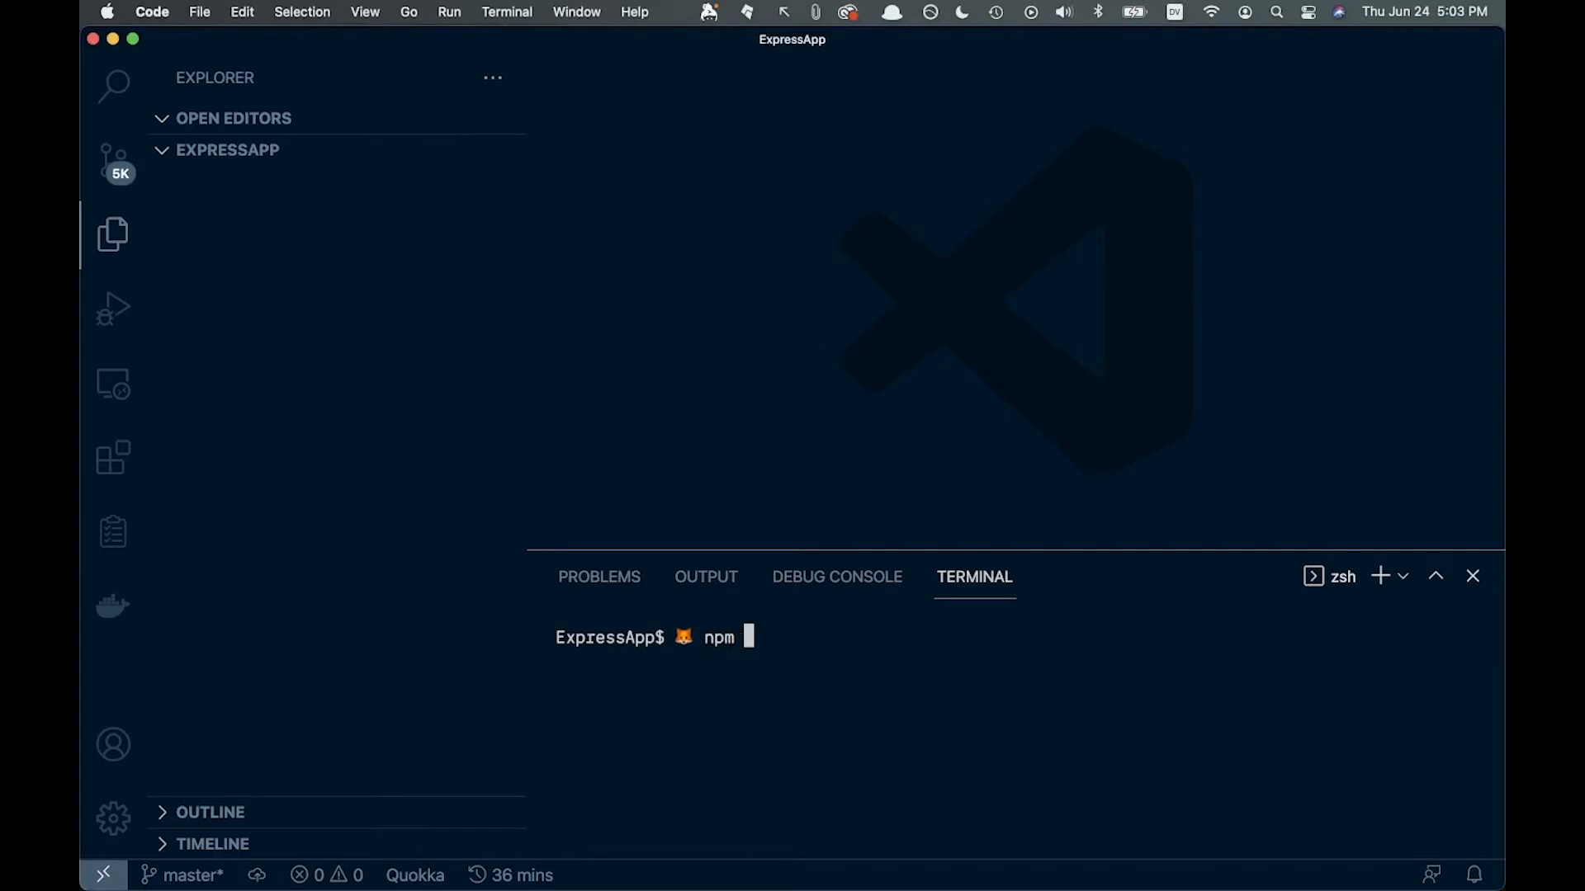
{"action": "type", "text": "init -"}
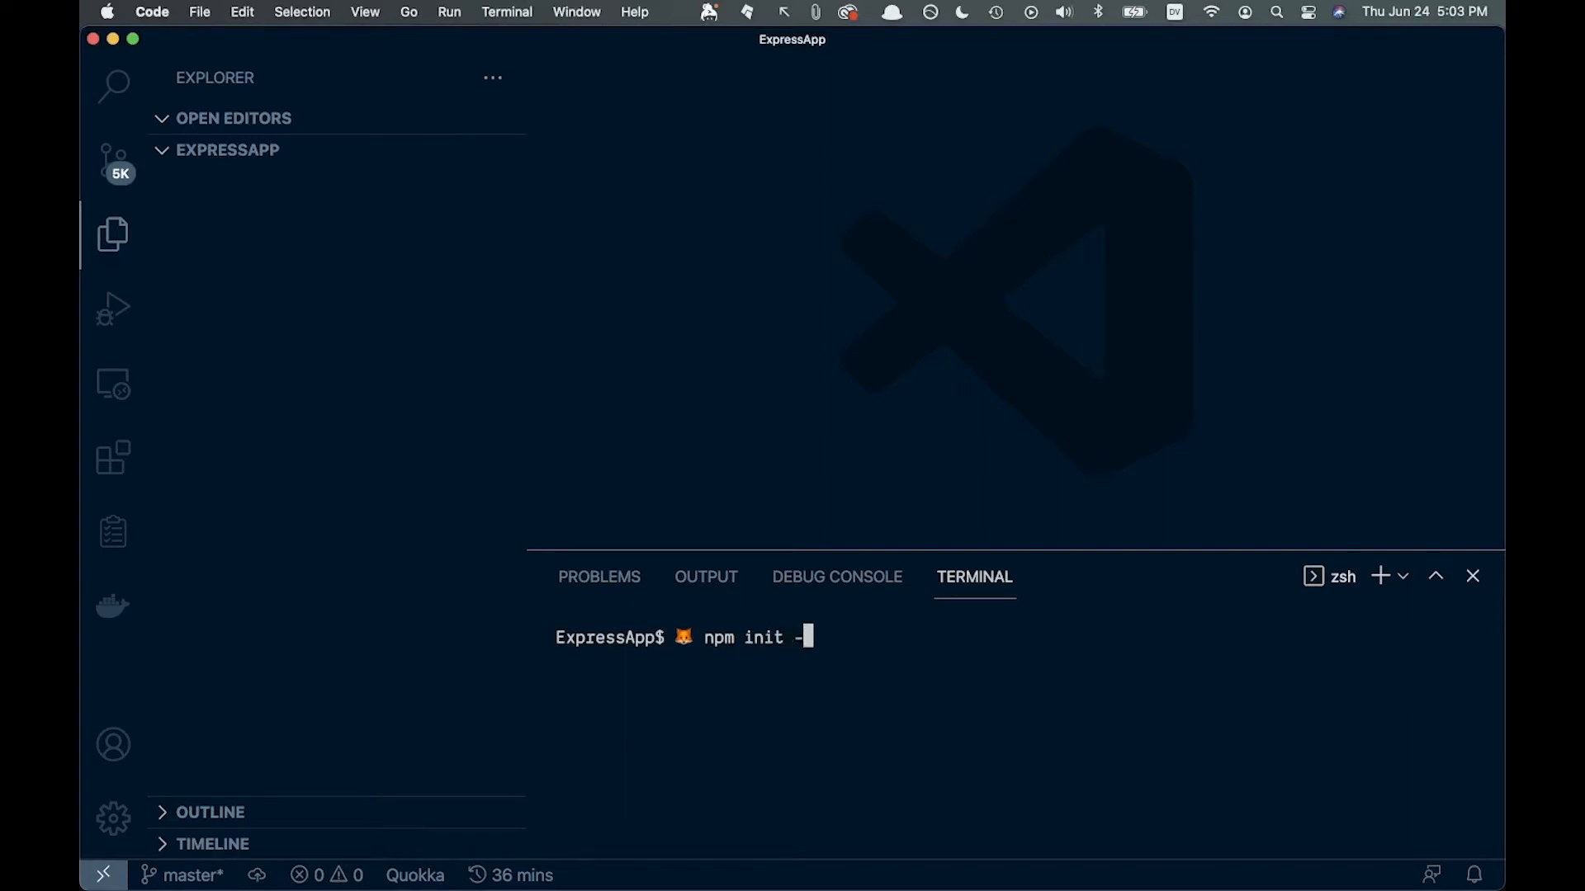
{"action": "key", "text": "Return"}
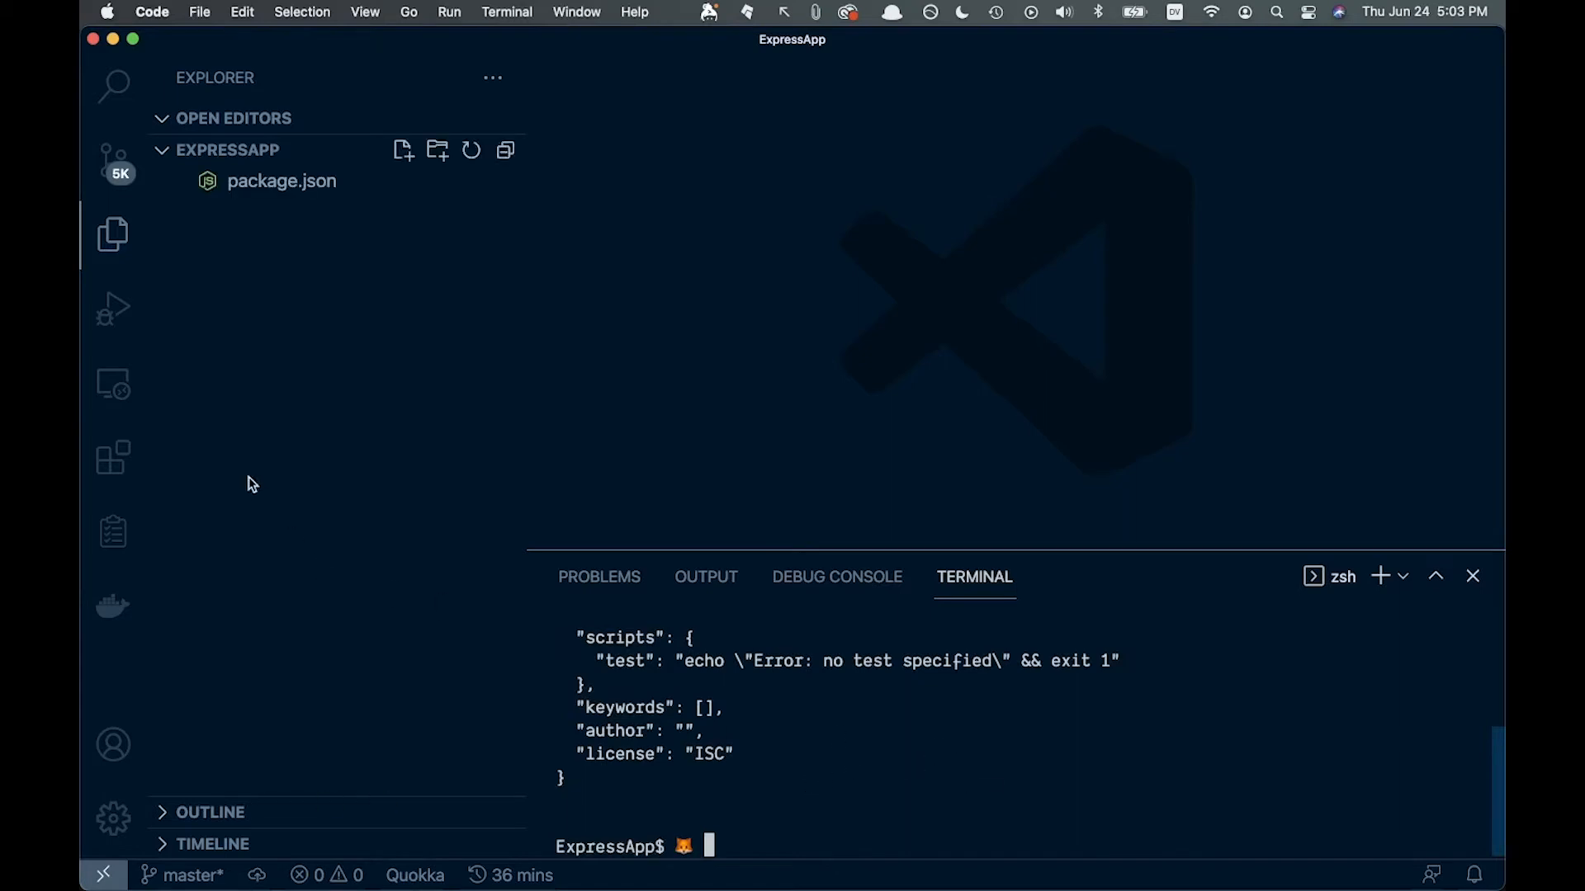
{"action": "mouse_move", "coordinate": [355, 139]}
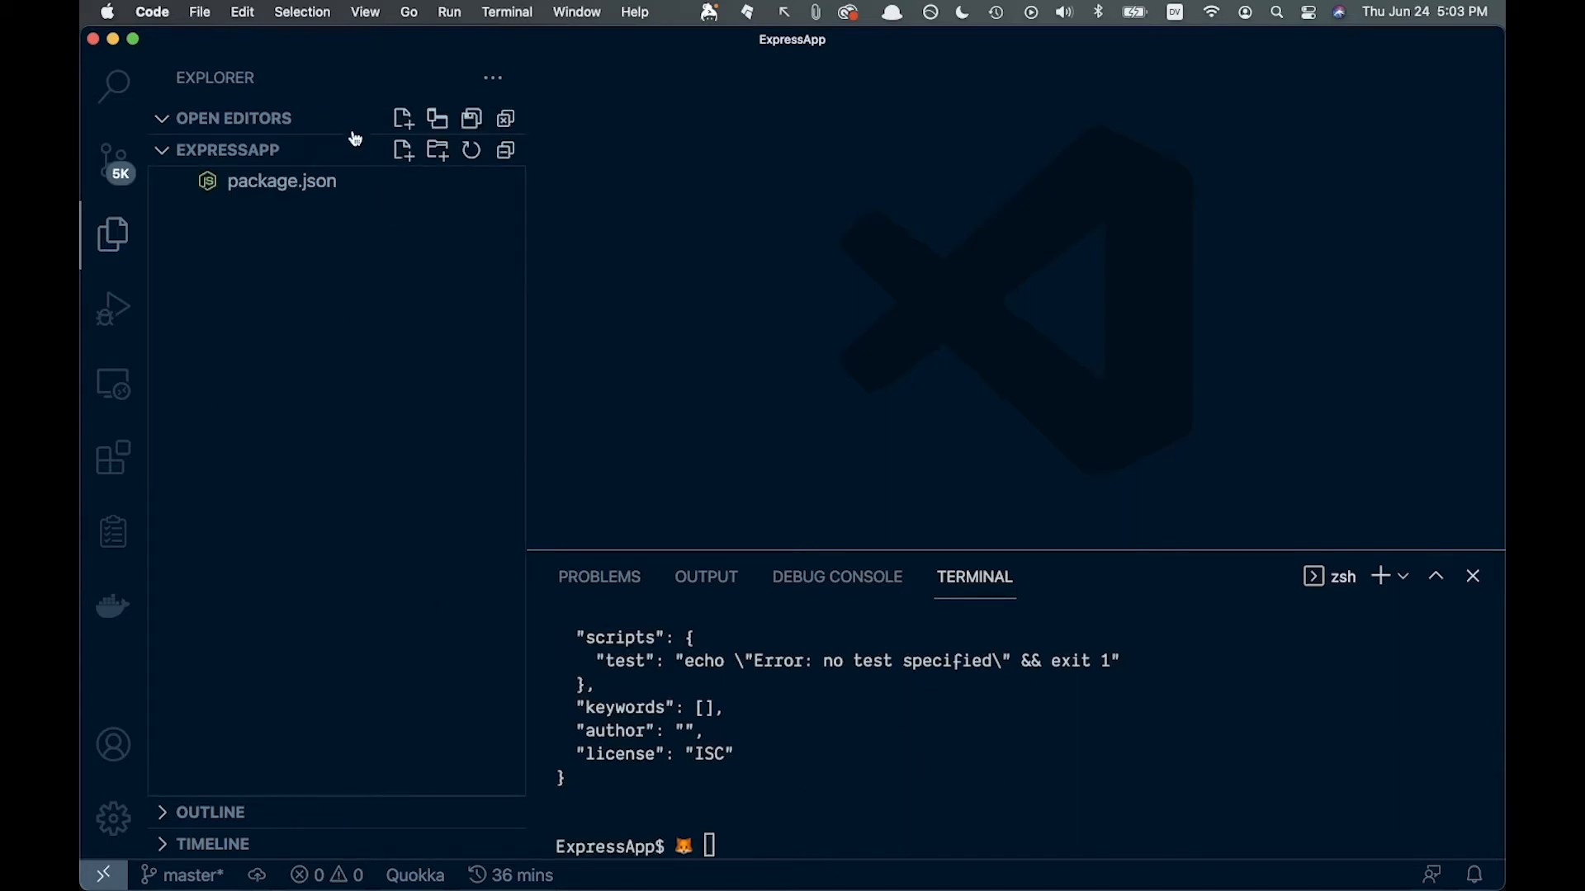
Create a new file named index.js in the ExpressApp project.
{"action": "left_click", "coordinate": [402, 150]}
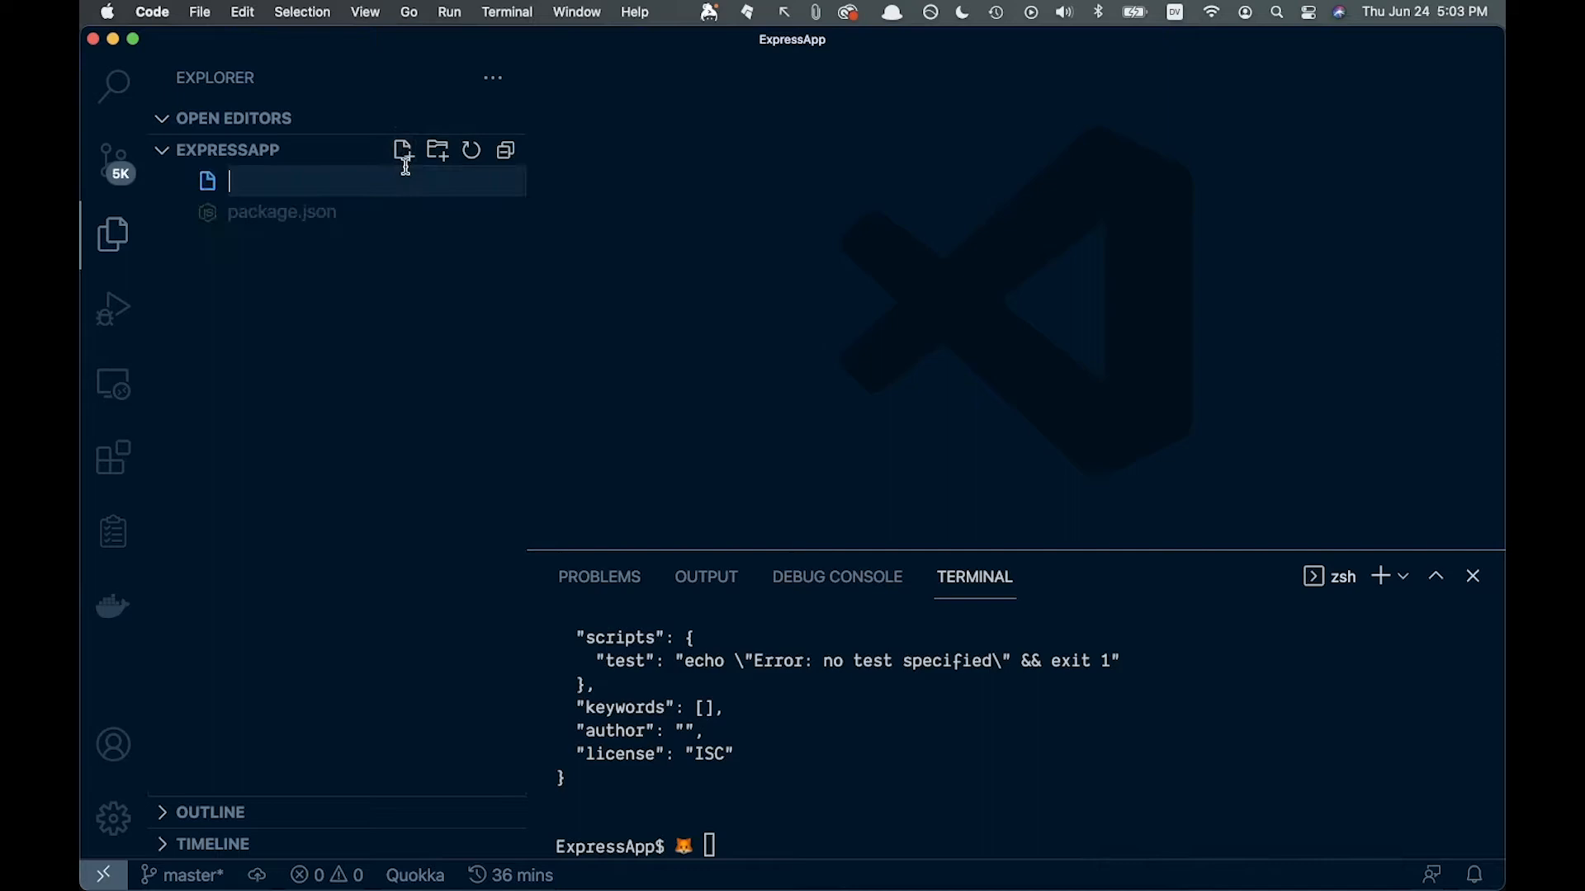
{"action": "type", "text": "index."}
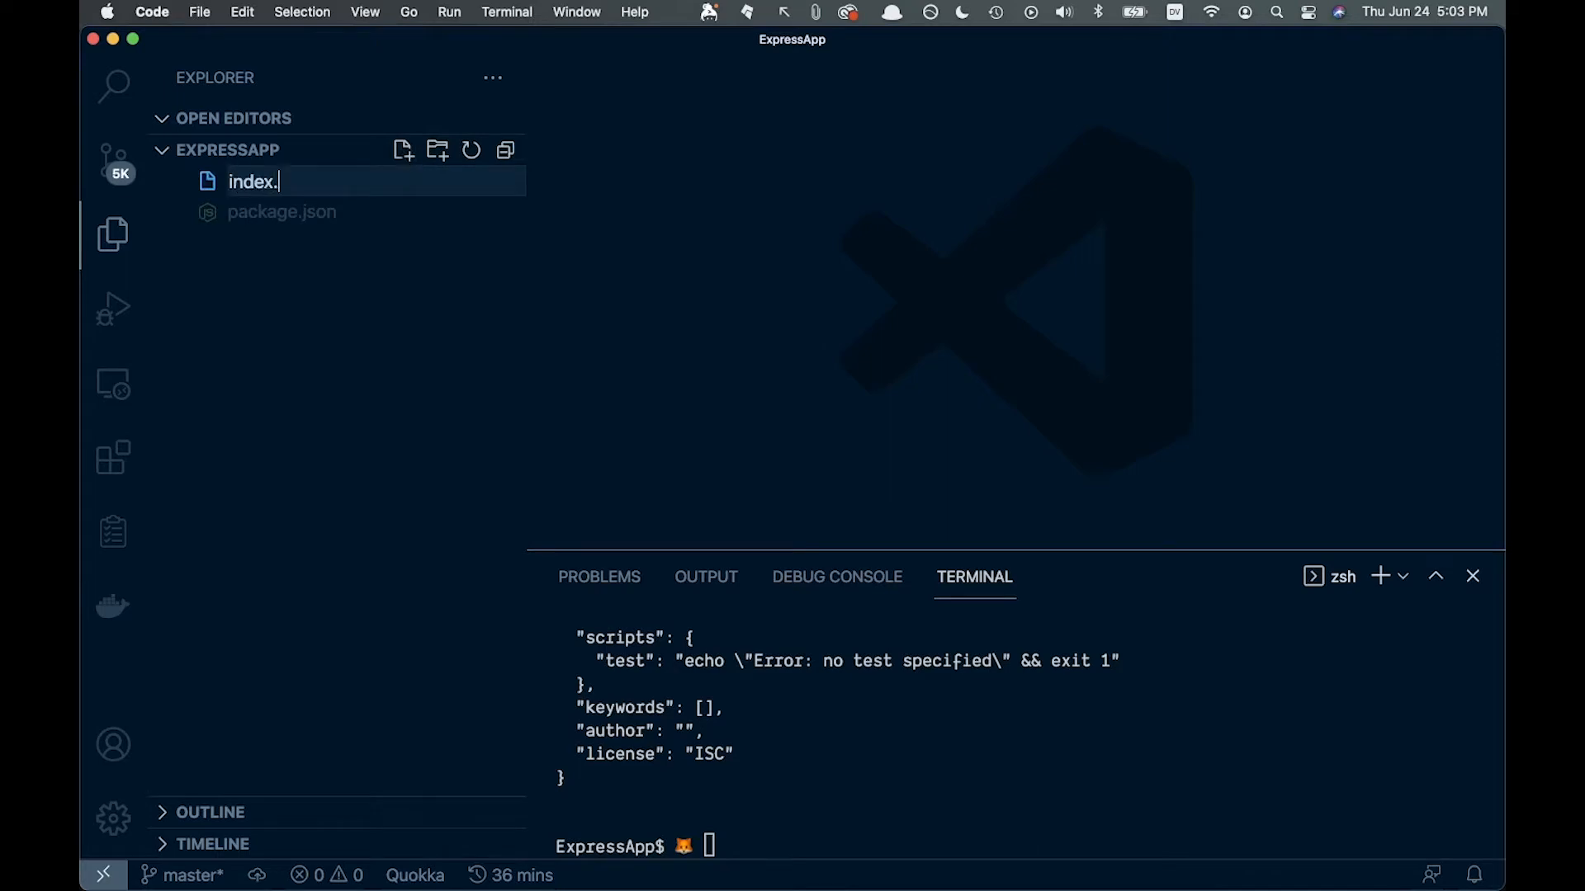
{"action": "key", "text": "Return"}
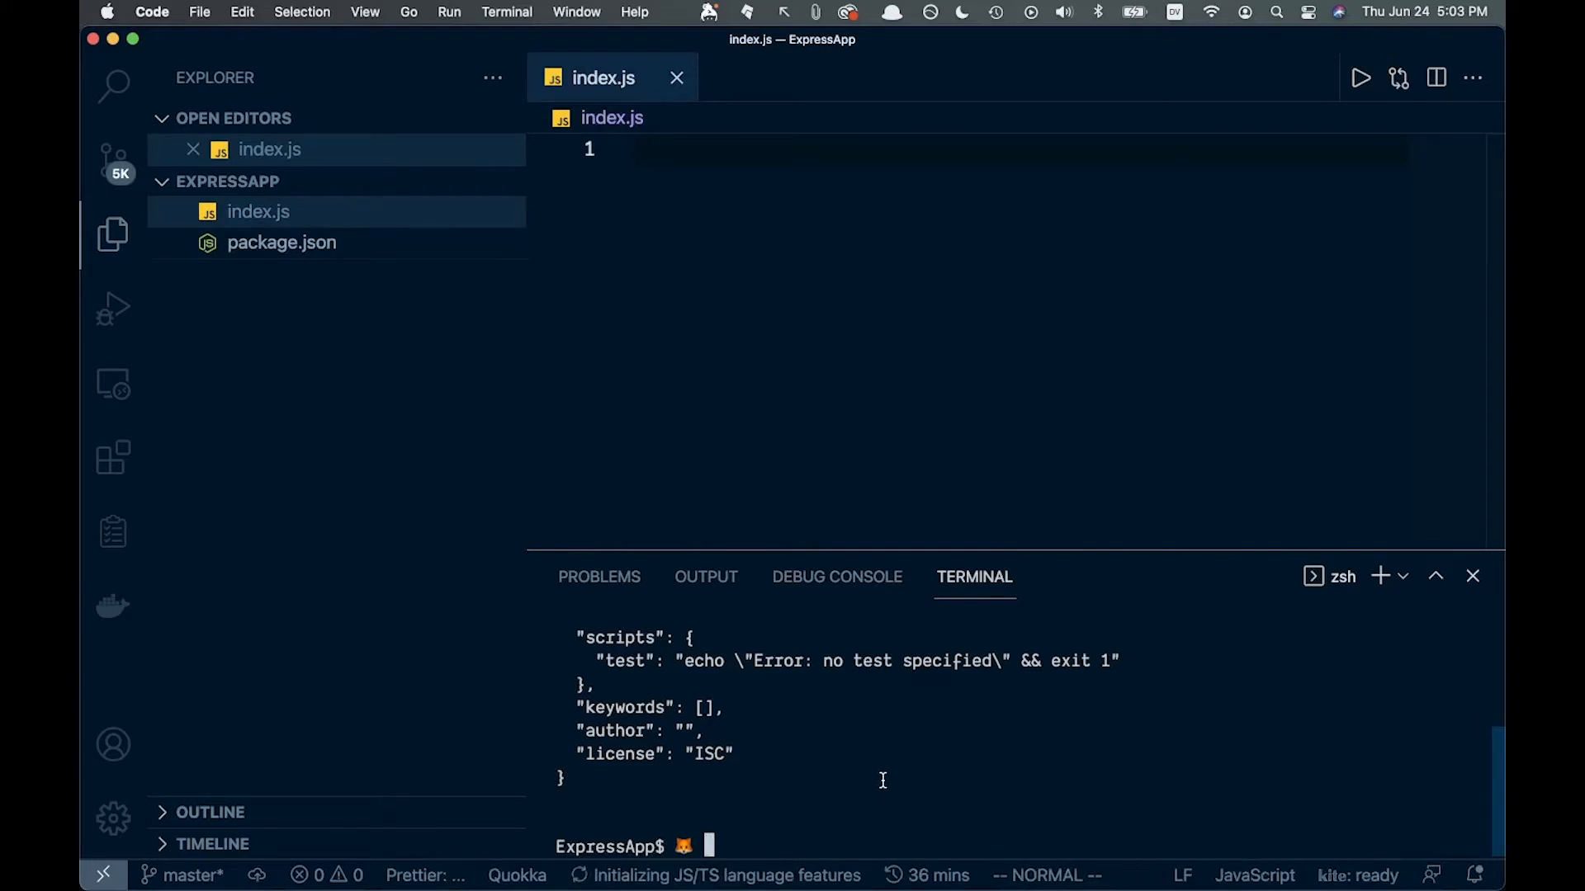
Run npm i express nodemon cors in the terminal.
{"action": "type", "text": "npm"}
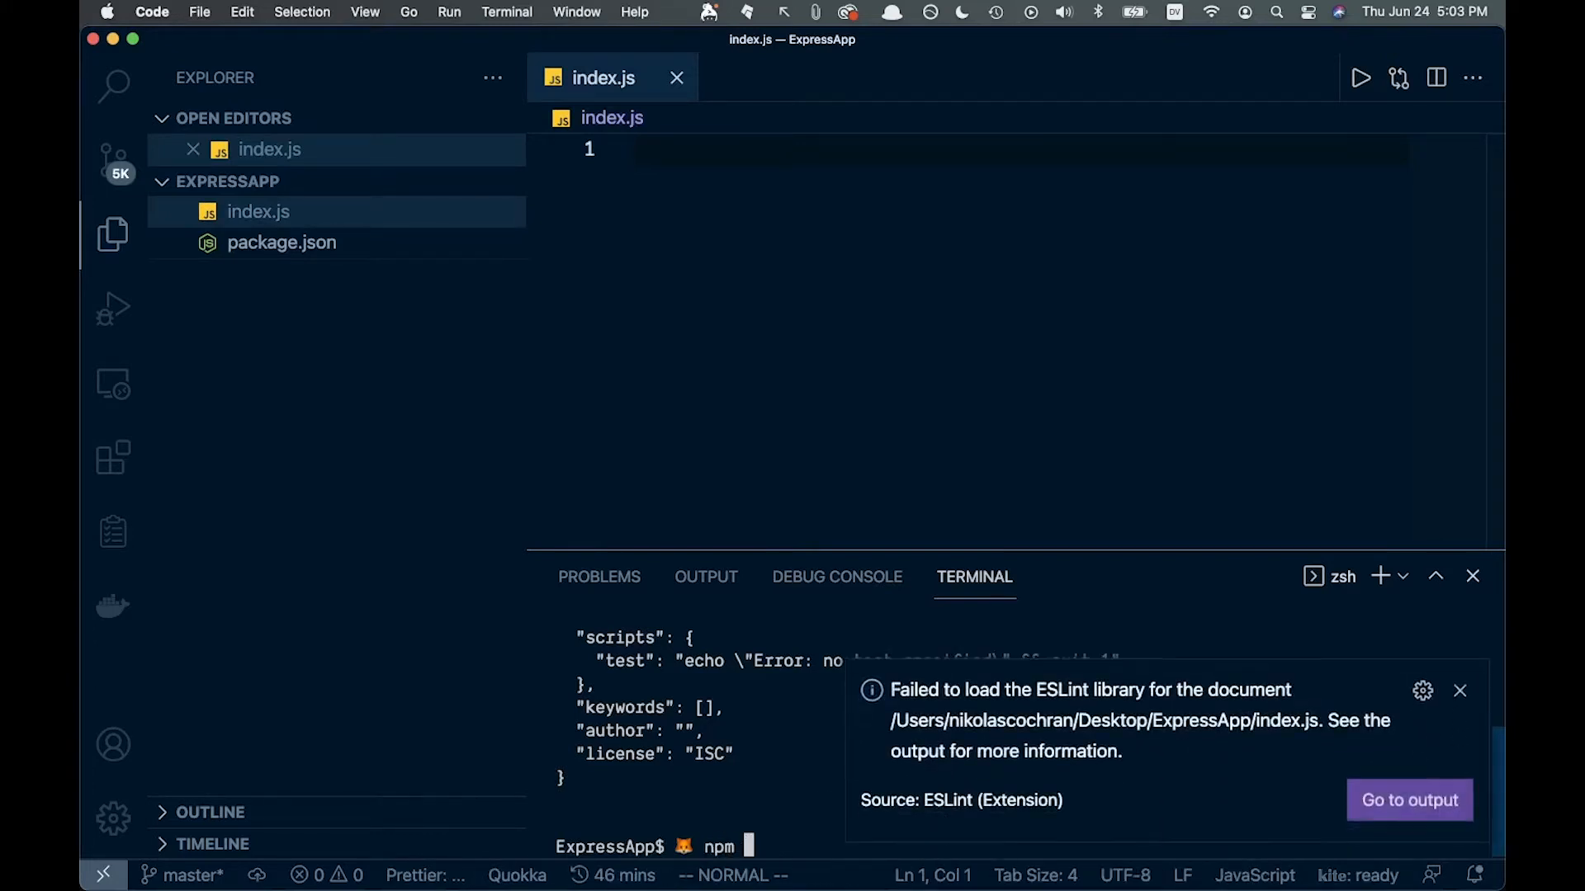
{"action": "type", "text": "i ex"}
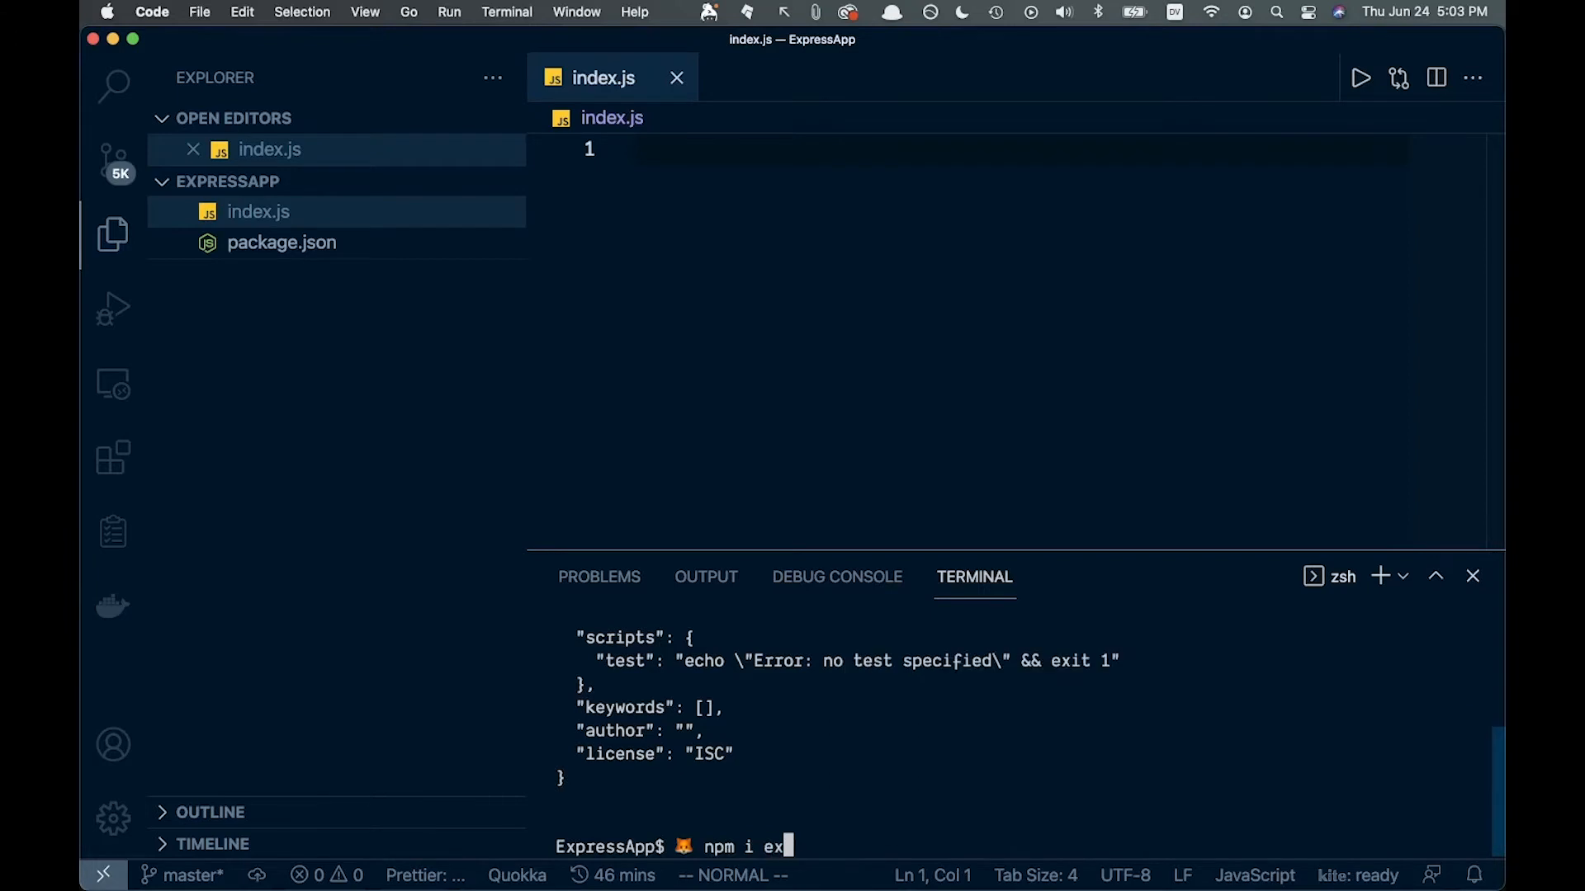
{"action": "type", "text": "press nodemon"}
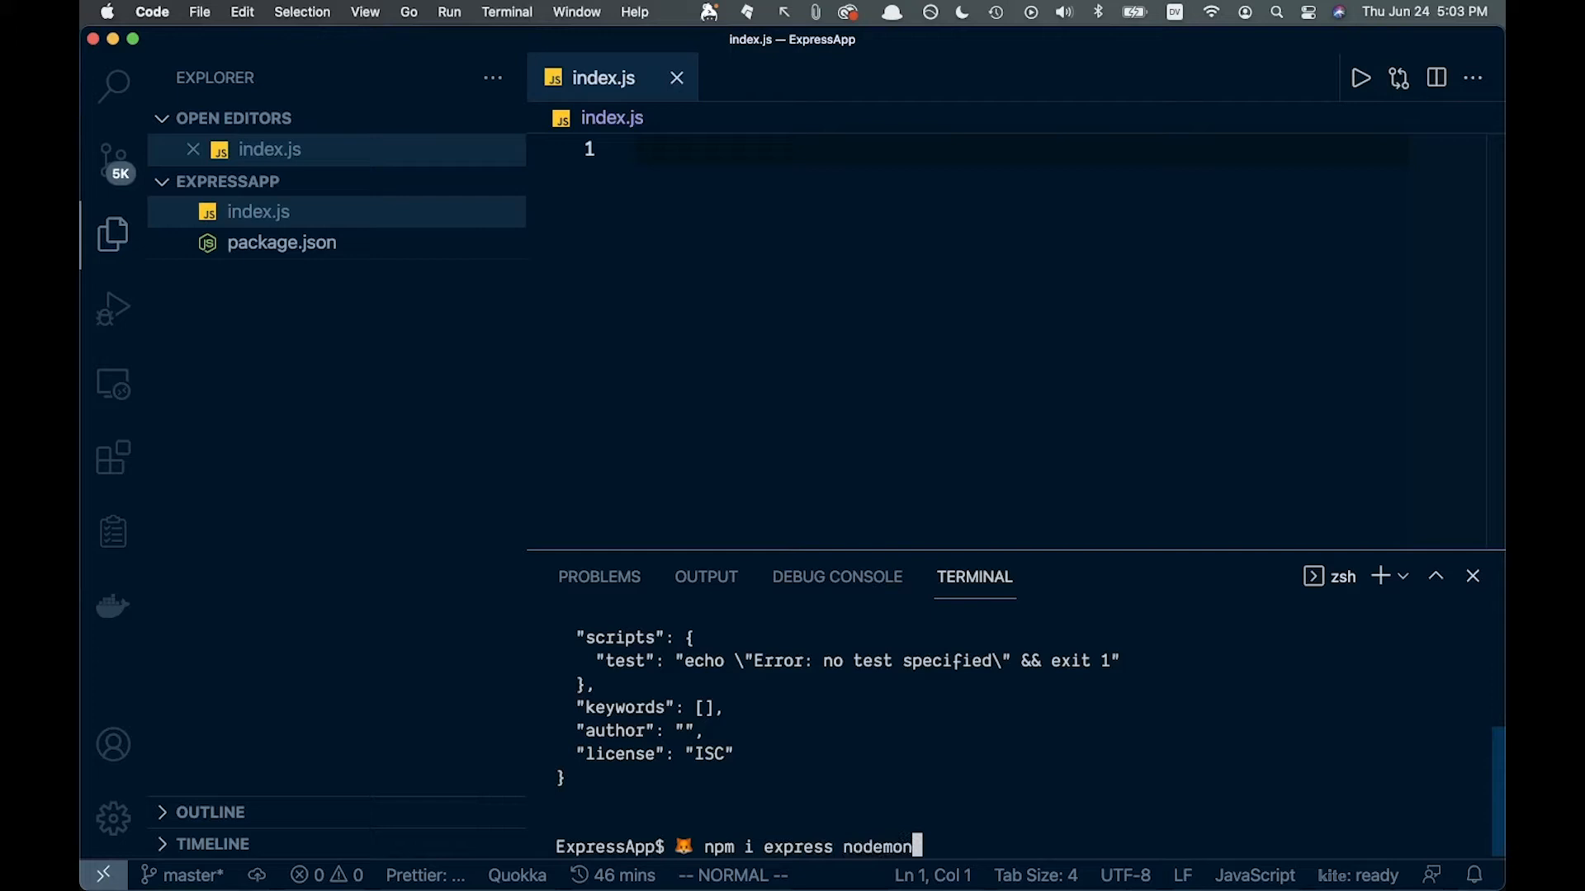
{"action": "type", "text": "co"}
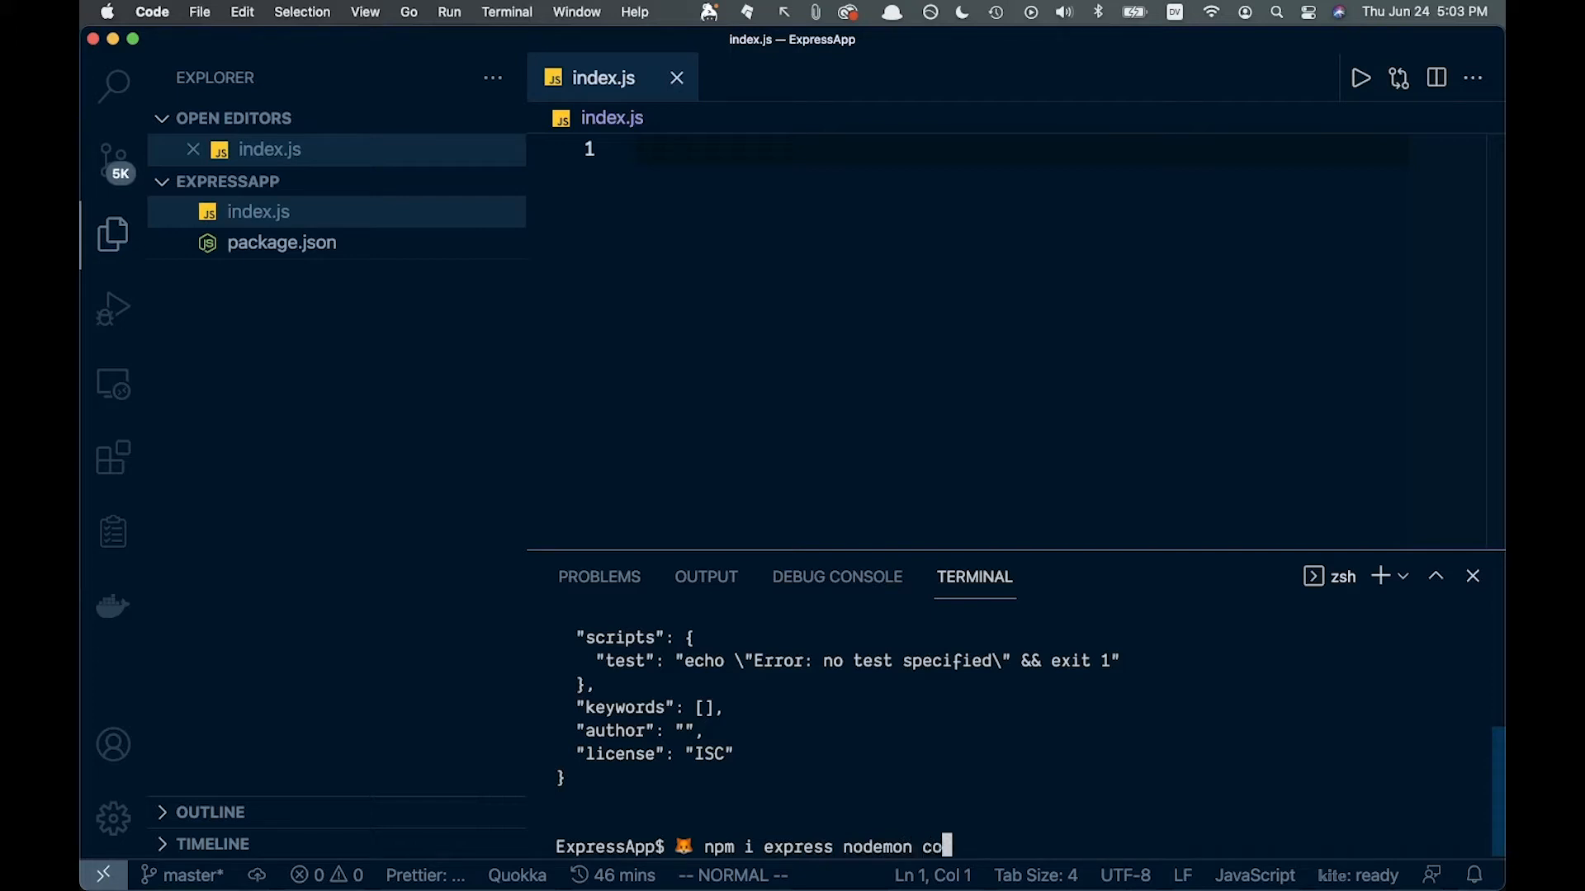
{"action": "type", "text": "rs"}
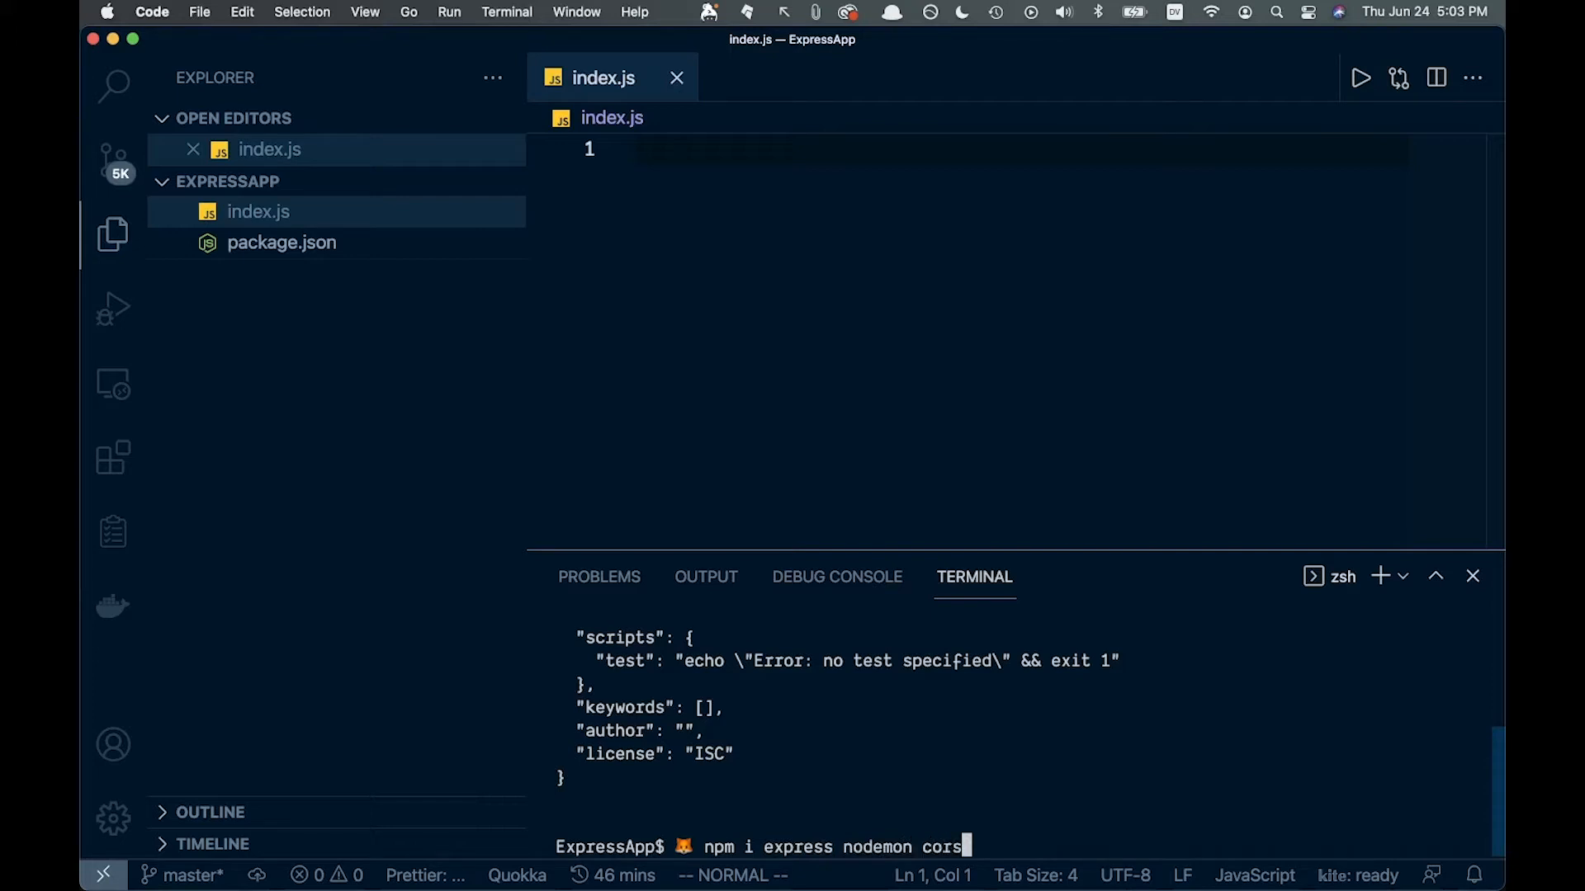
{"action": "key", "text": "Return"}
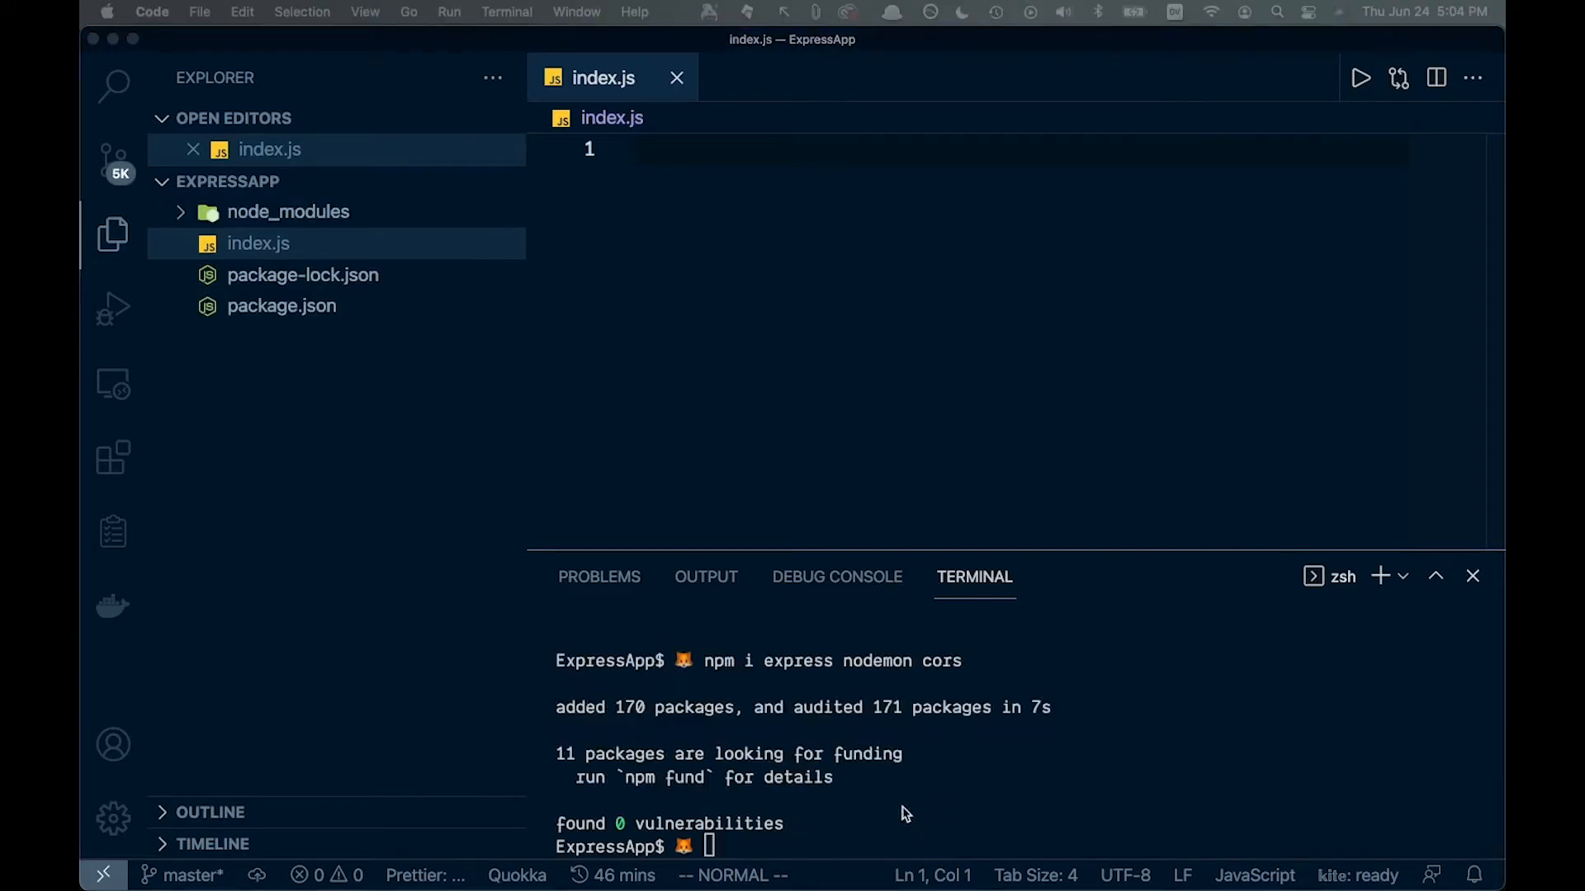
{"action": "mouse_move", "coordinate": [297, 308]}
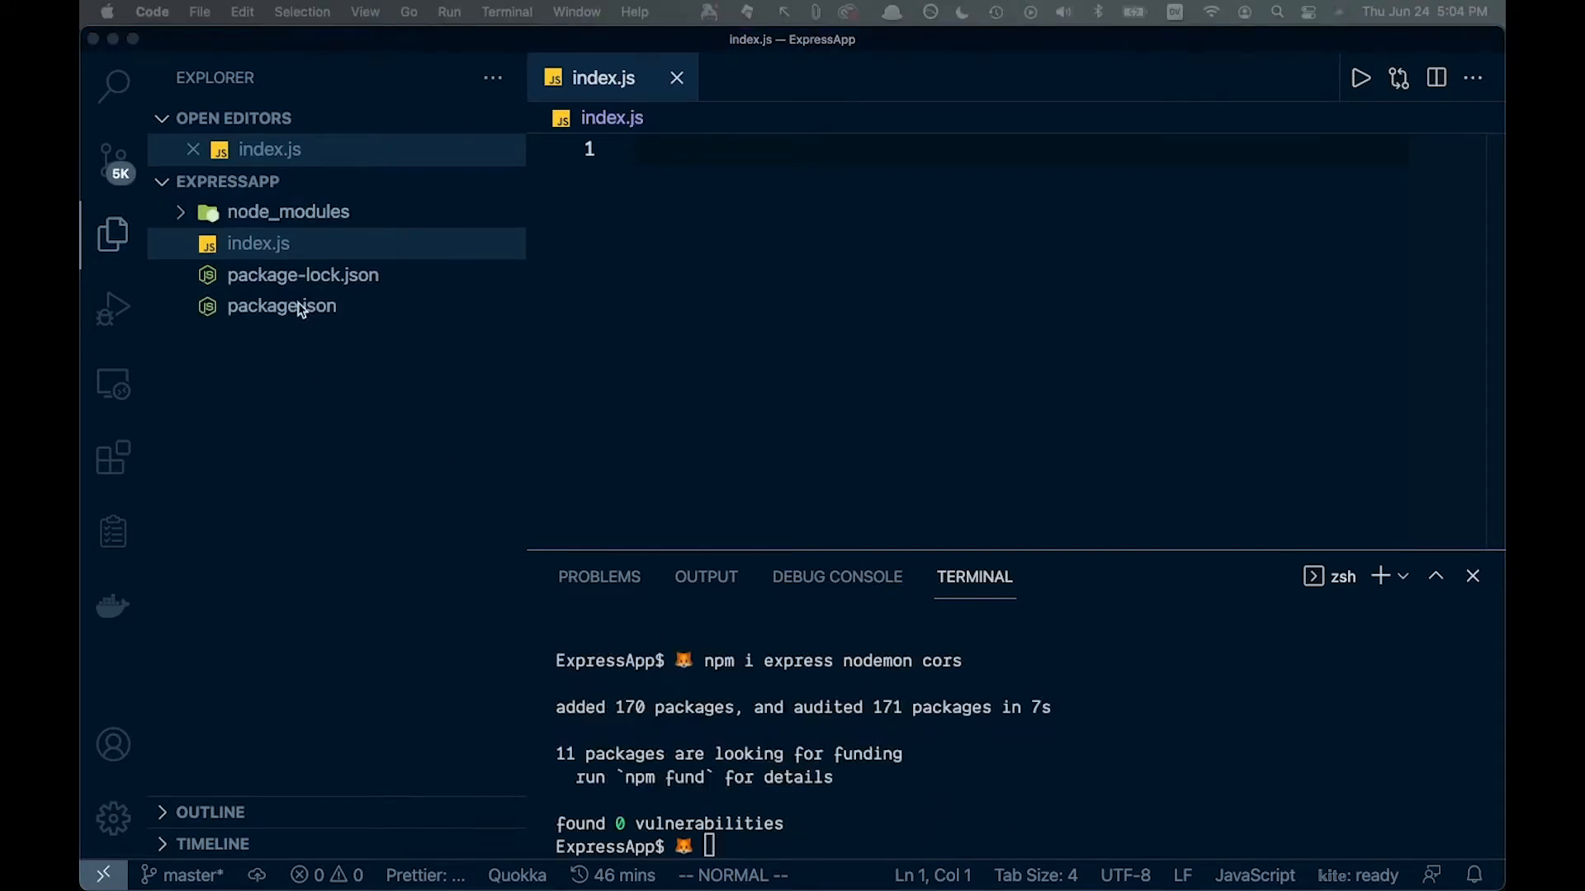
Add a "start": "nodemon index.js" entry to the scripts in package.json.
{"action": "left_click", "coordinate": [281, 305]}
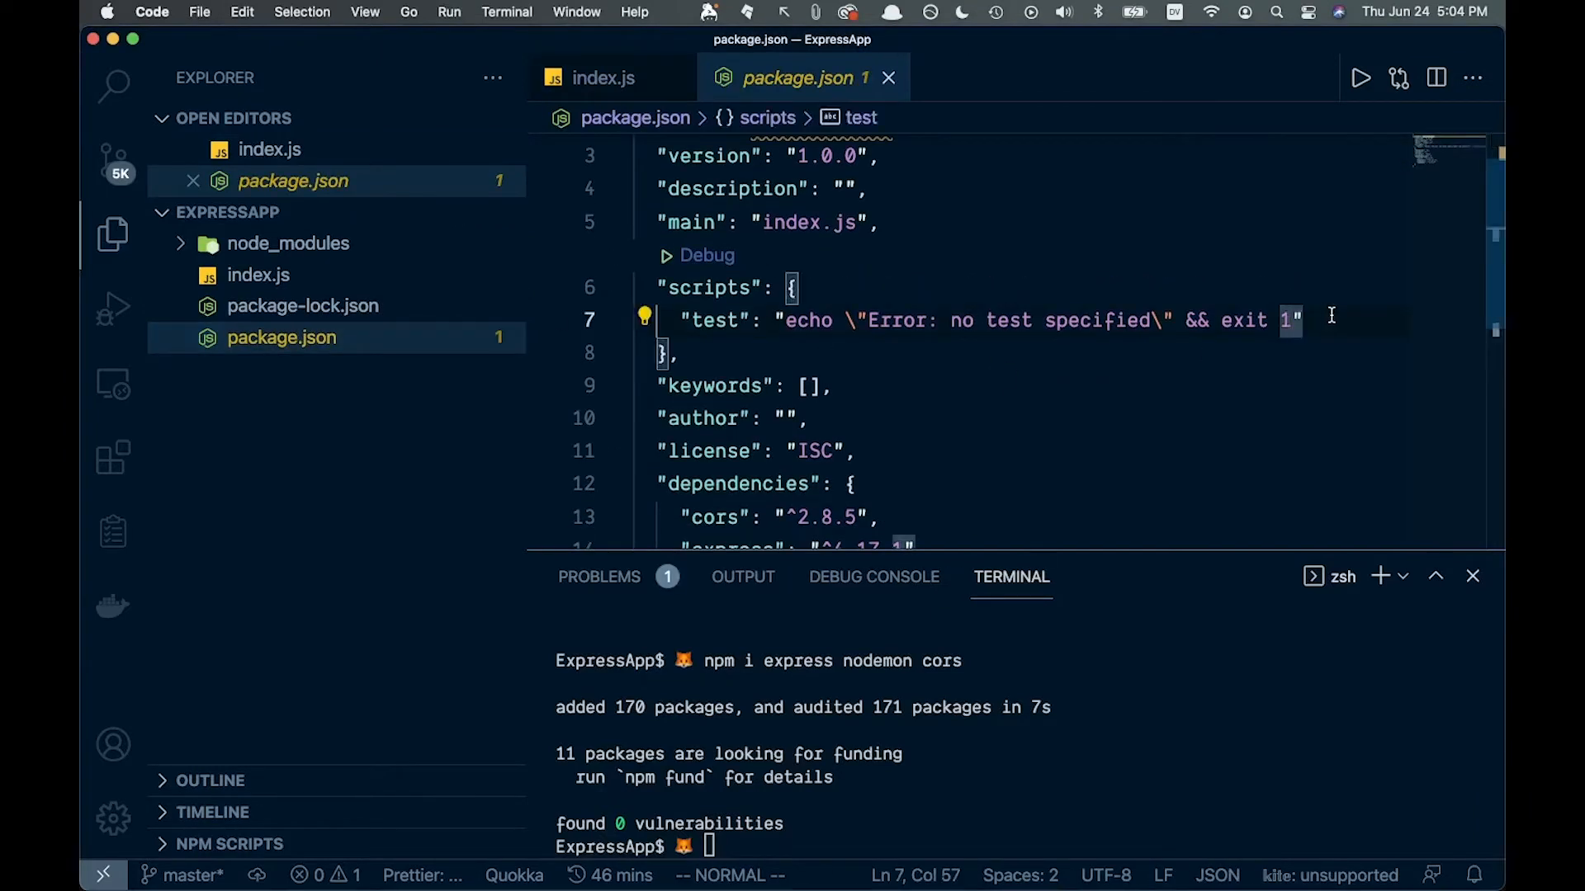
{"action": "type", "text": ","}
{"action": "type", "text": "\""}
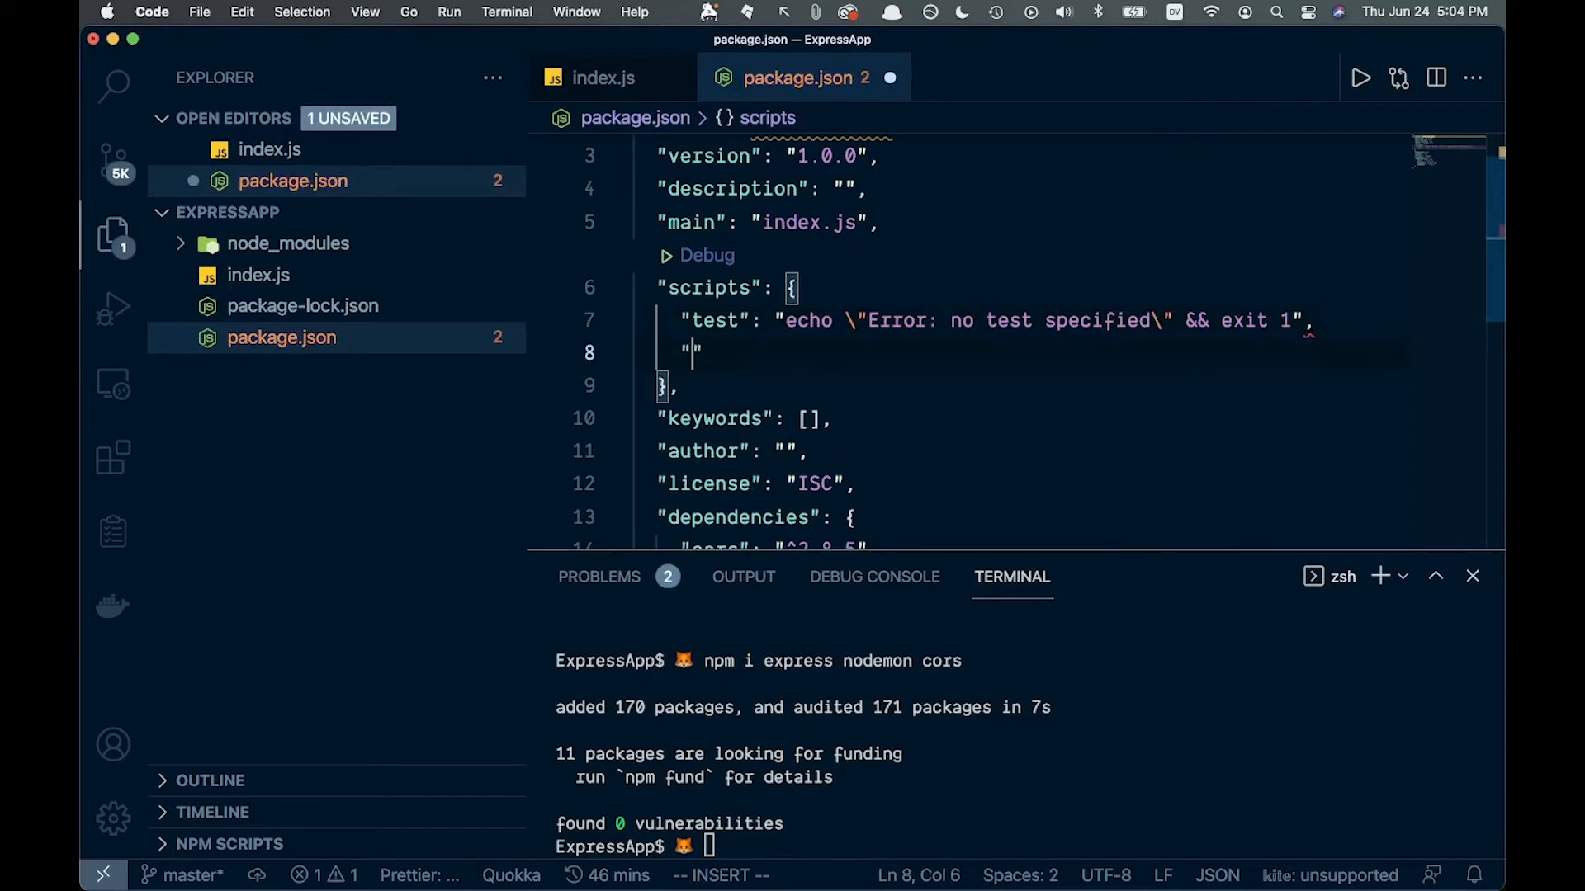
{"action": "type", "text": "start"}
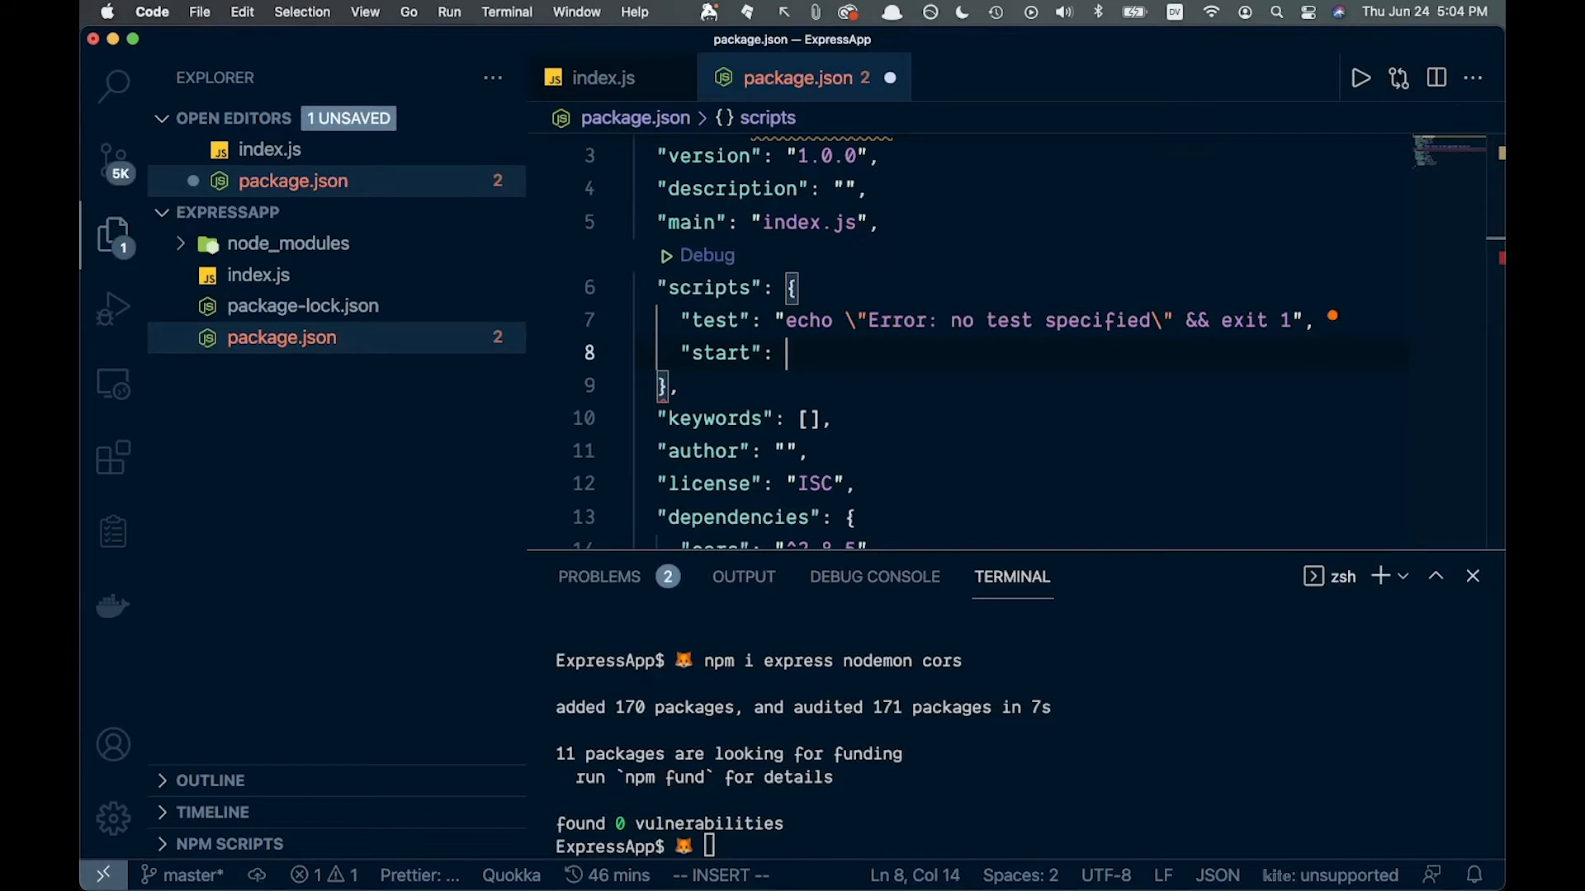
{"action": "type", "text": "nodeme"}
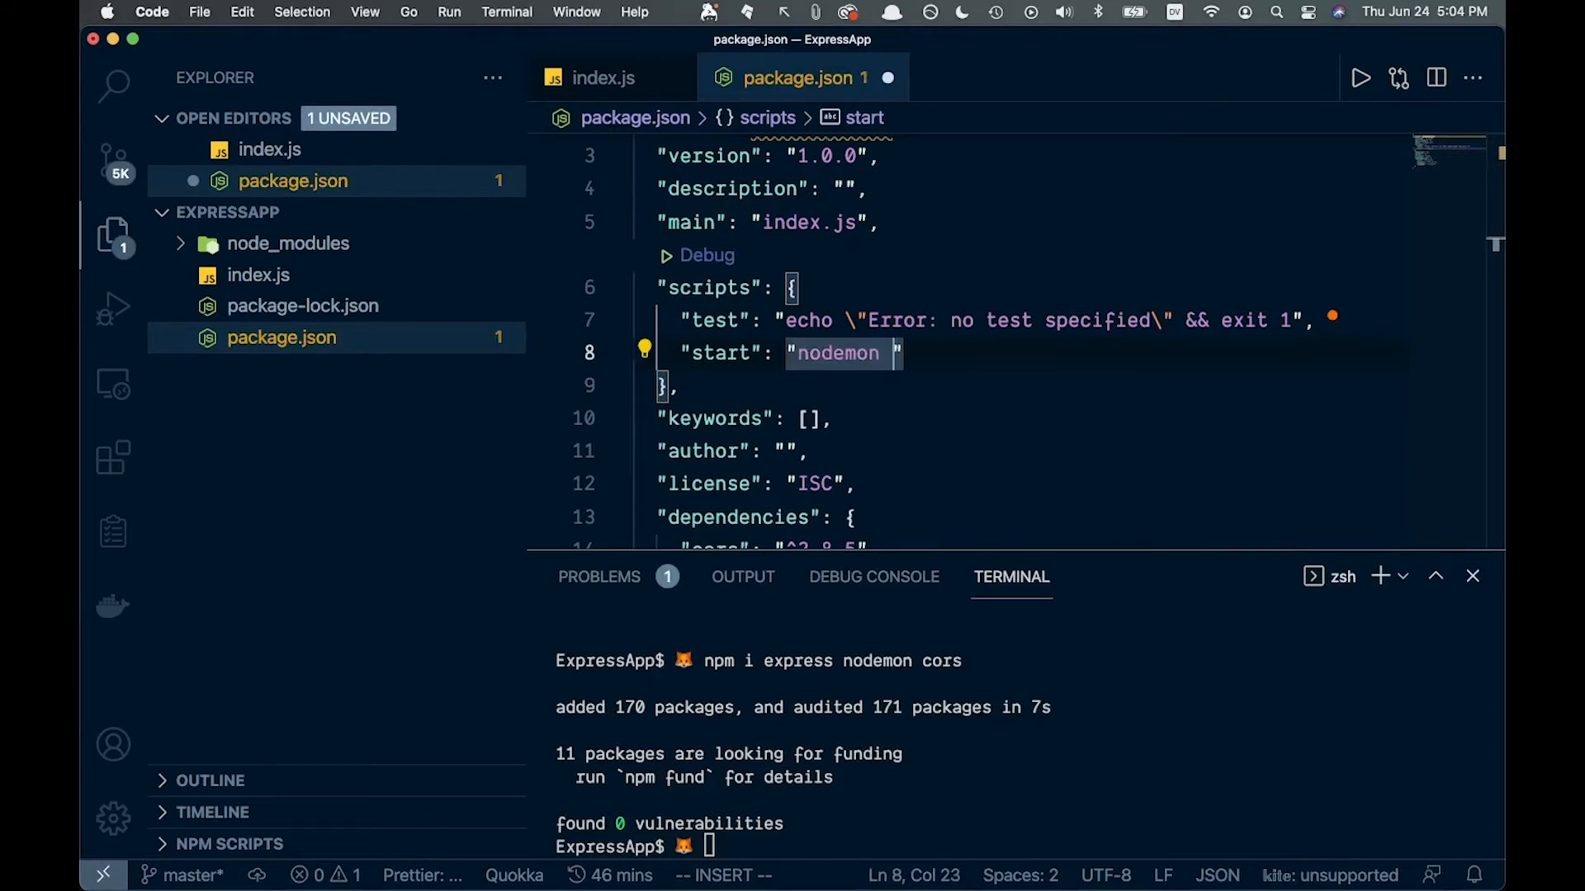
{"action": "type", "text": "index."}
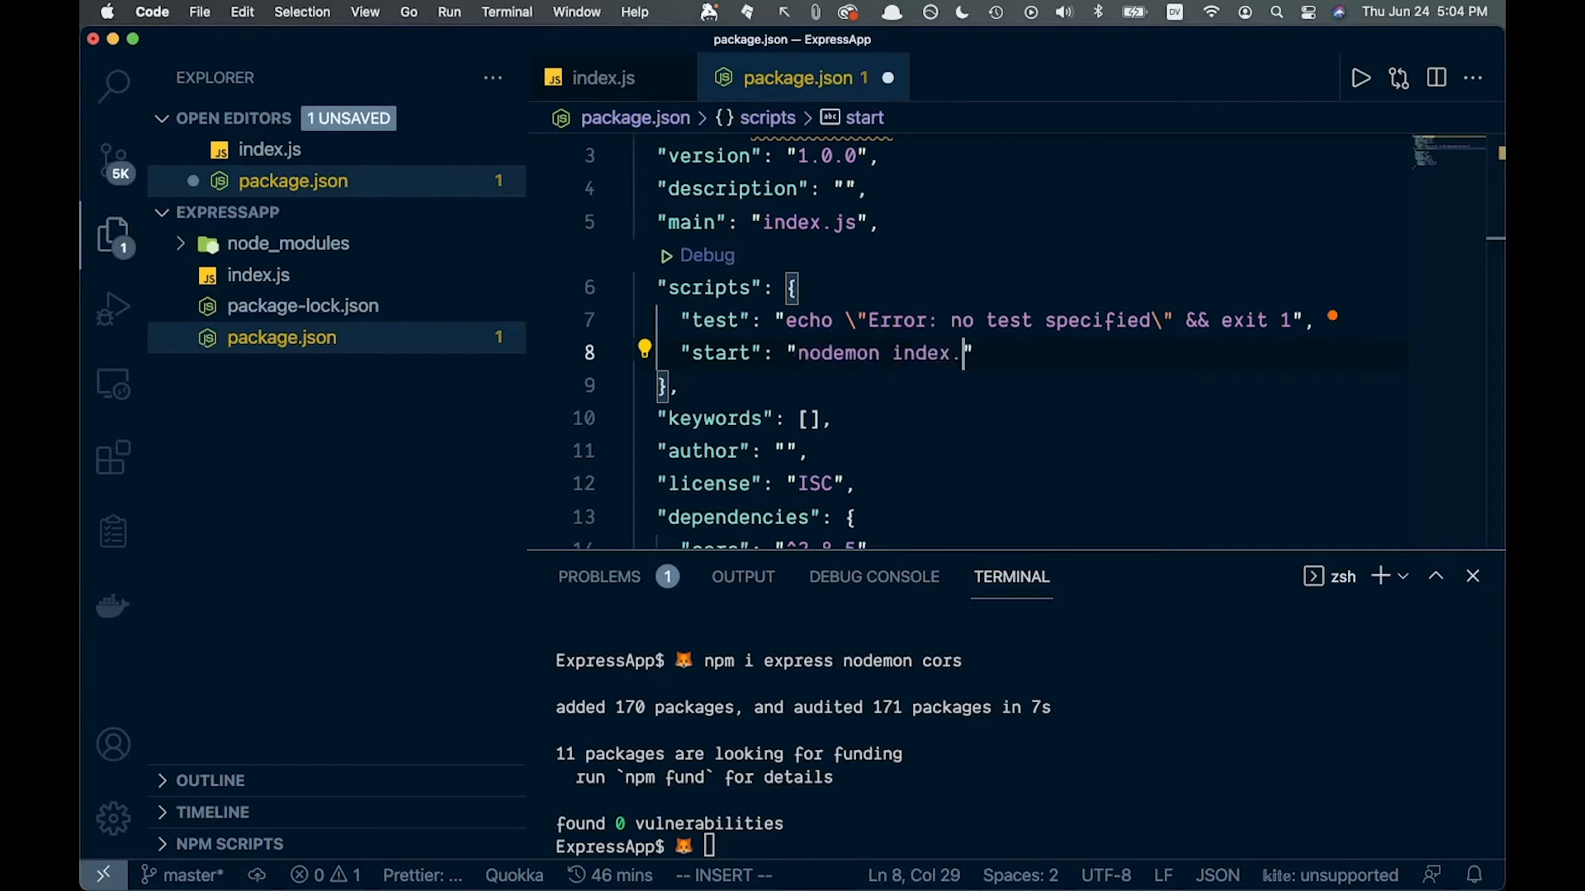
{"action": "type", "text": "js"}
{"action": "left_click", "coordinate": [1001, 320]}
{"action": "type", "text": "q"}
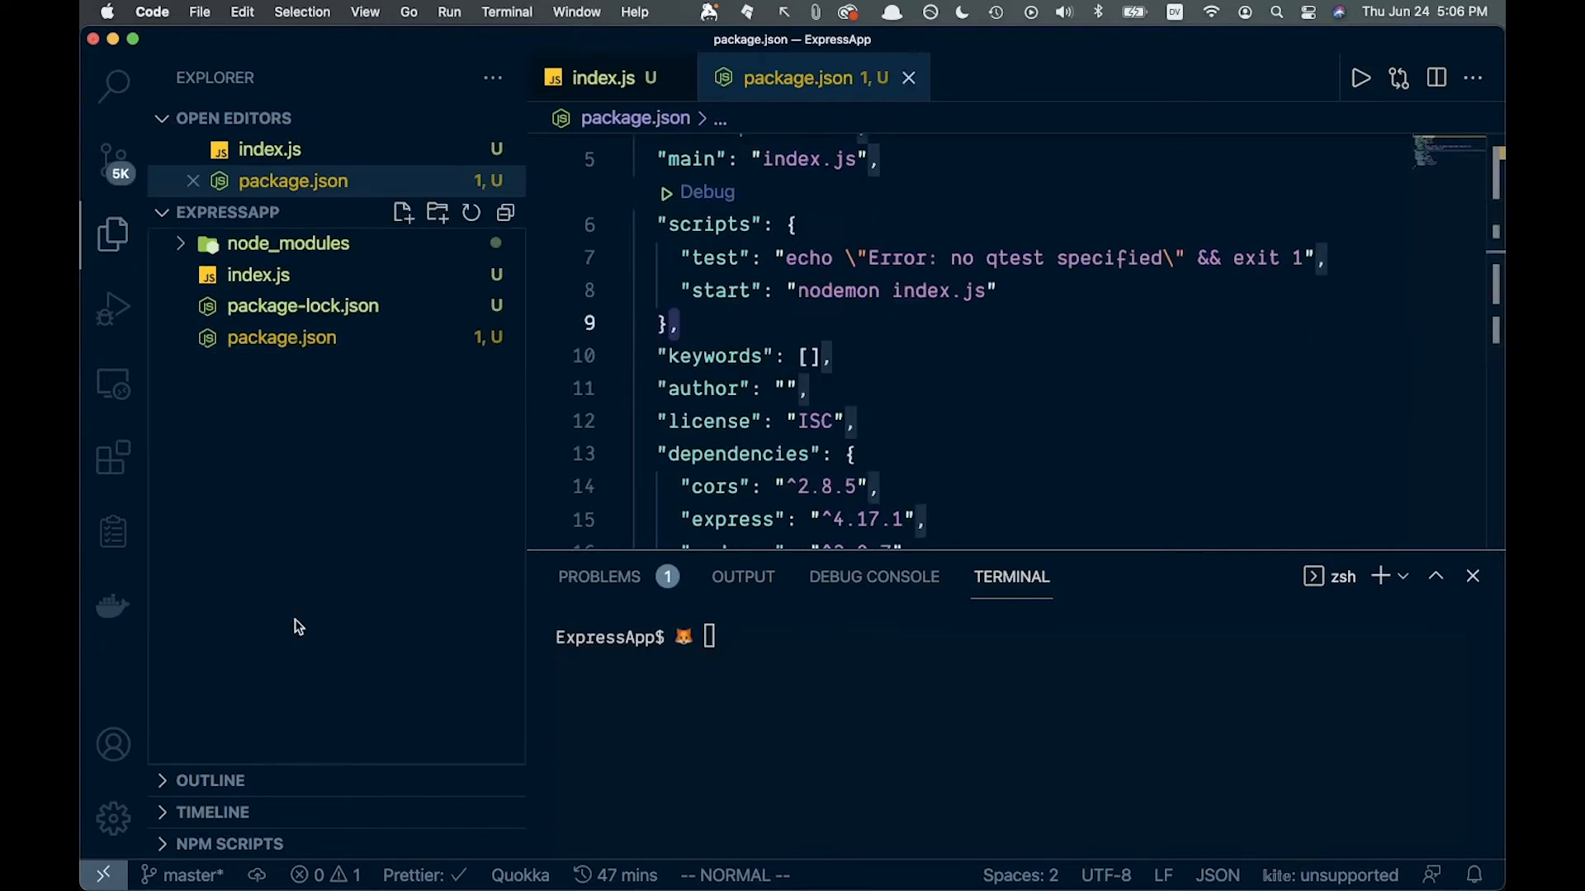
Run npm start in the terminal, dismiss the Dictation prompt, and reopen index.js.
{"action": "left_click", "coordinate": [819, 674]}
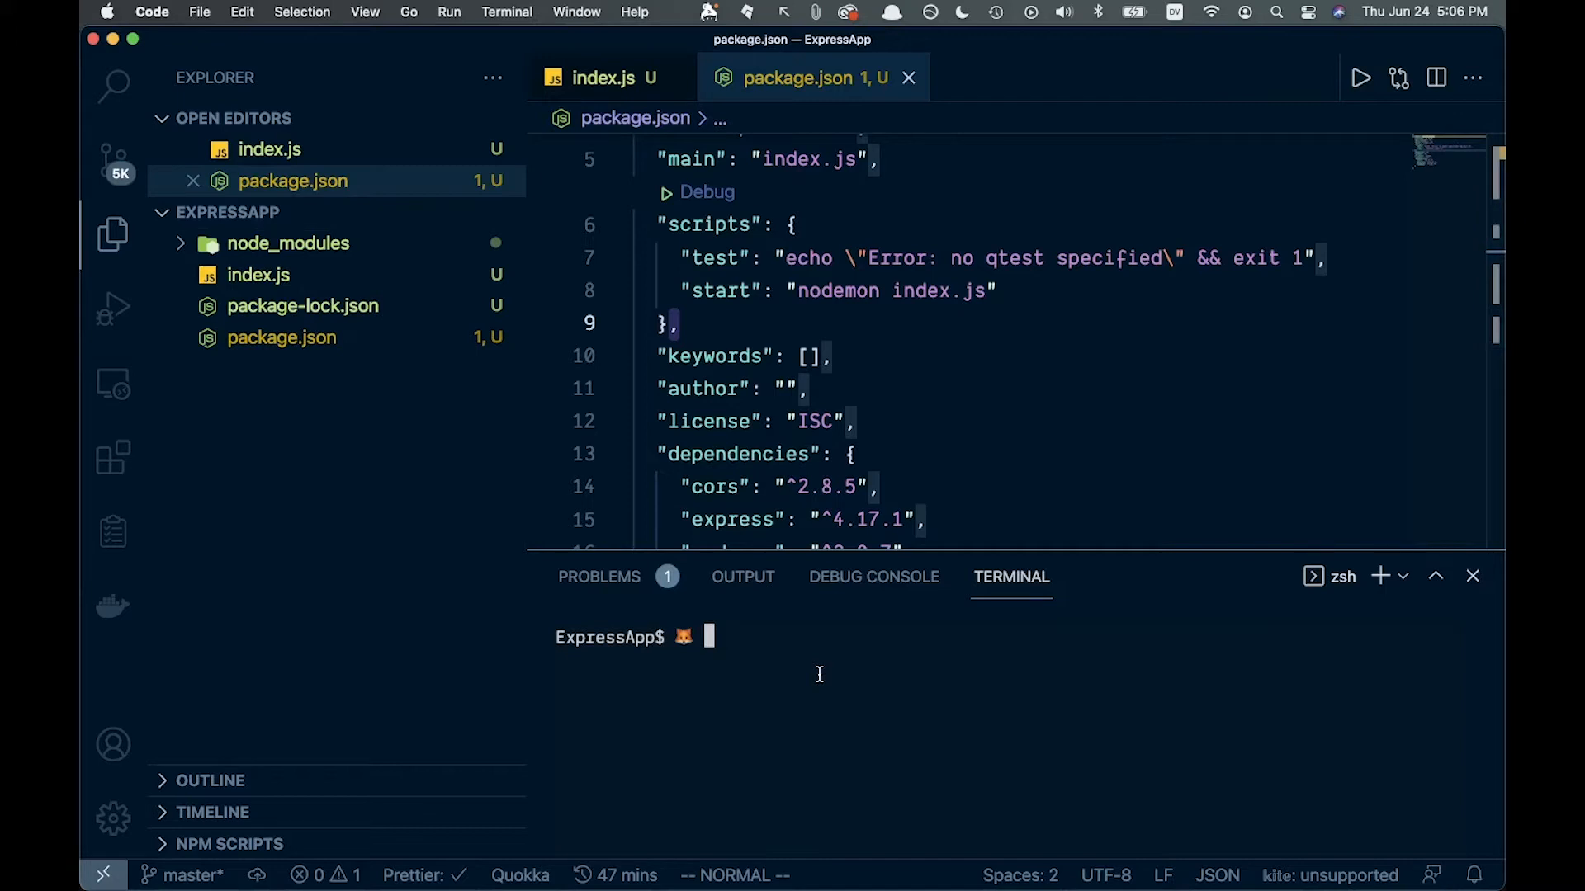
{"action": "type", "text": "npm"}
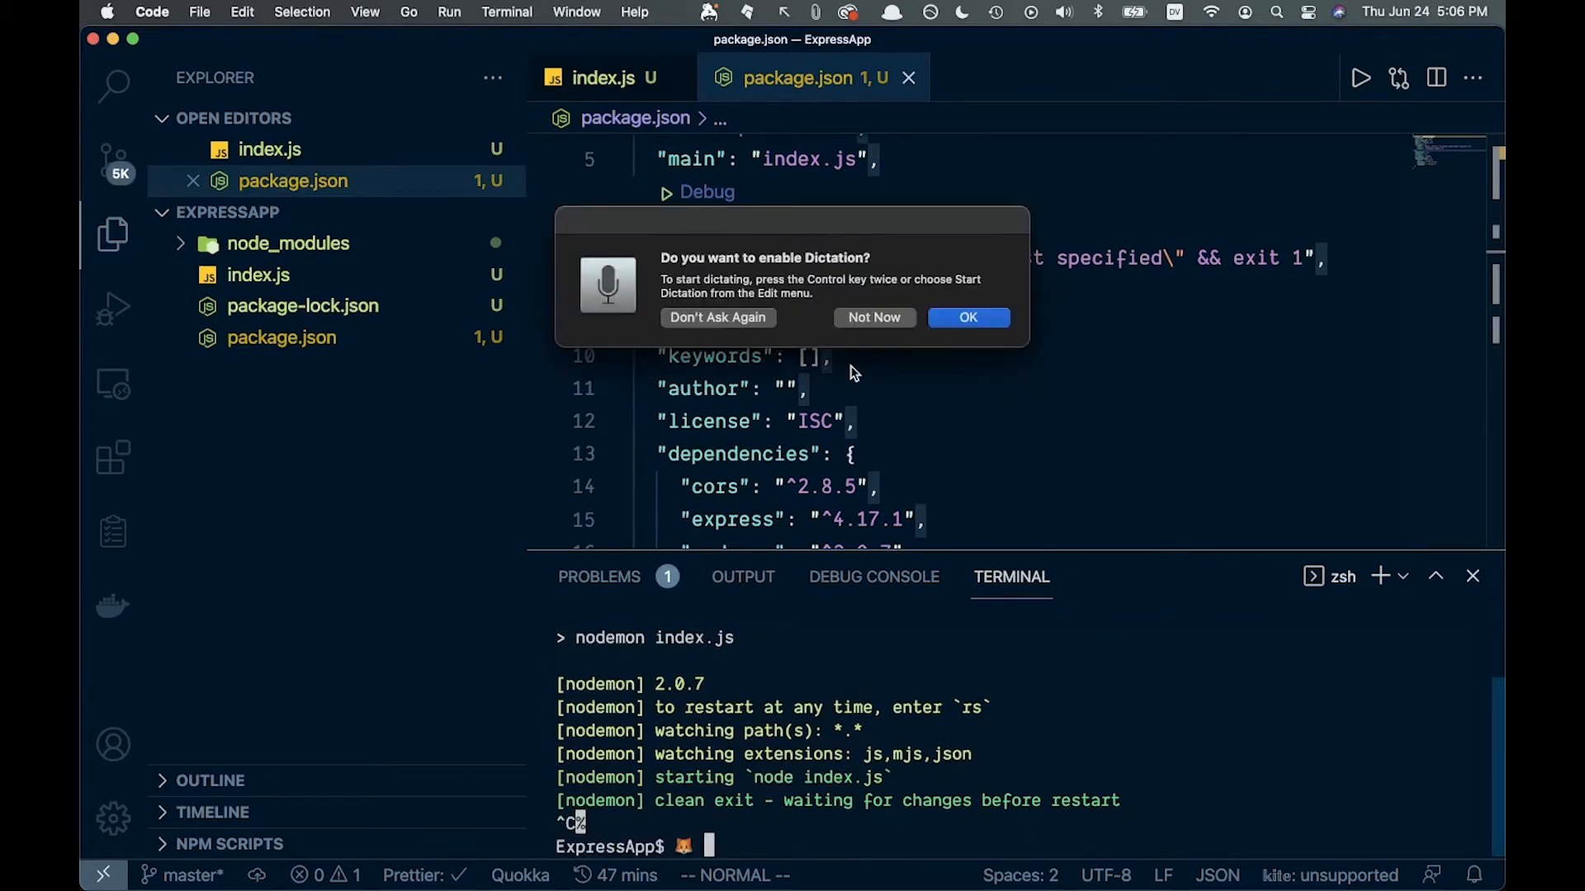
{"action": "left_click", "coordinate": [873, 317]}
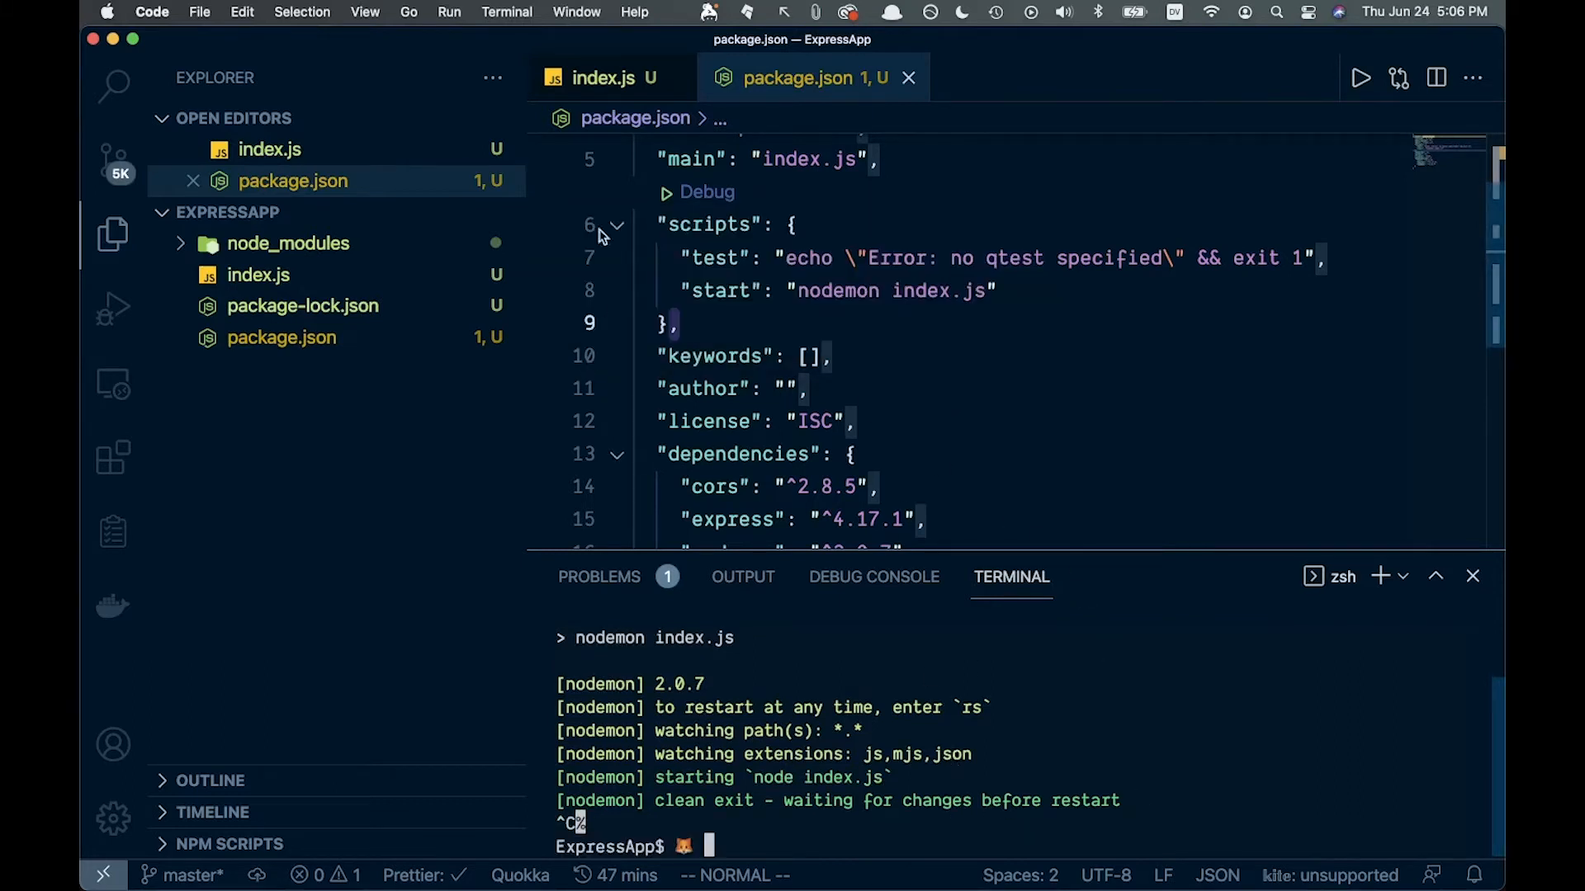
{"action": "left_click", "coordinate": [601, 78]}
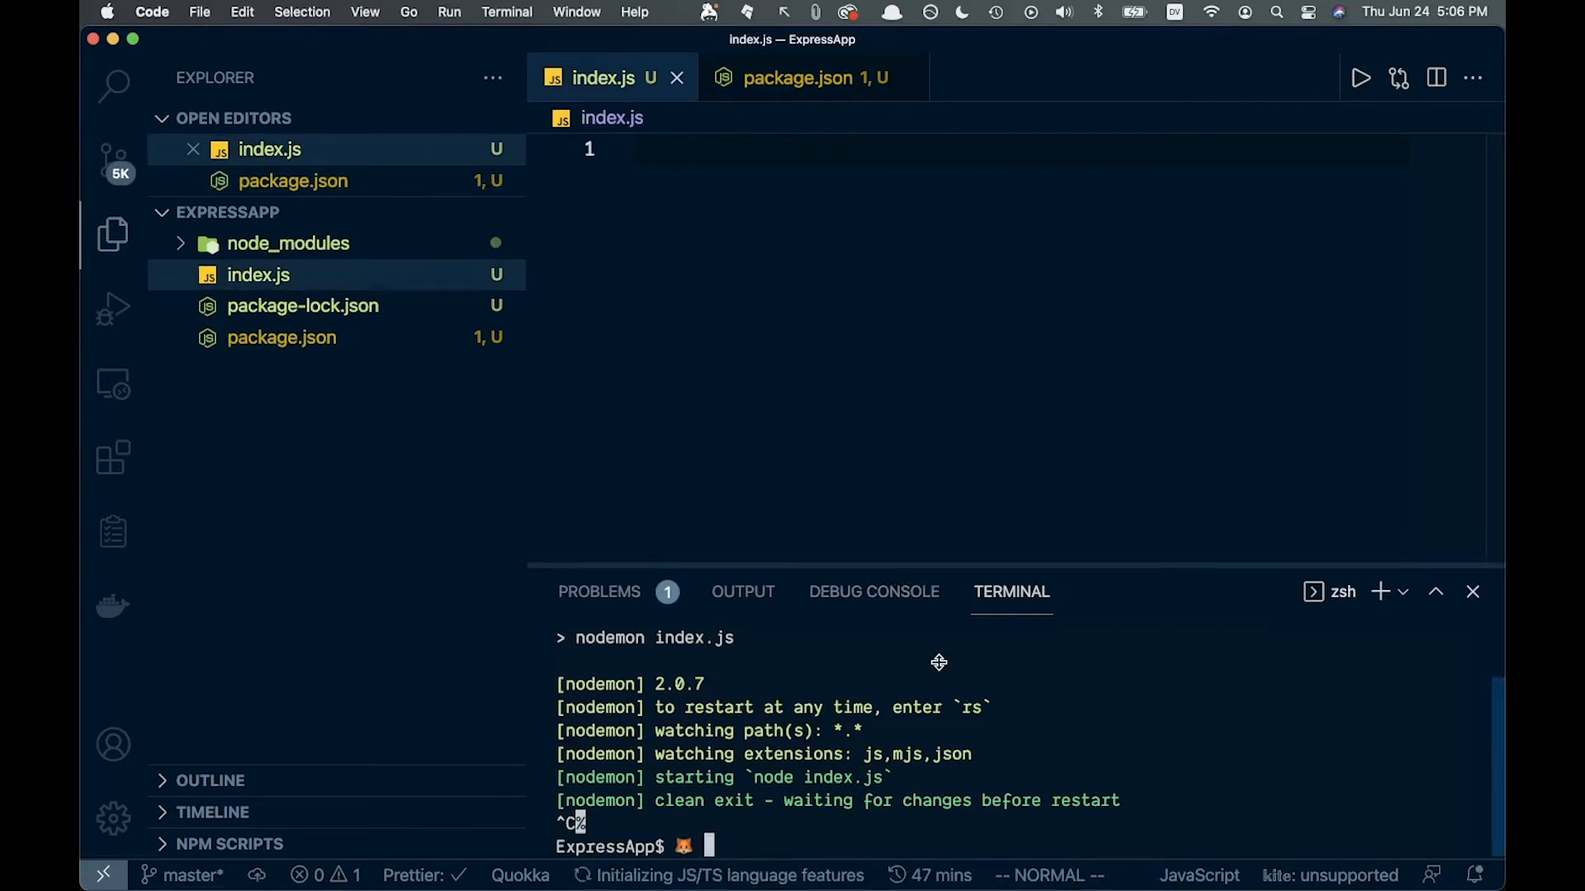
Write const express = require("express") as the first line of index.js.
{"action": "left_click", "coordinate": [1471, 591]}
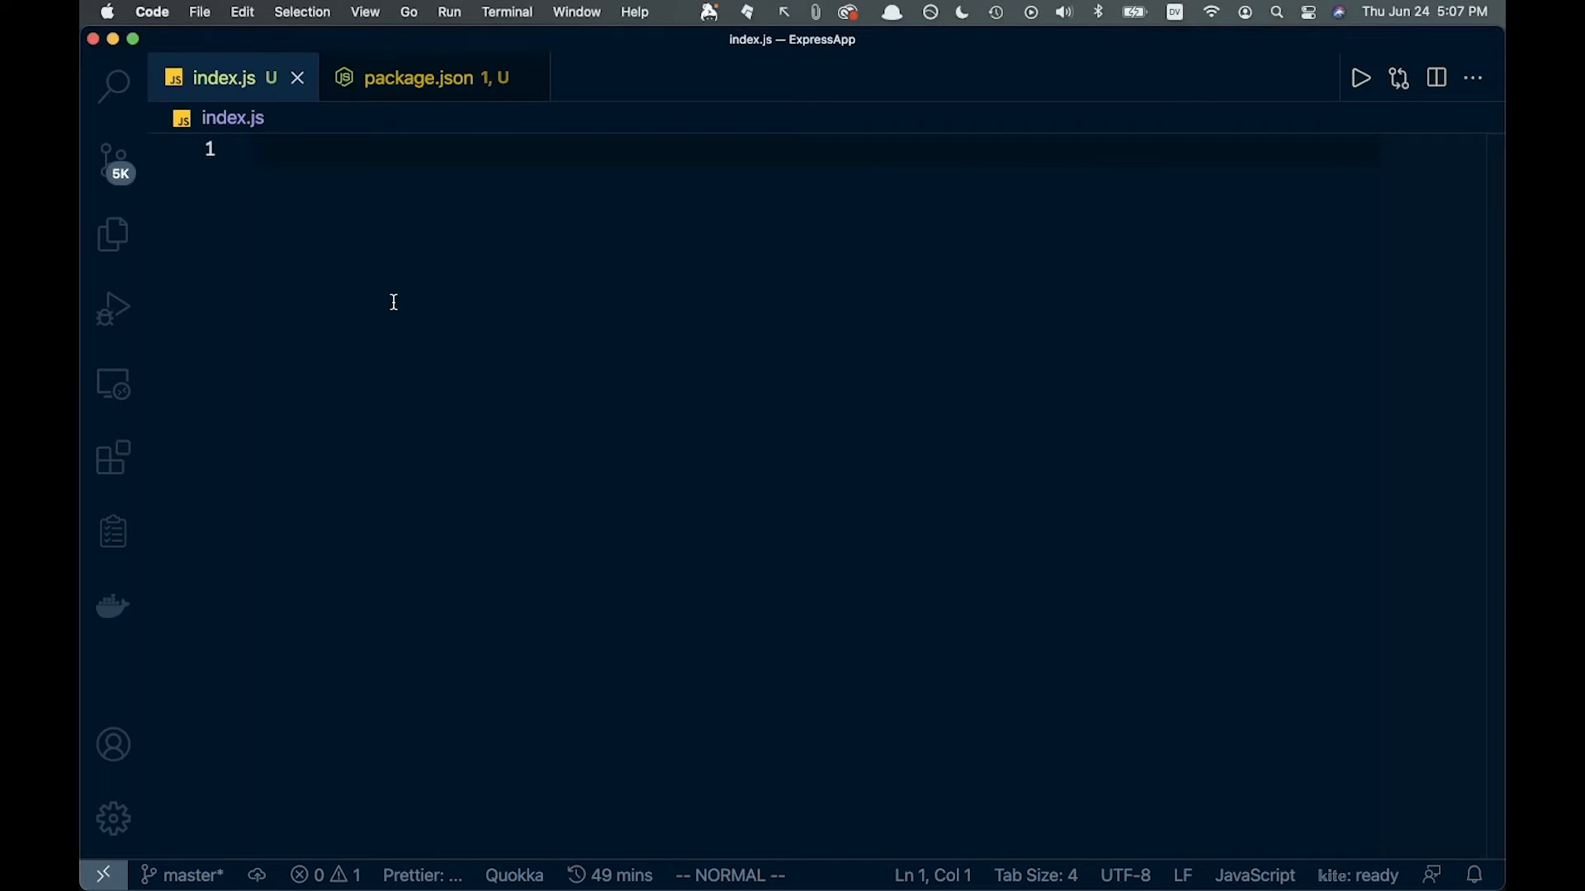
{"action": "key", "text": "i"}
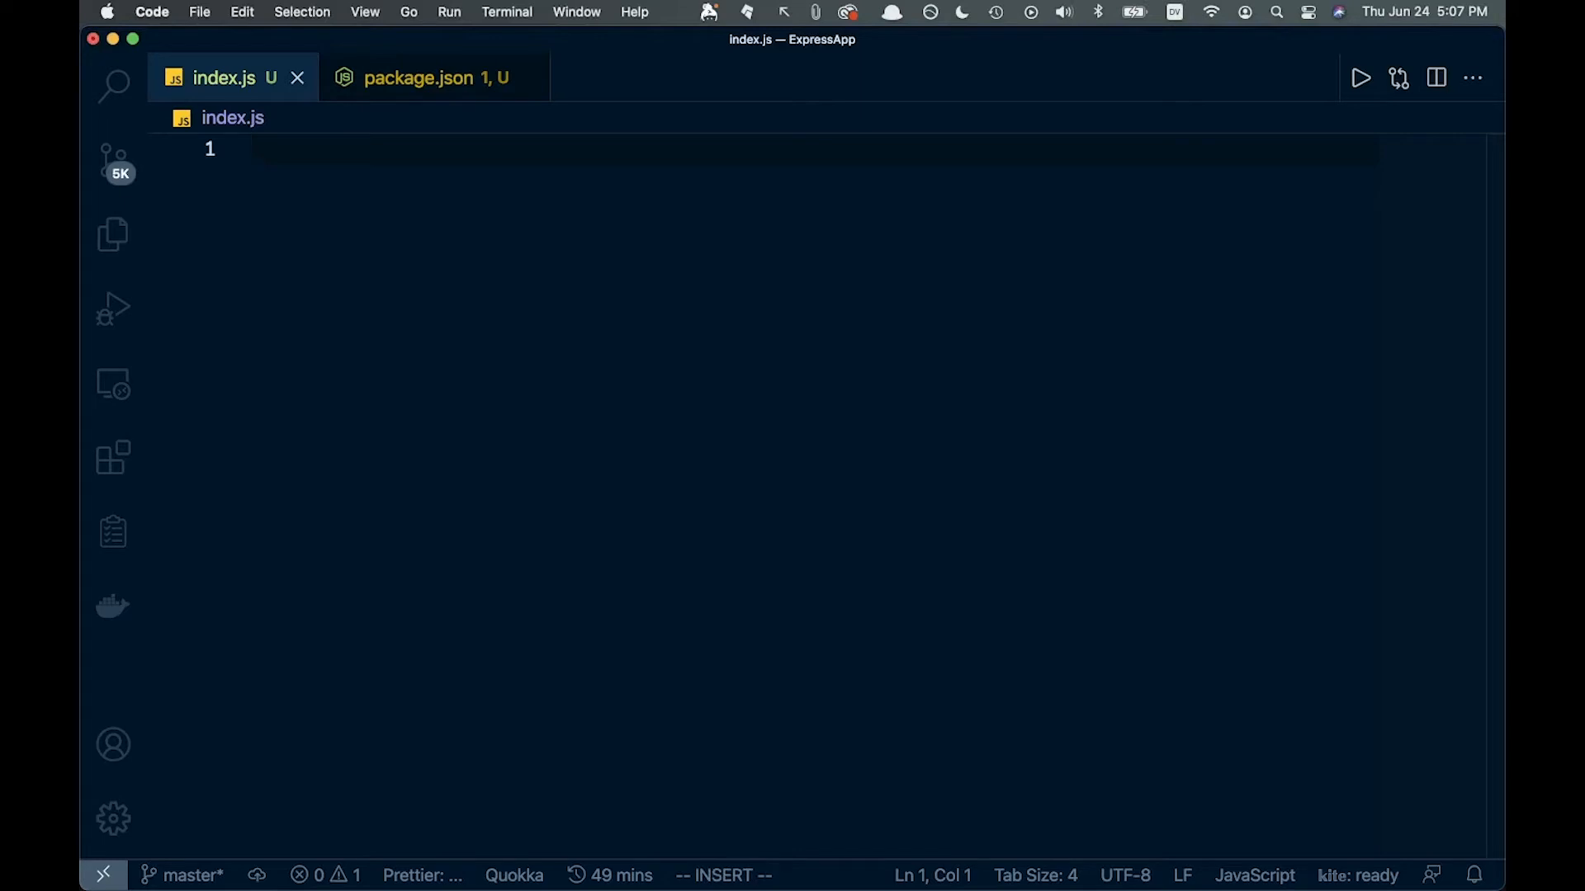
{"action": "type", "text": "const express ="}
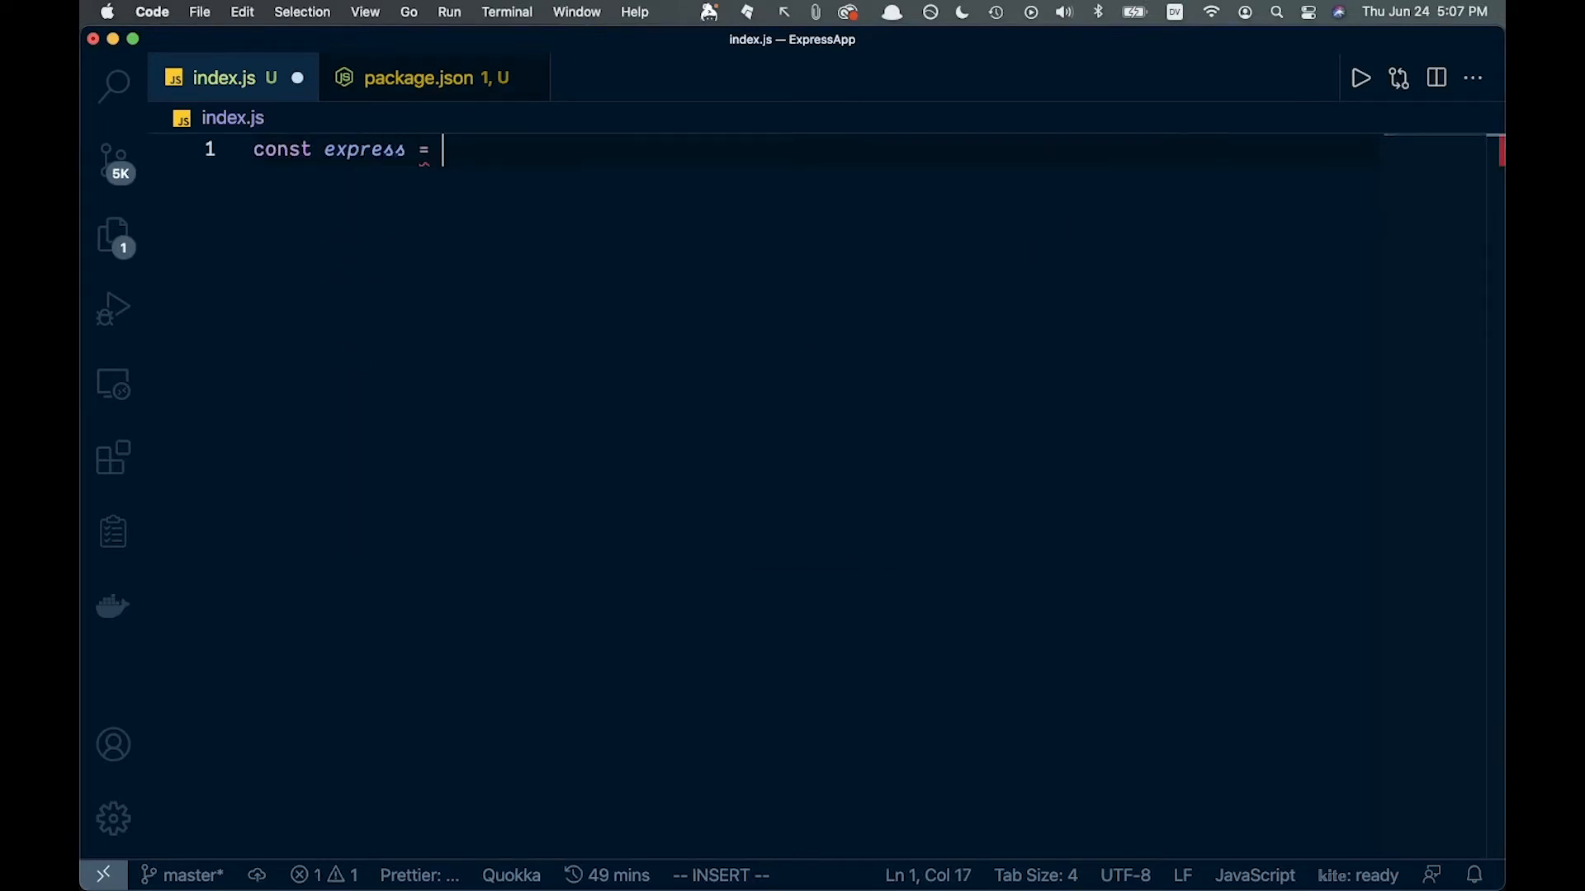
{"action": "type", "text": "require(\"express"}
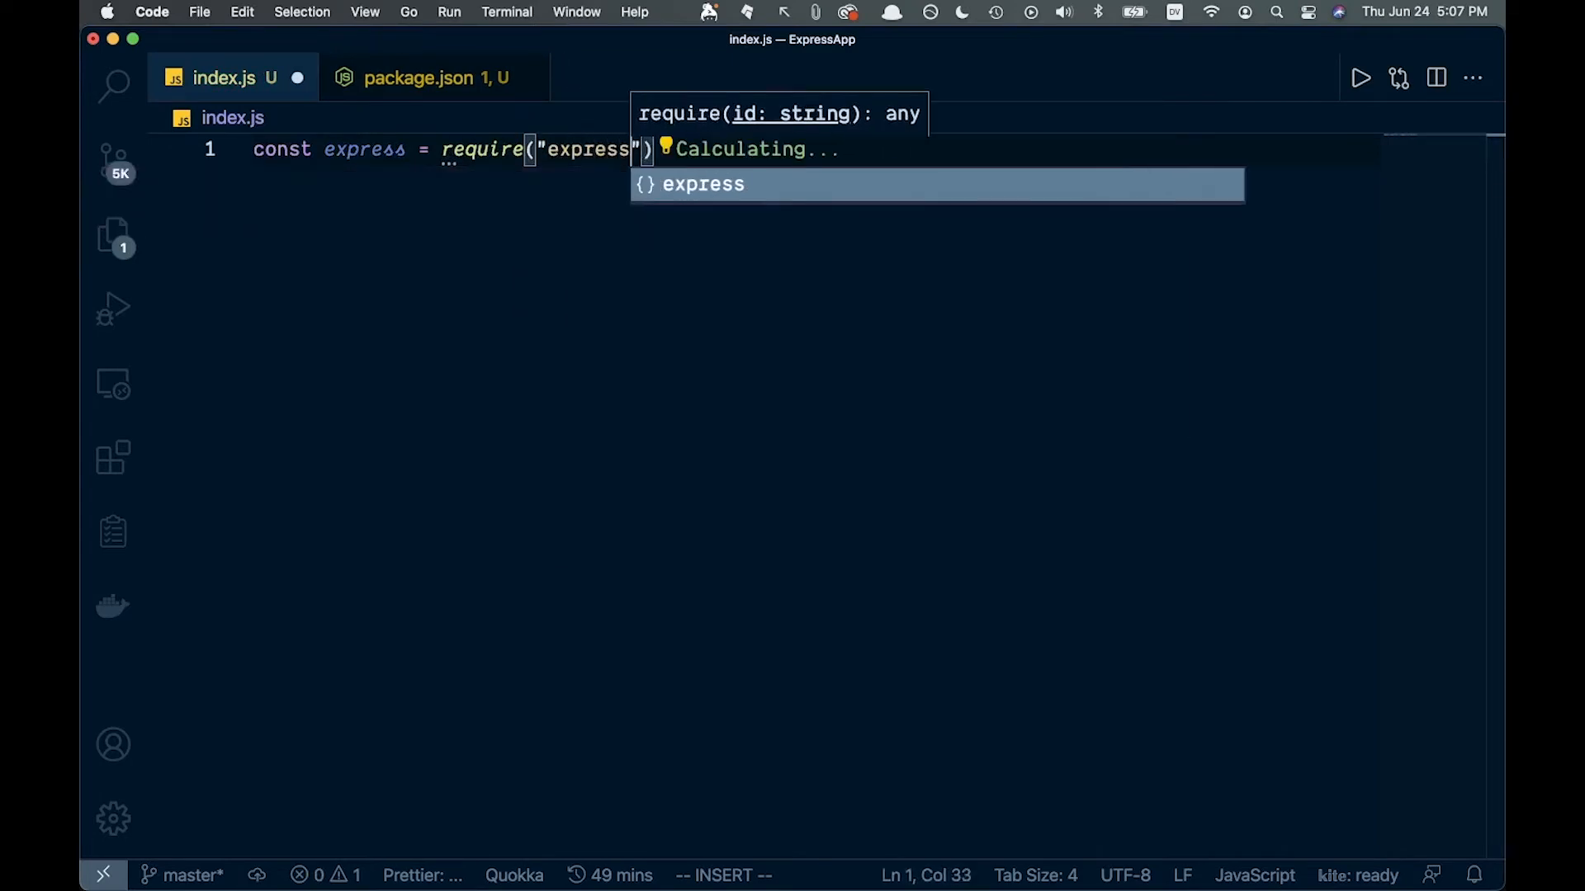
{"action": "key", "text": "Return"}
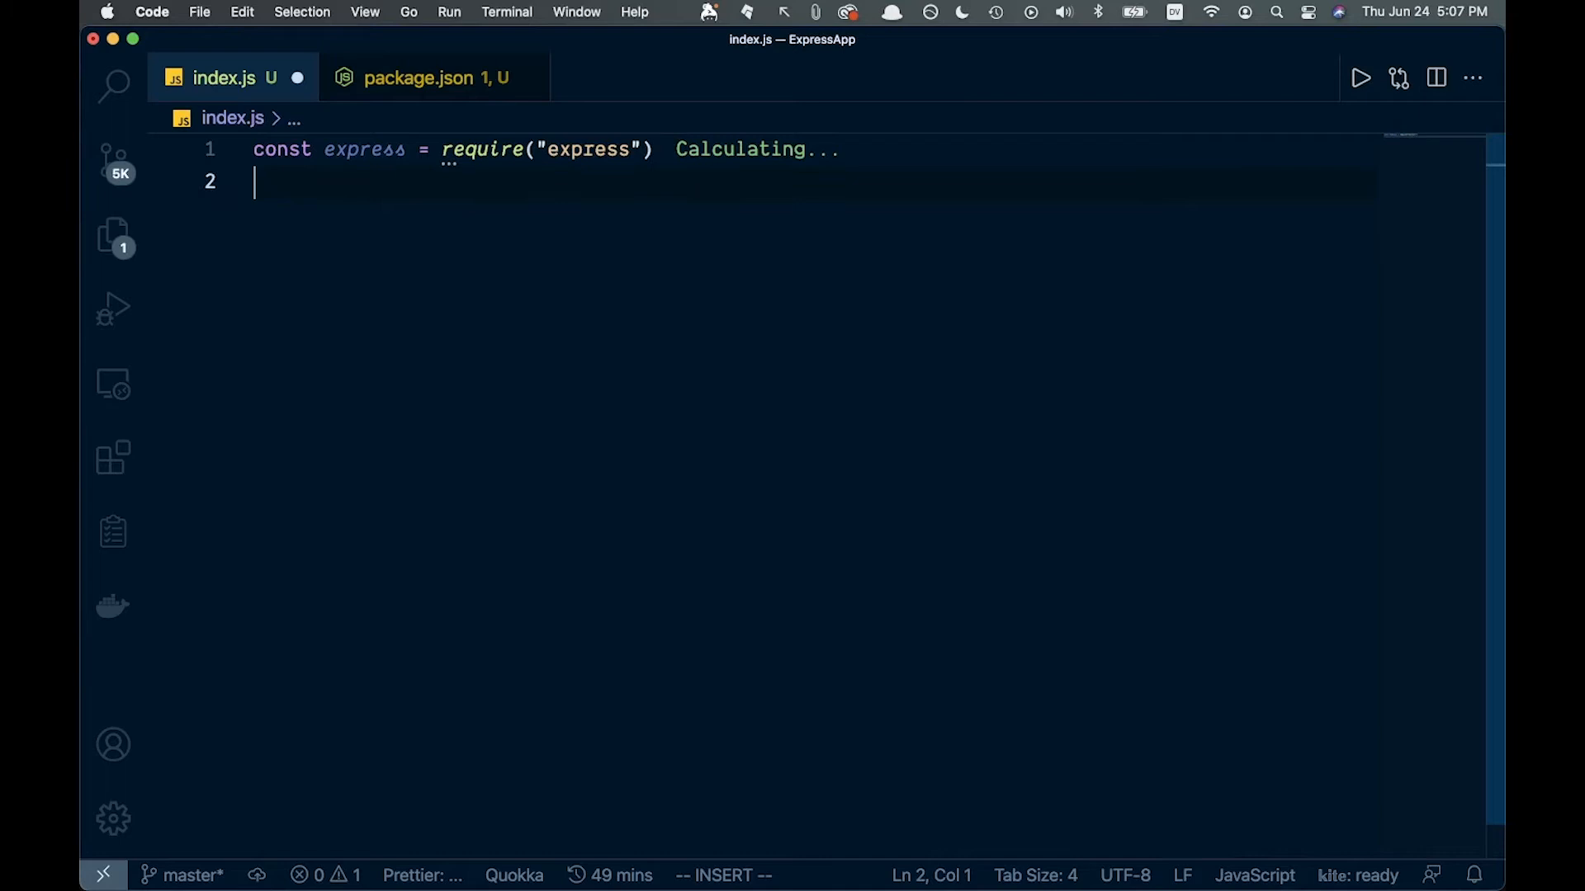
Add const app = express() on the next line.
{"action": "type", "text": "const app"}
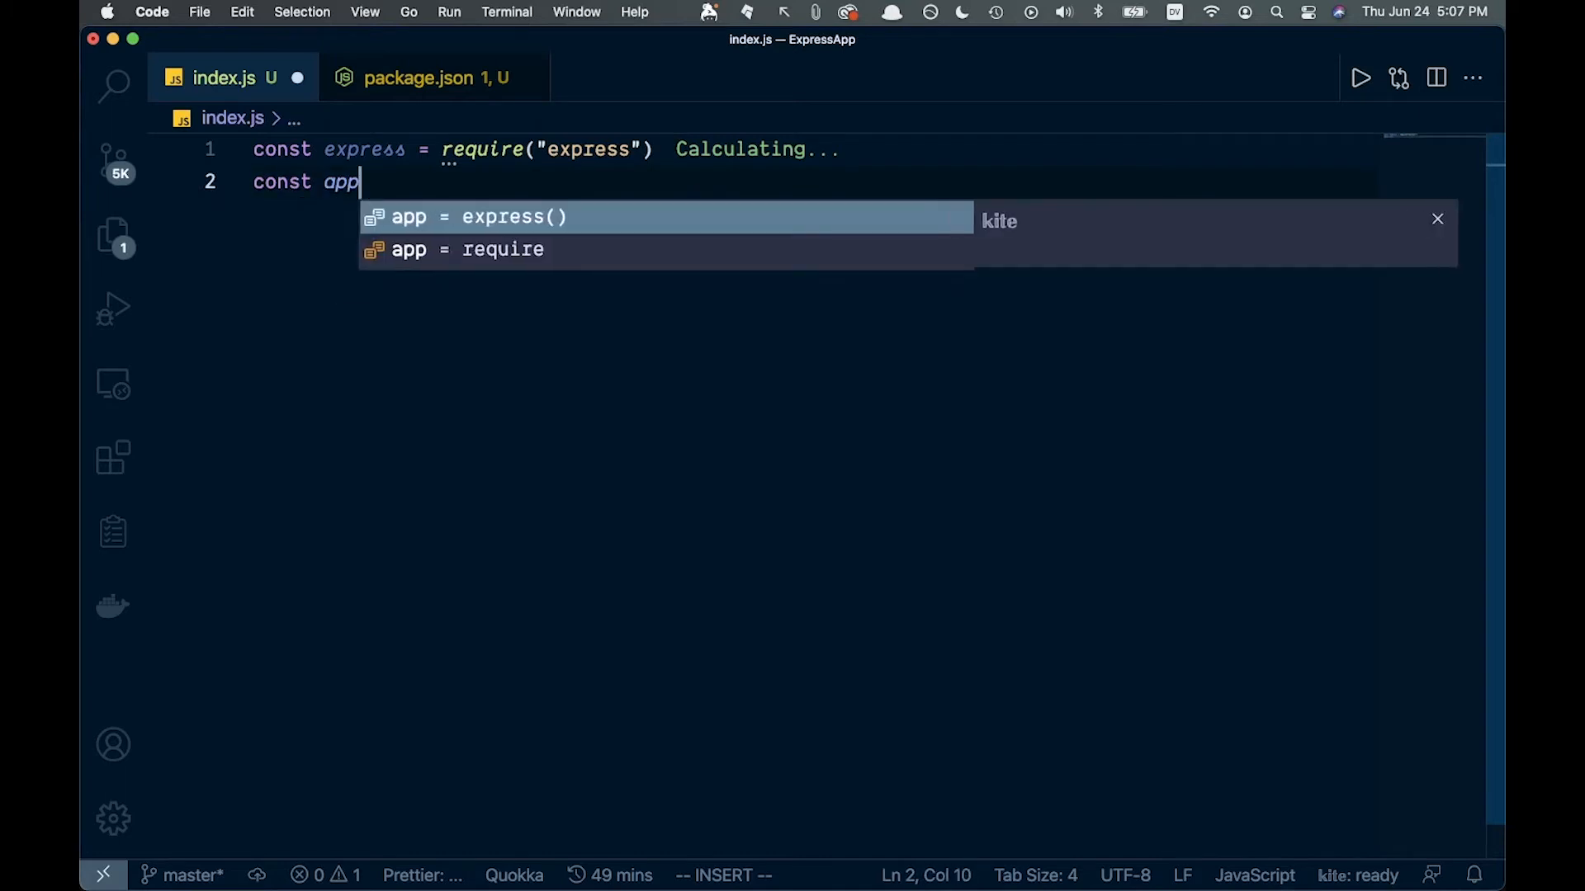
{"action": "type", "text": "= ex"}
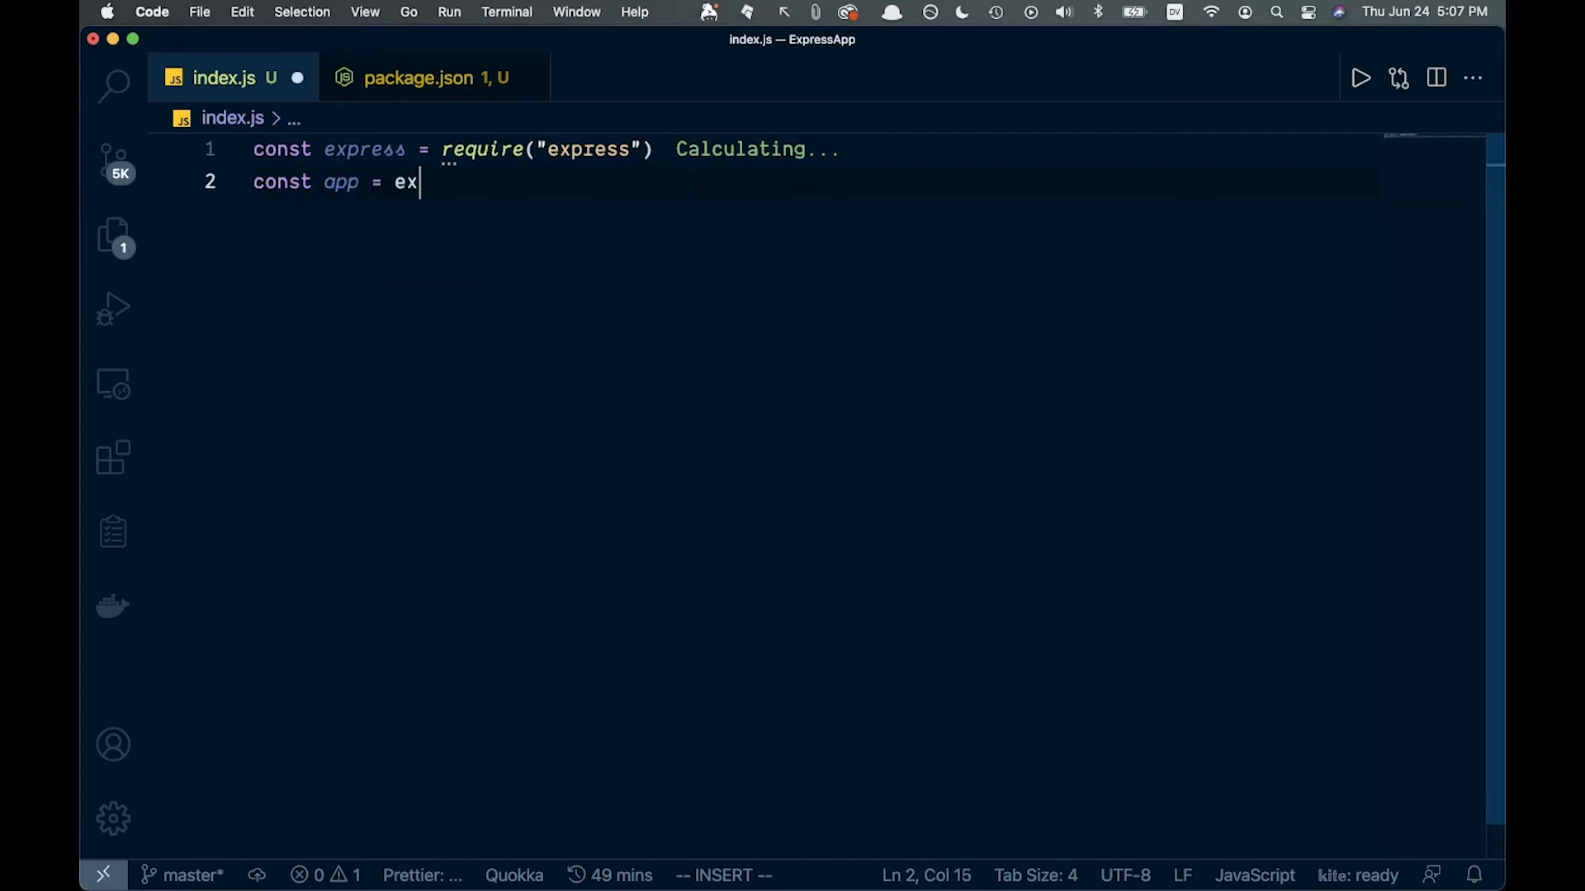
{"action": "type", "text": "press()"}
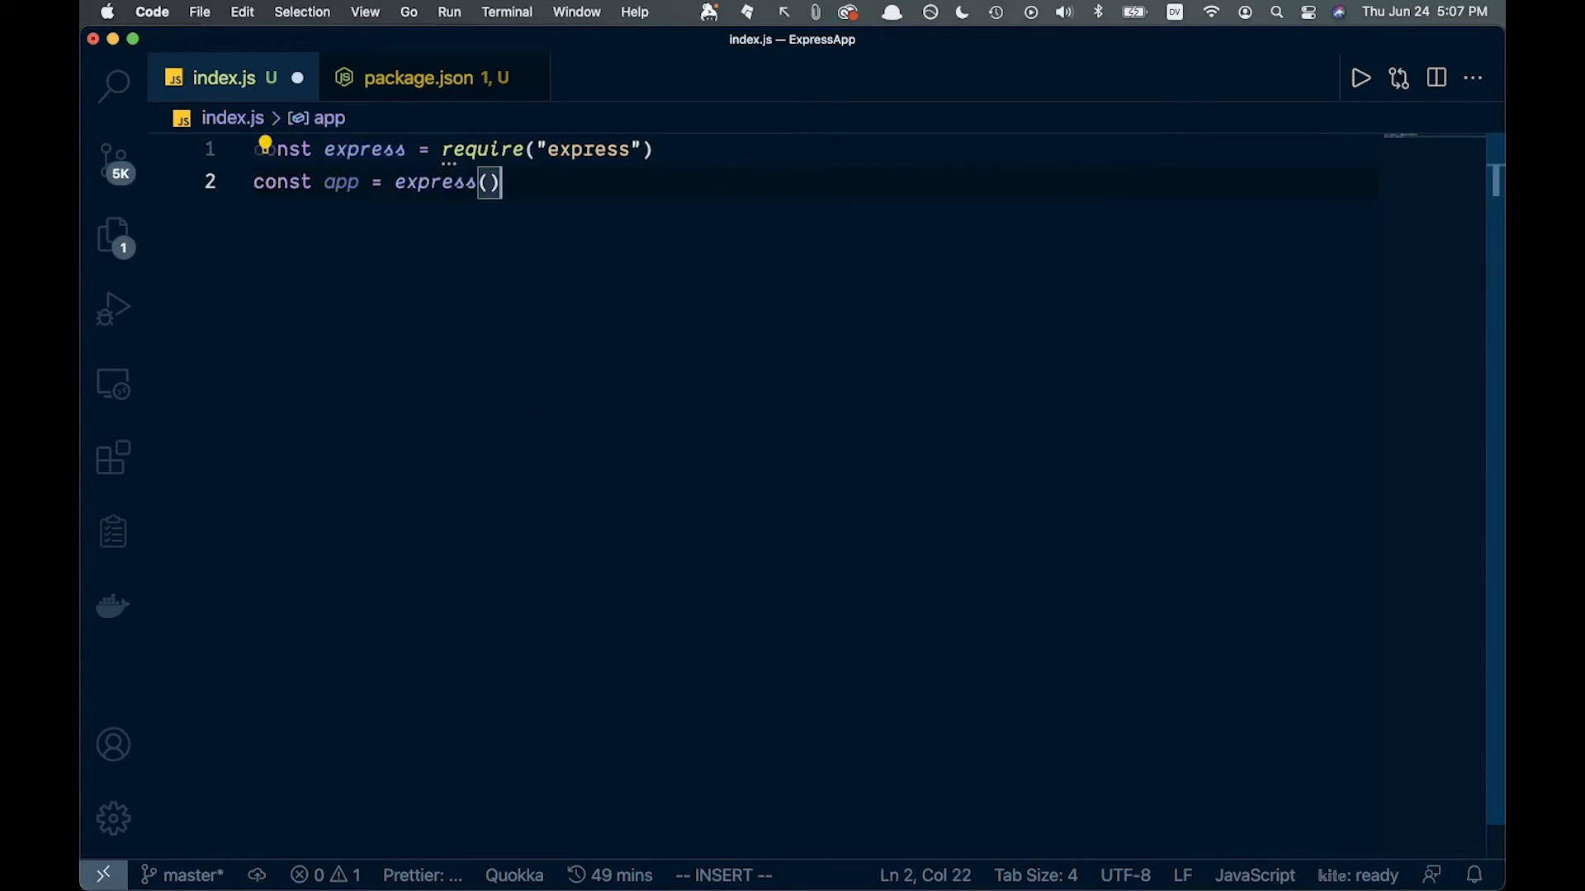
{"action": "key", "text": "Return"}
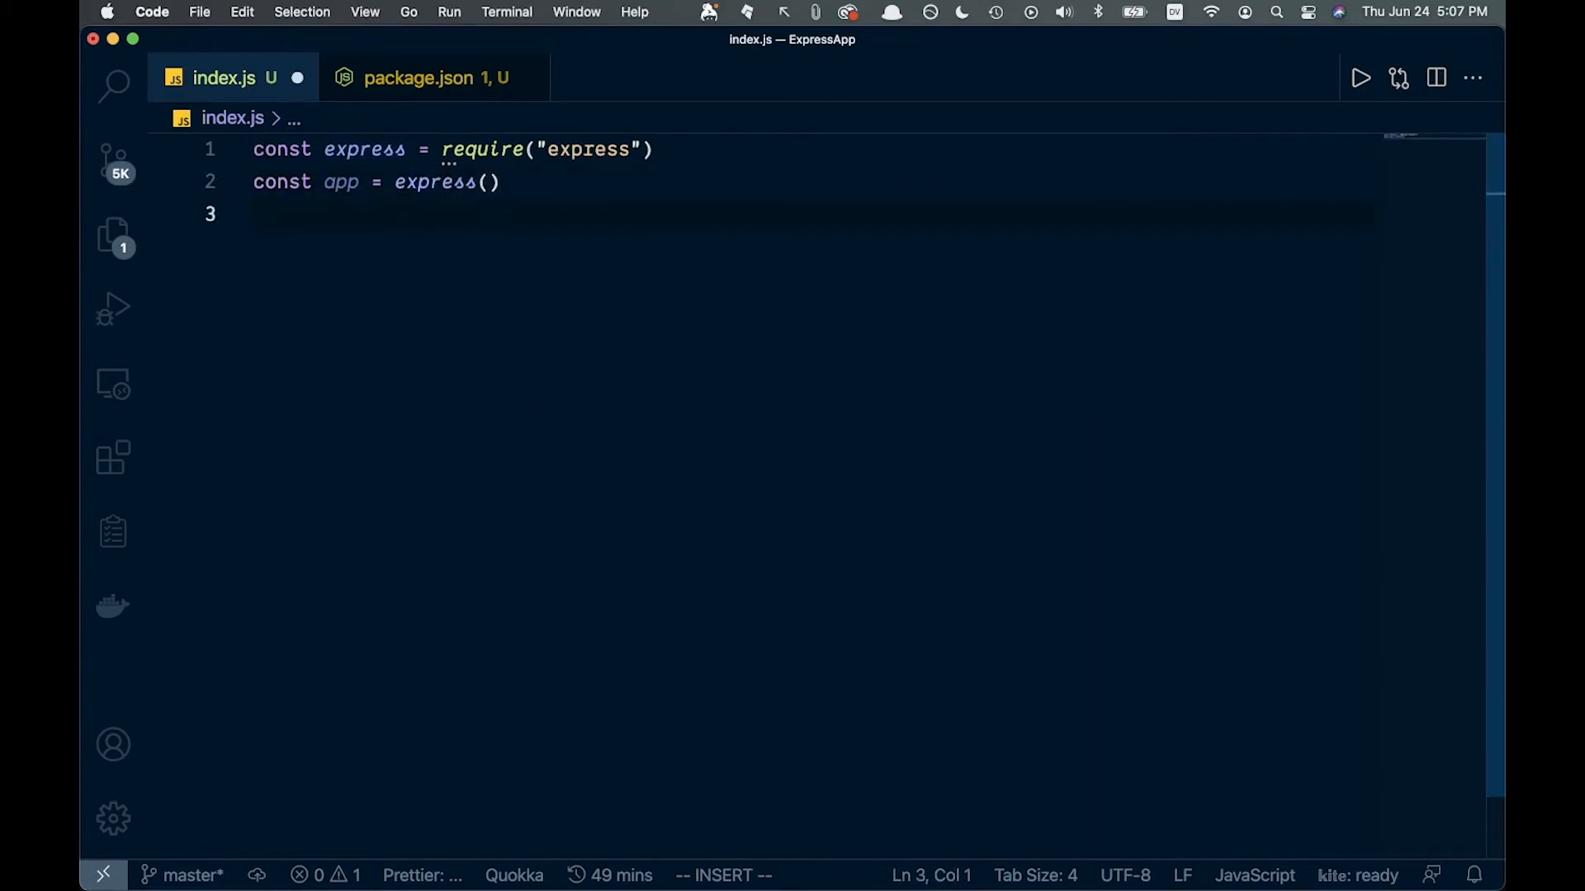
Add const port = 4000 and const cors = require("cors") to index.js.
{"action": "type", "text": "const"}
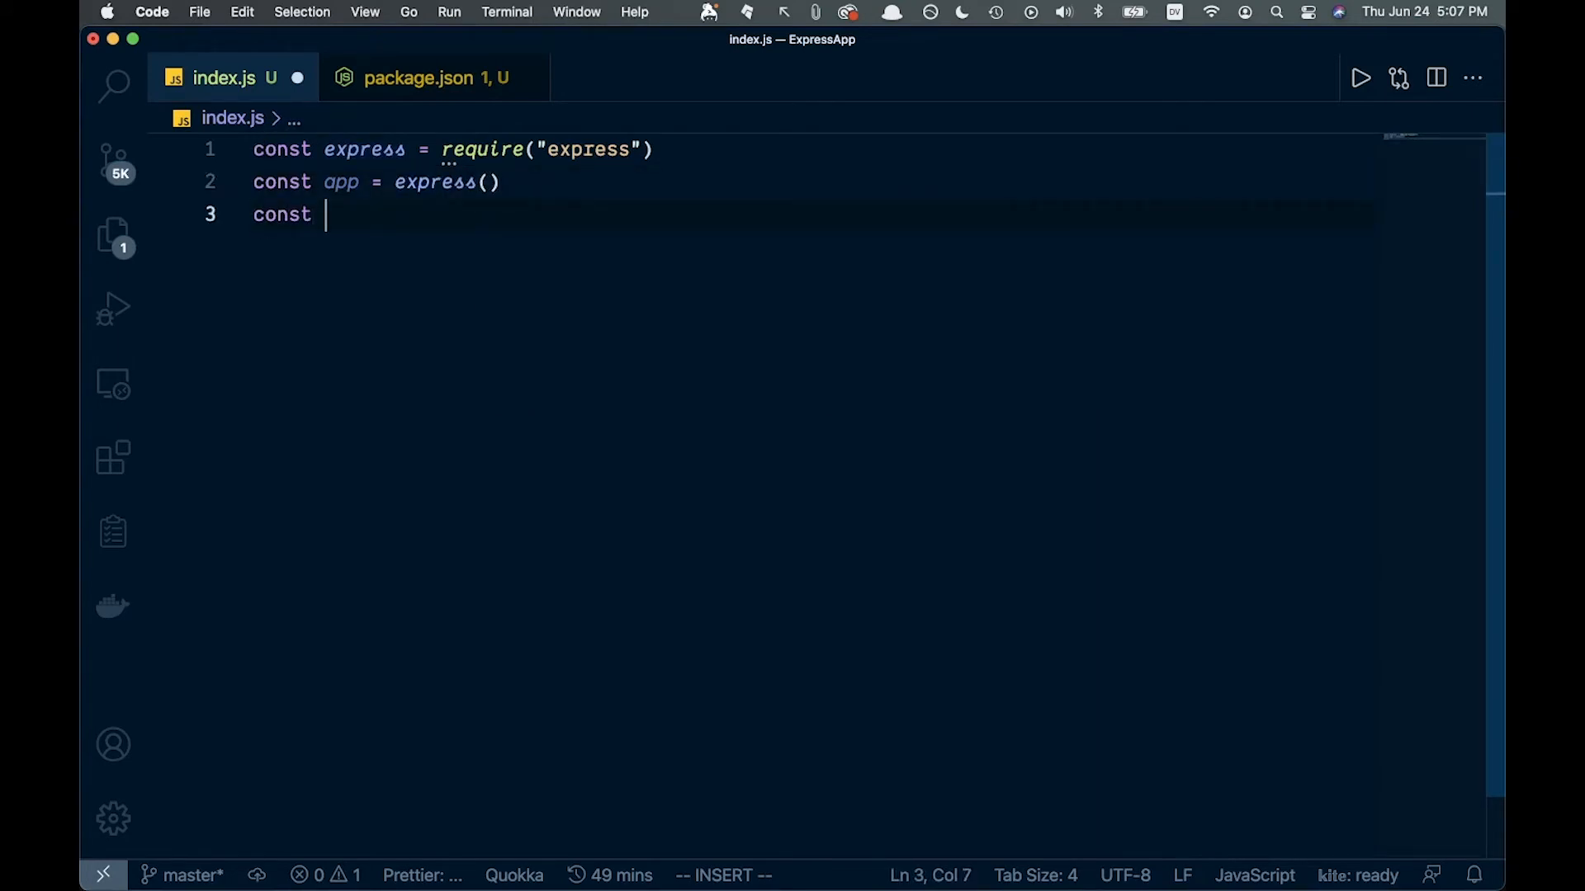
{"action": "type", "text": "port = 4000"}
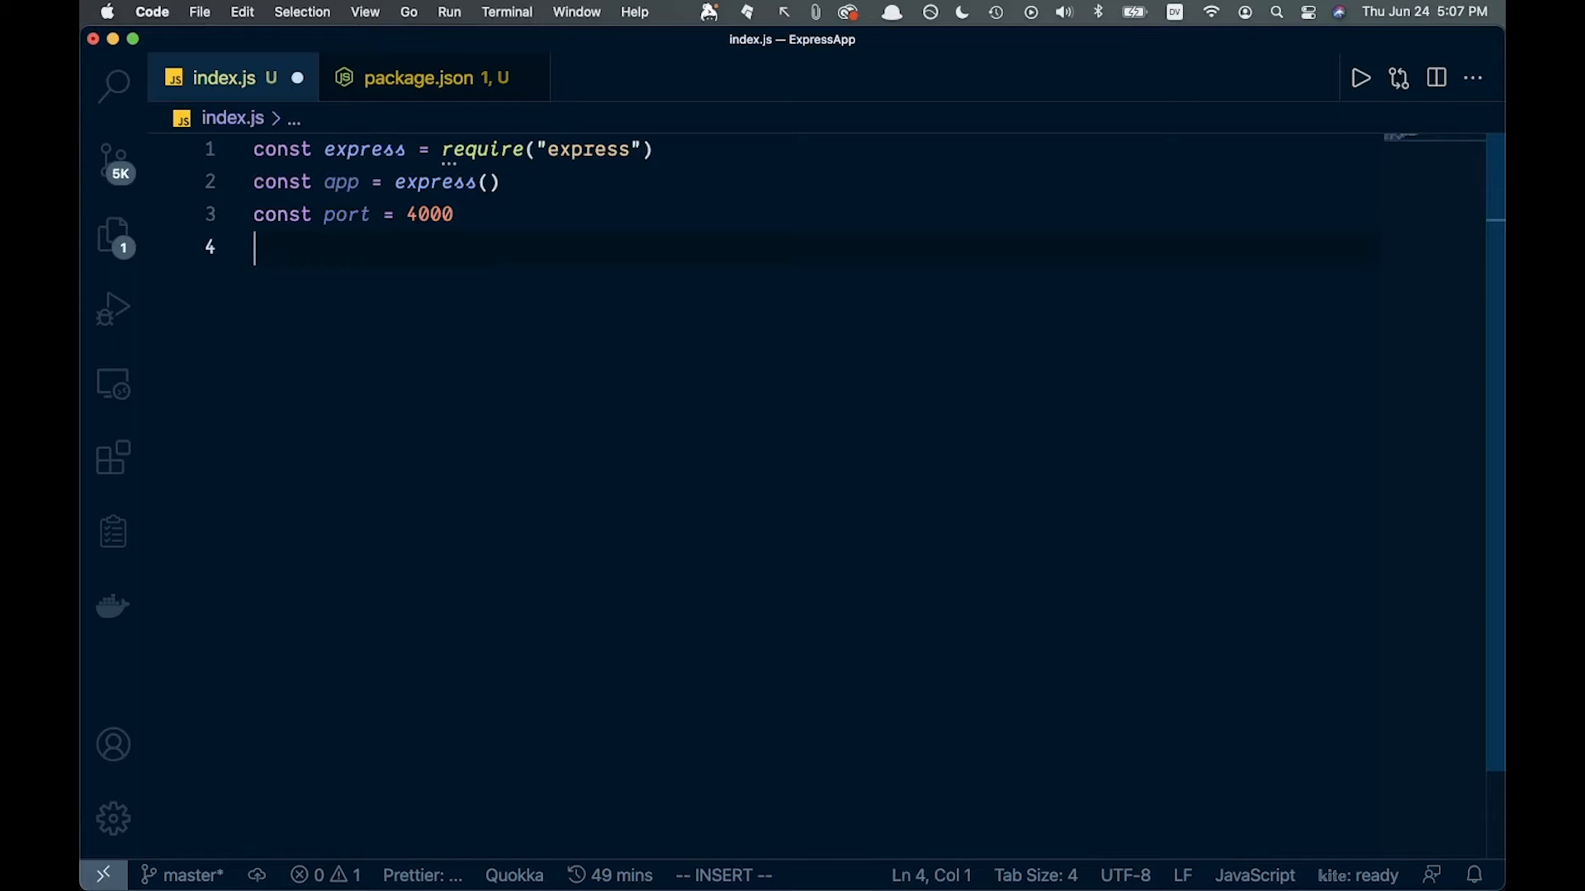
{"action": "type", "text": "const cor"}
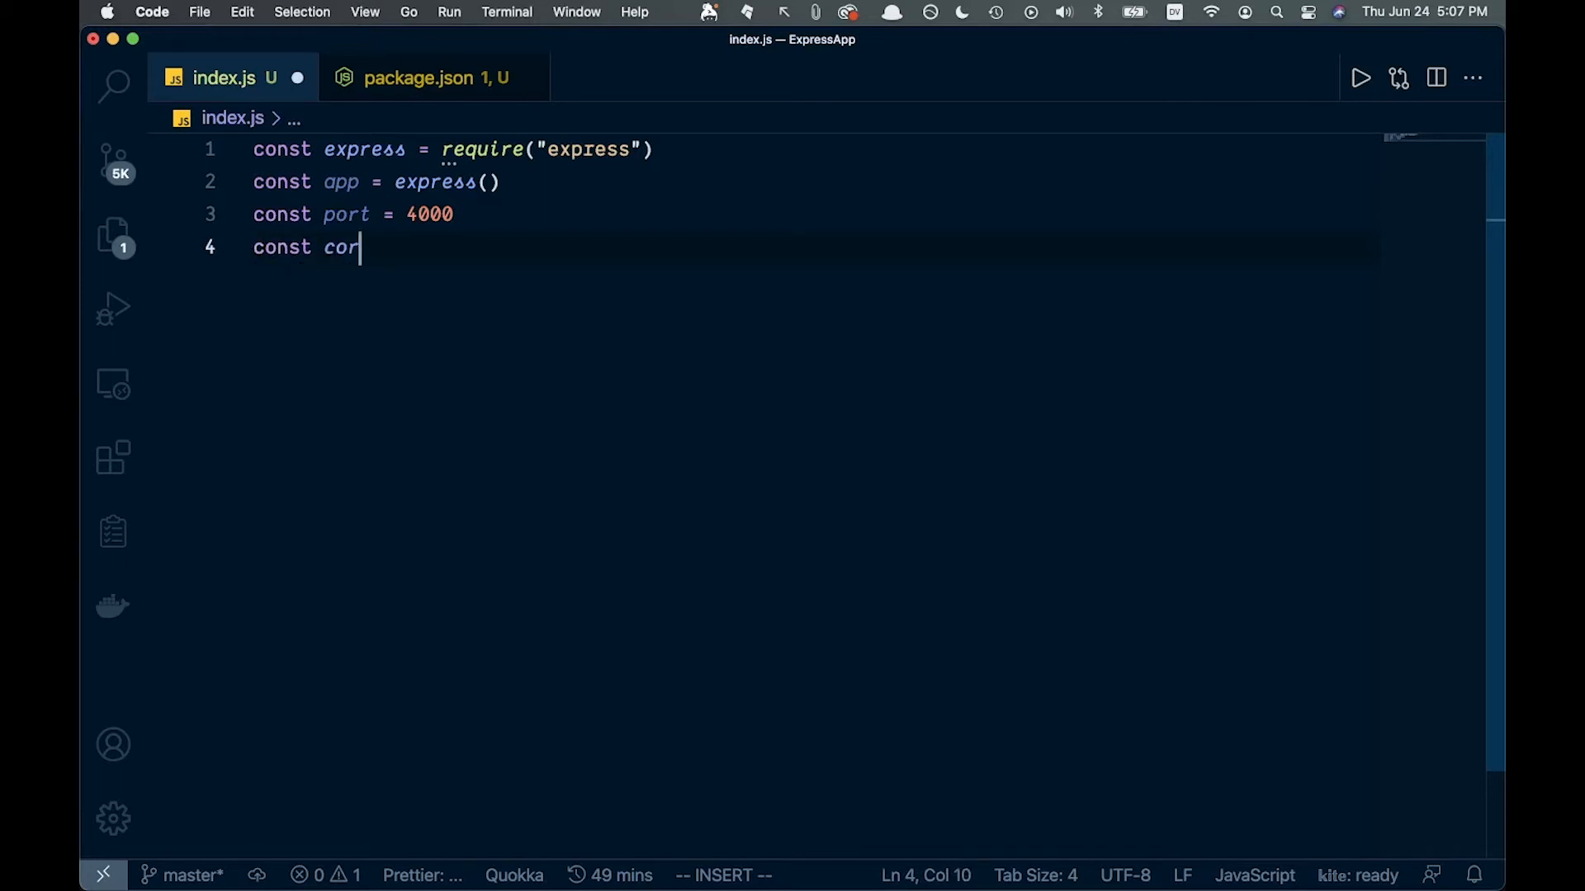
{"action": "type", "text": "s ="}
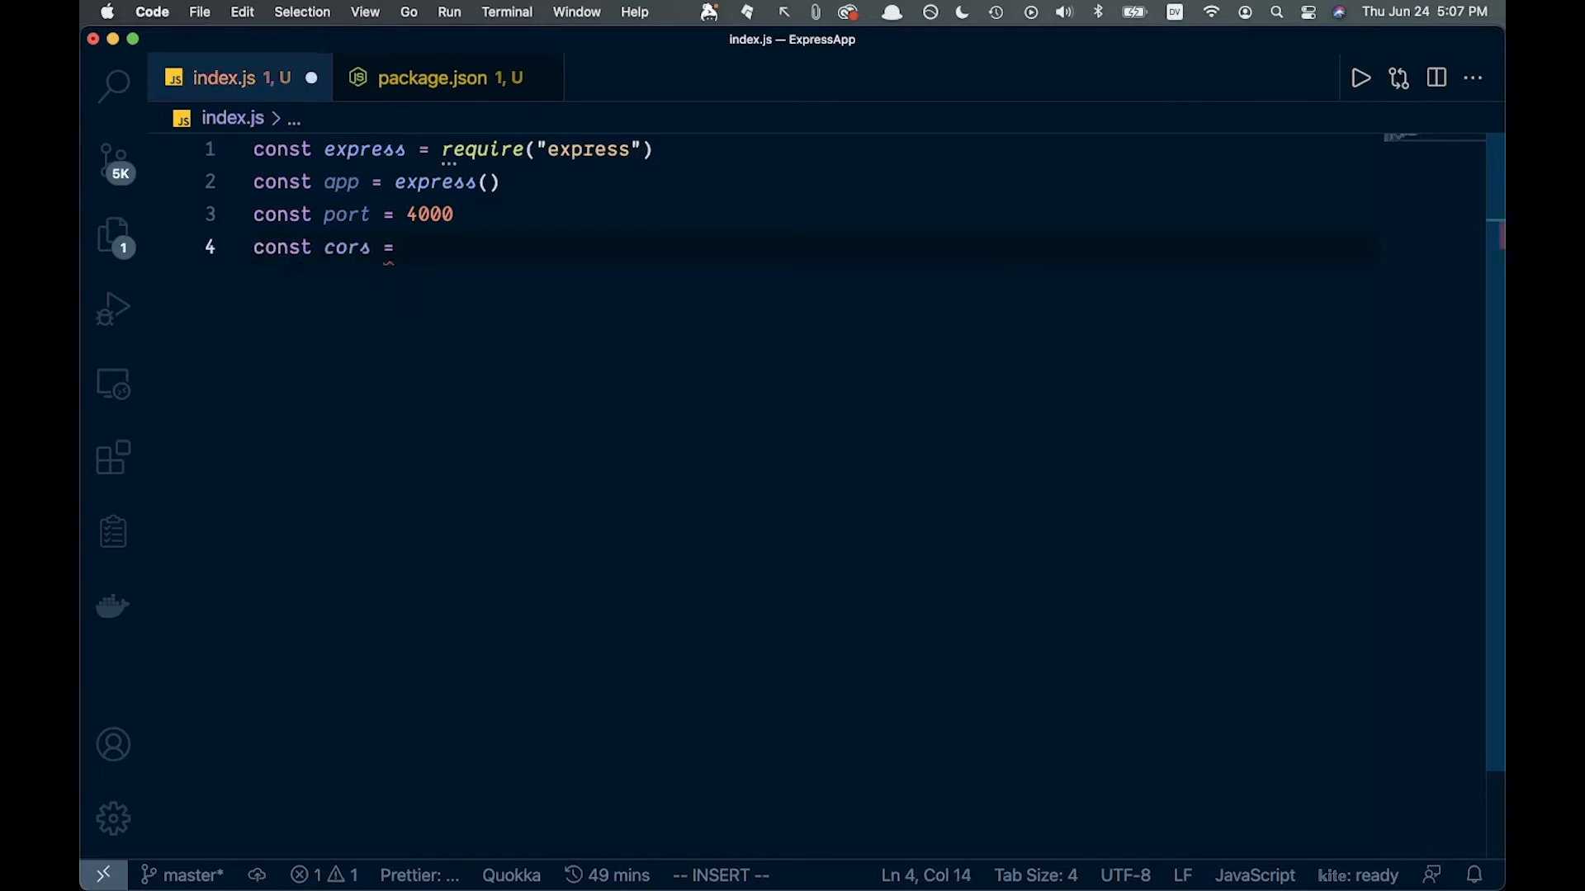
{"action": "type", "text": "require(\"cors\")"}
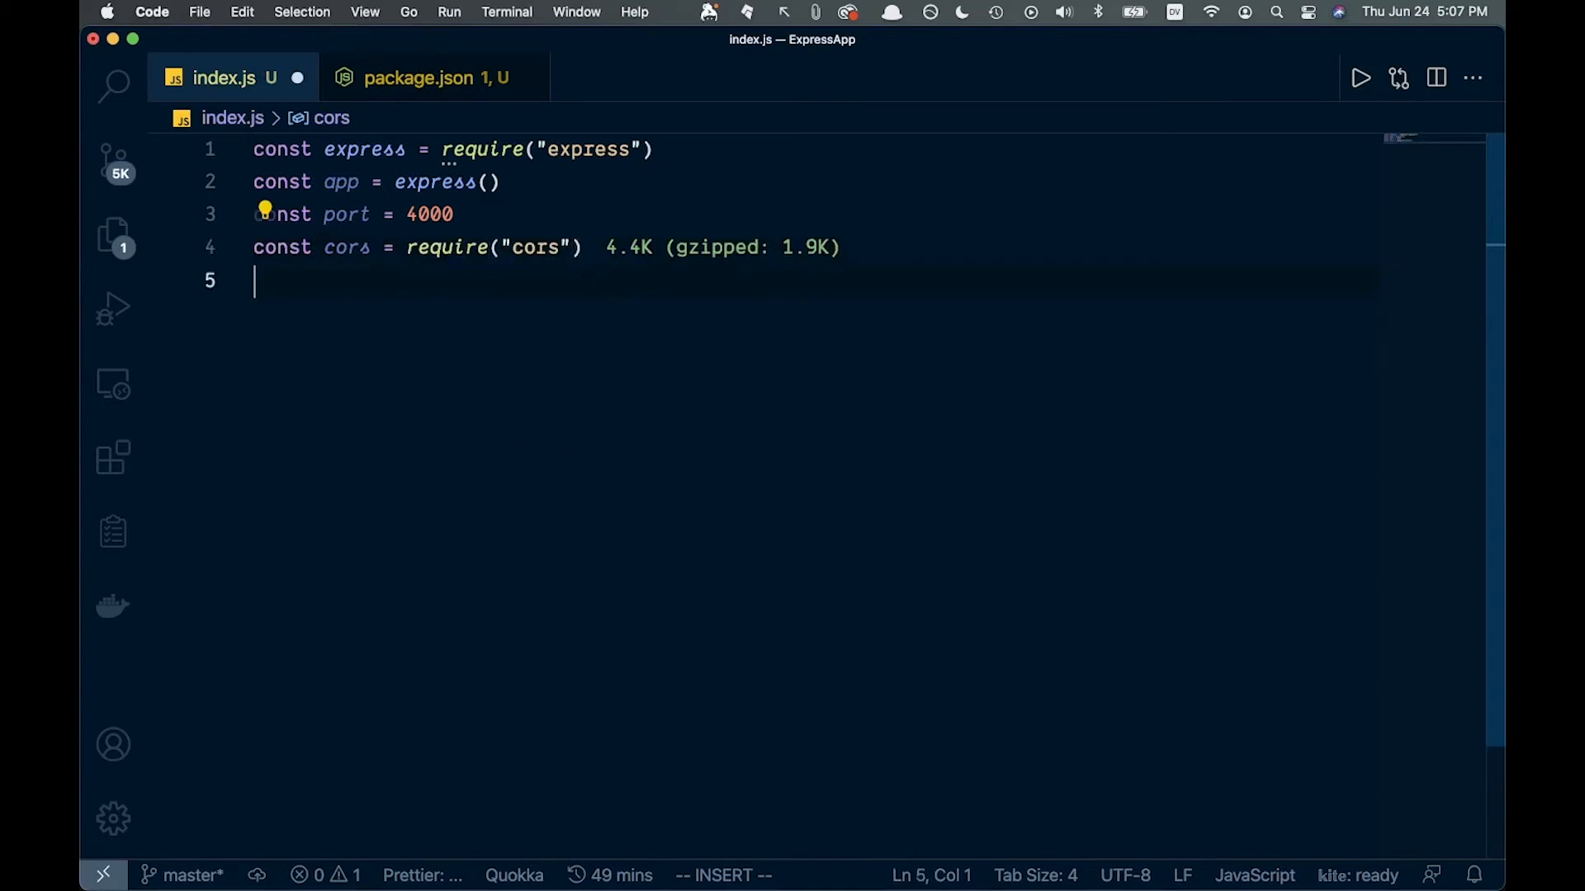
{"action": "key", "text": "Return"}
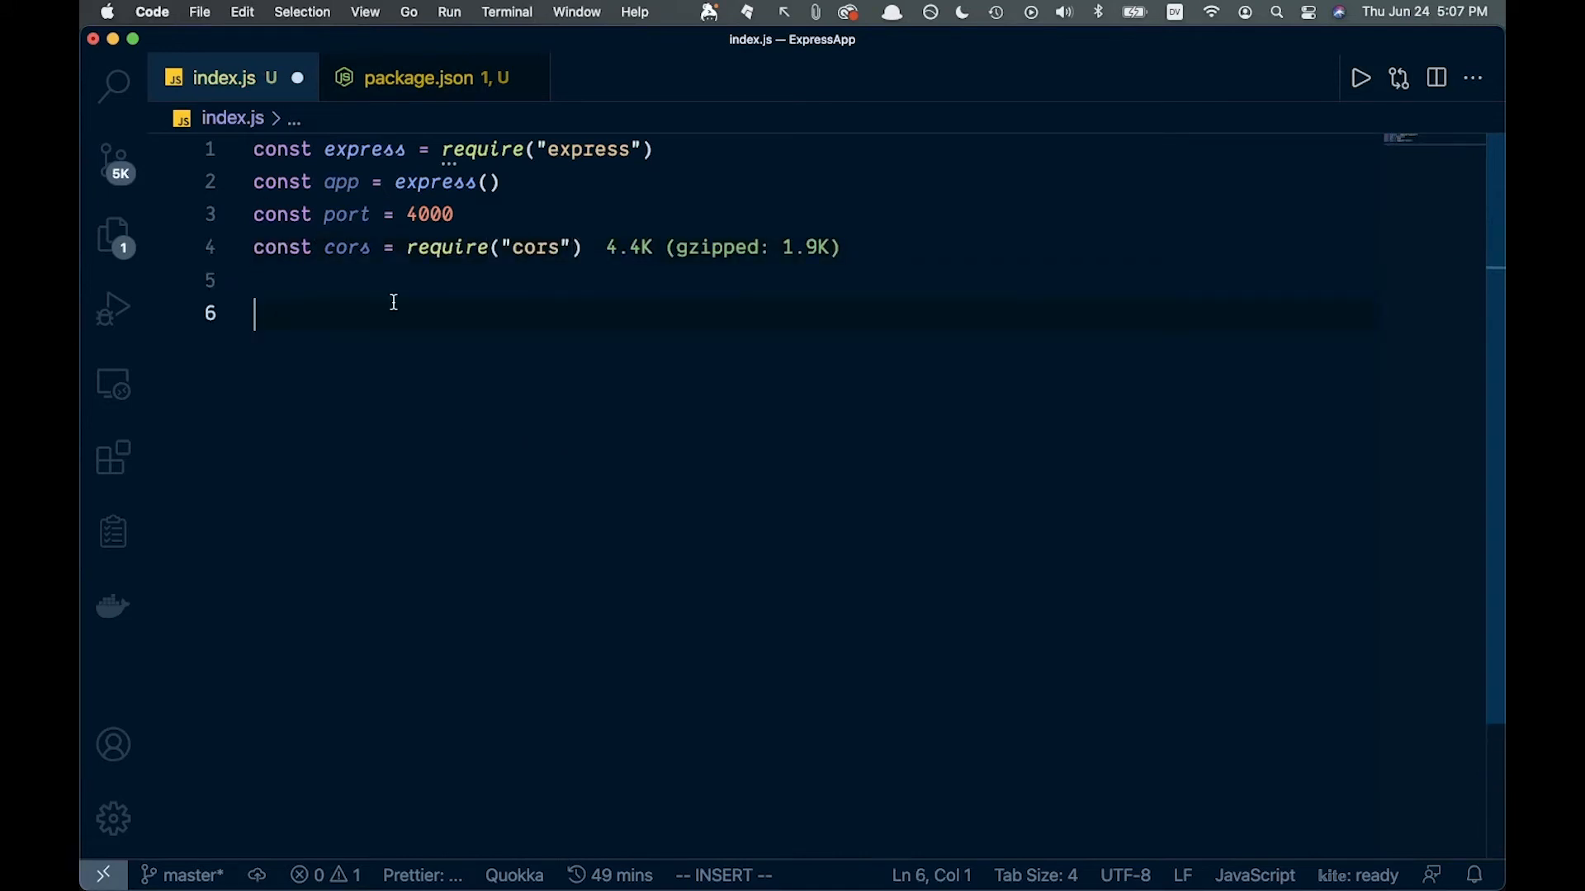
{"action": "mouse_move", "coordinate": [399, 300]}
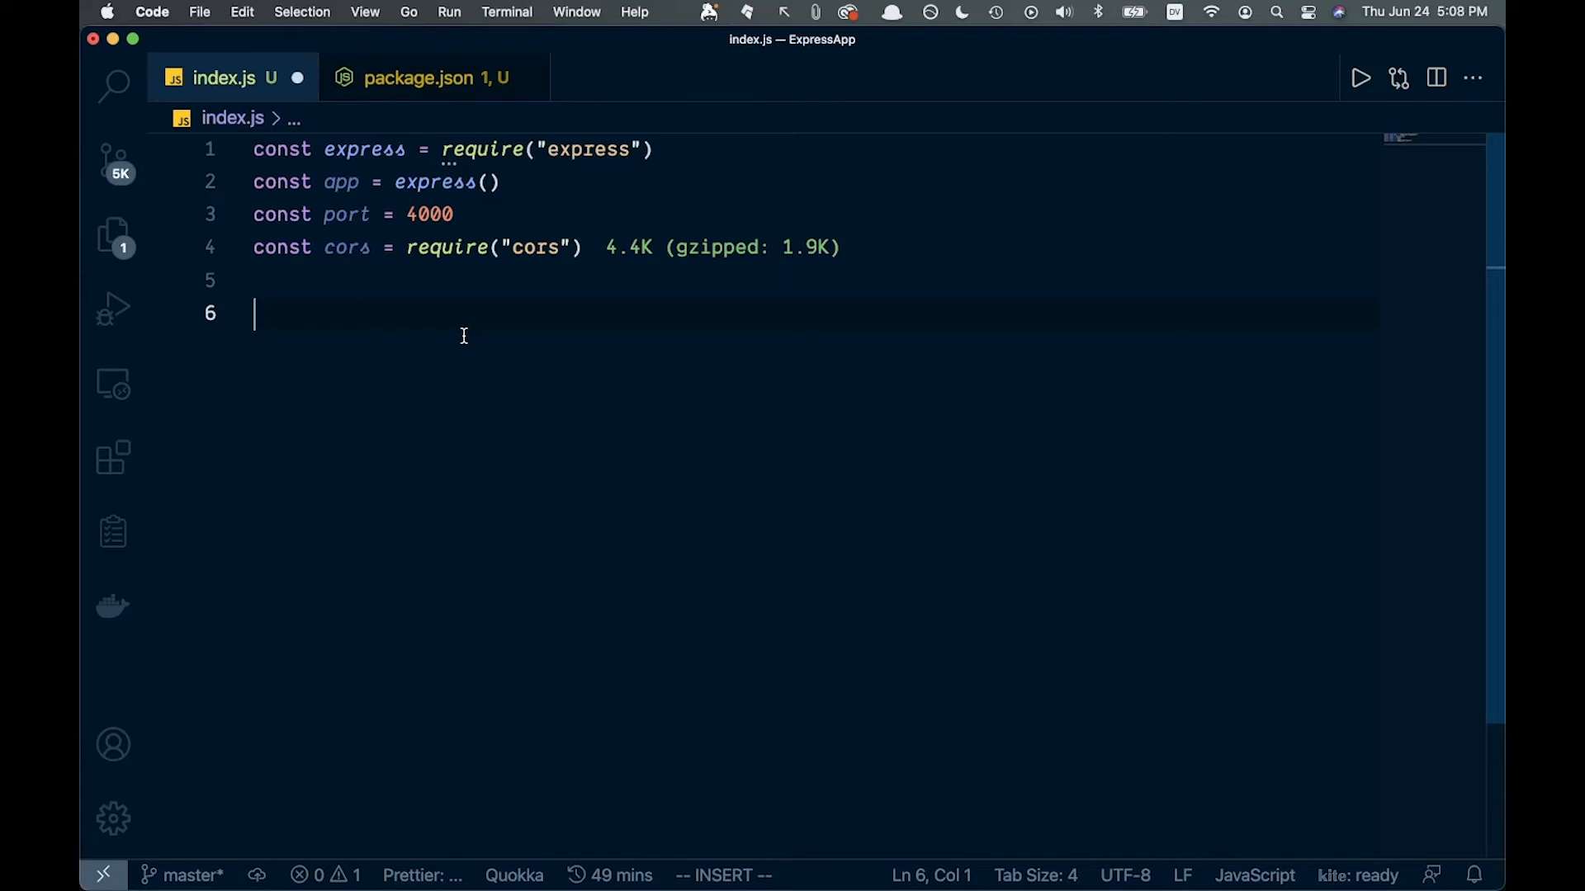
Add app.use(express.urlencoded({extended: true})) to index.js.
{"action": "type", "text": "app.use(experss."}
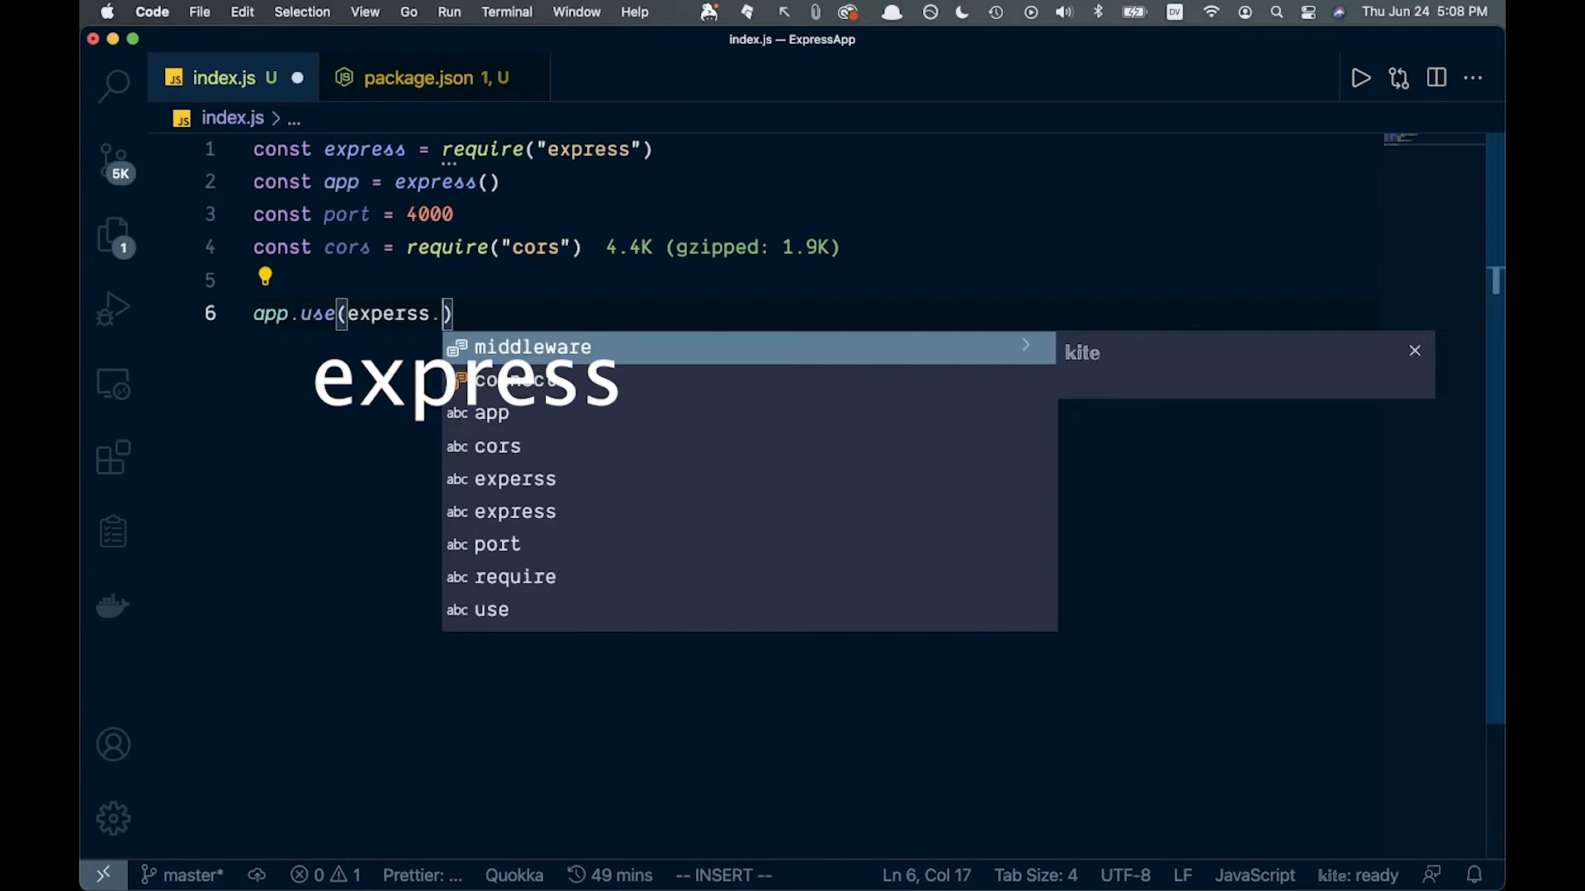
{"action": "type", "text": "urlencoded"}
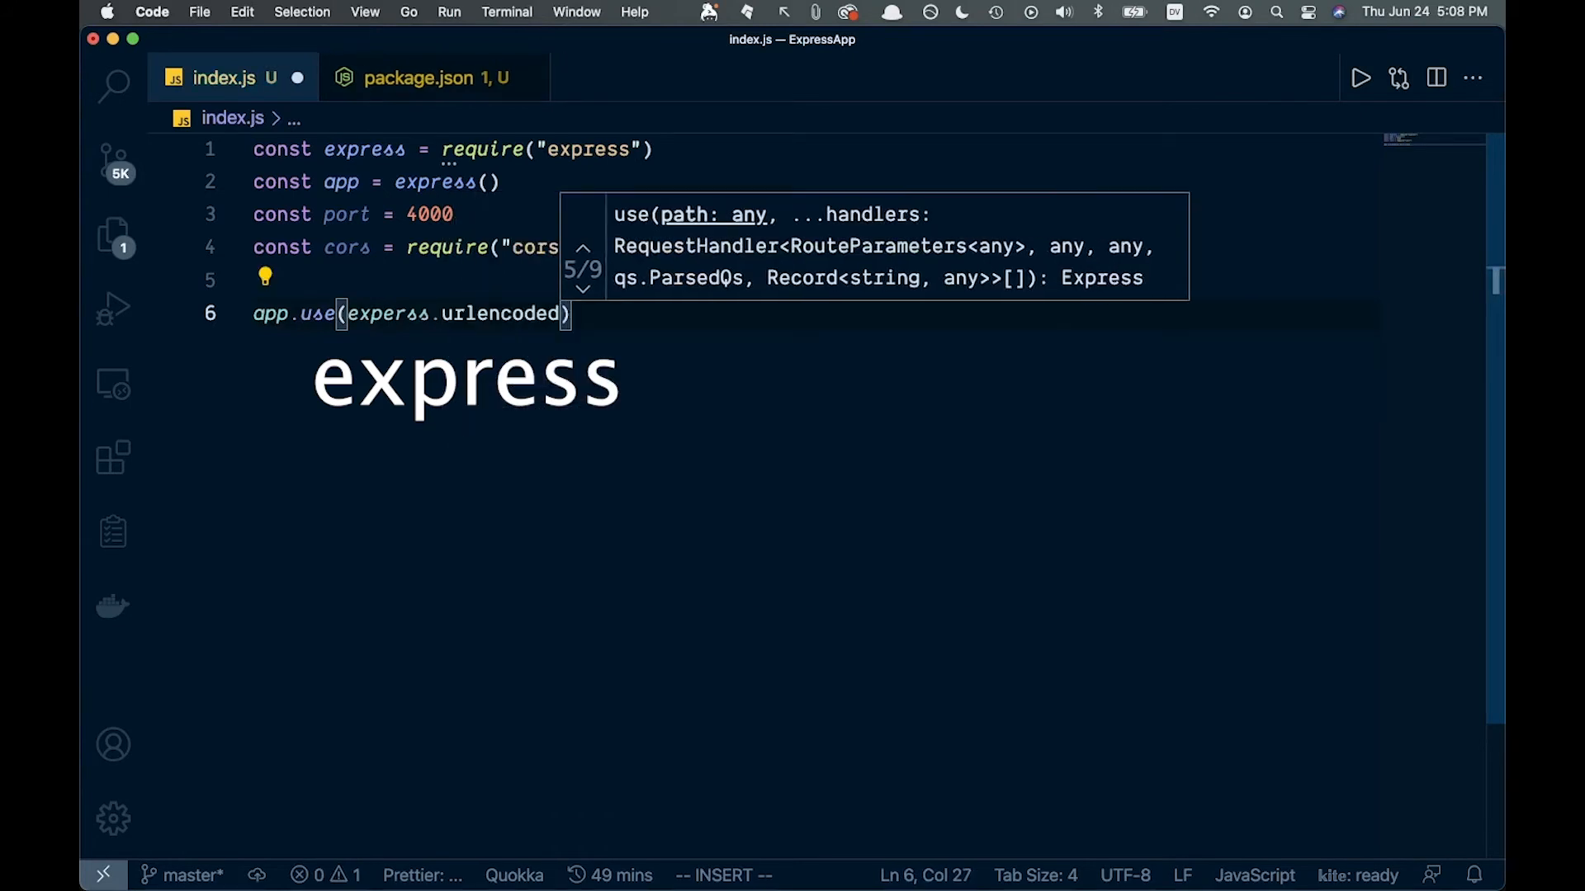
{"action": "type", "text": "("}
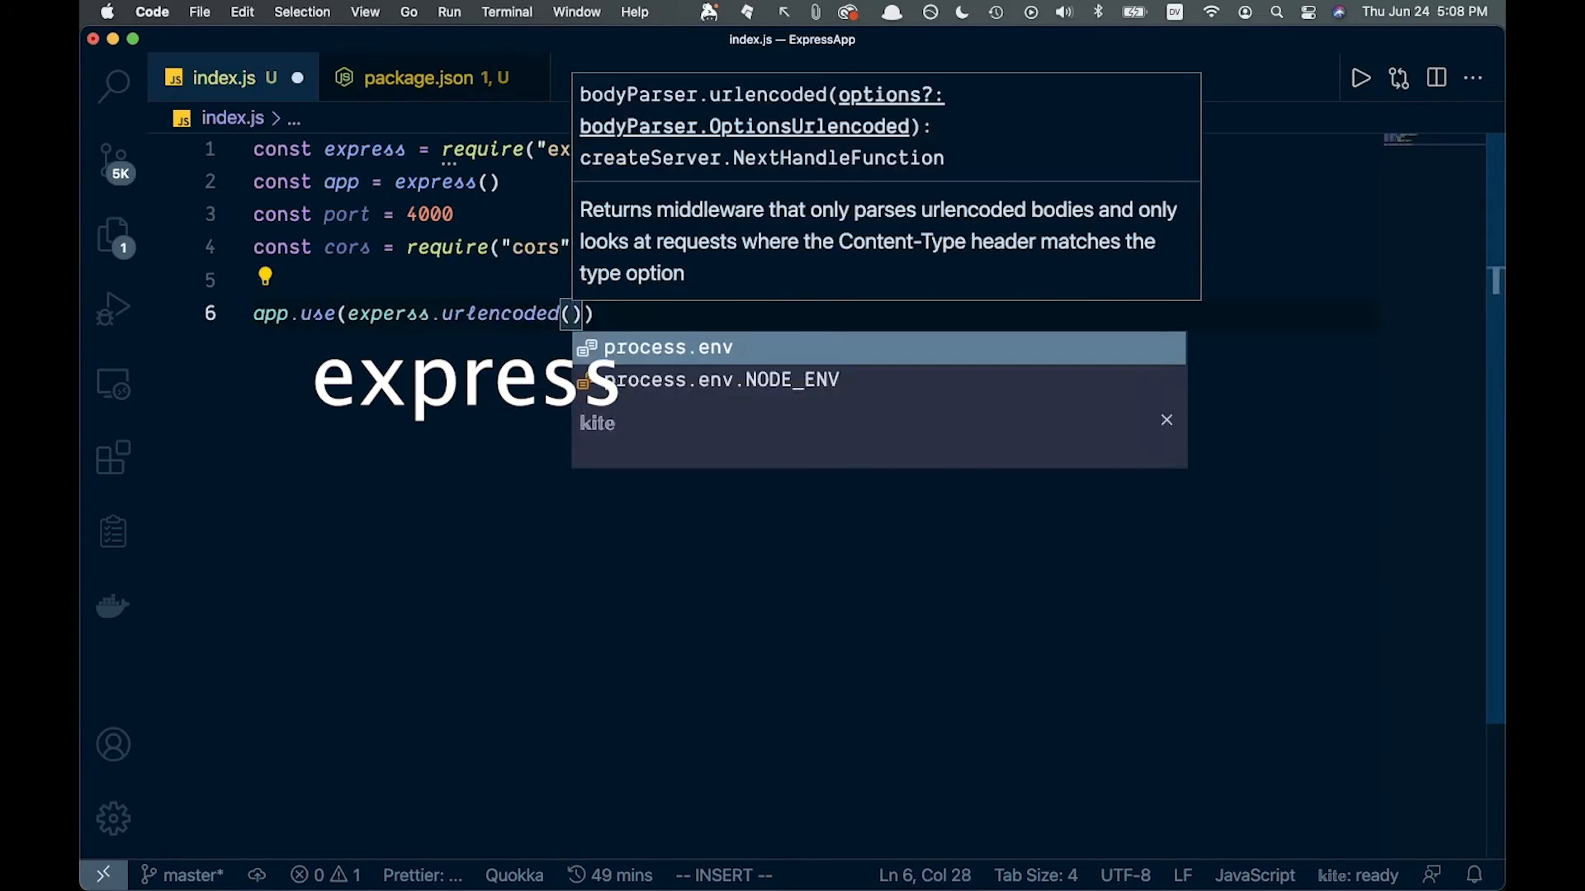
{"action": "type", "text": "{extended: true"}
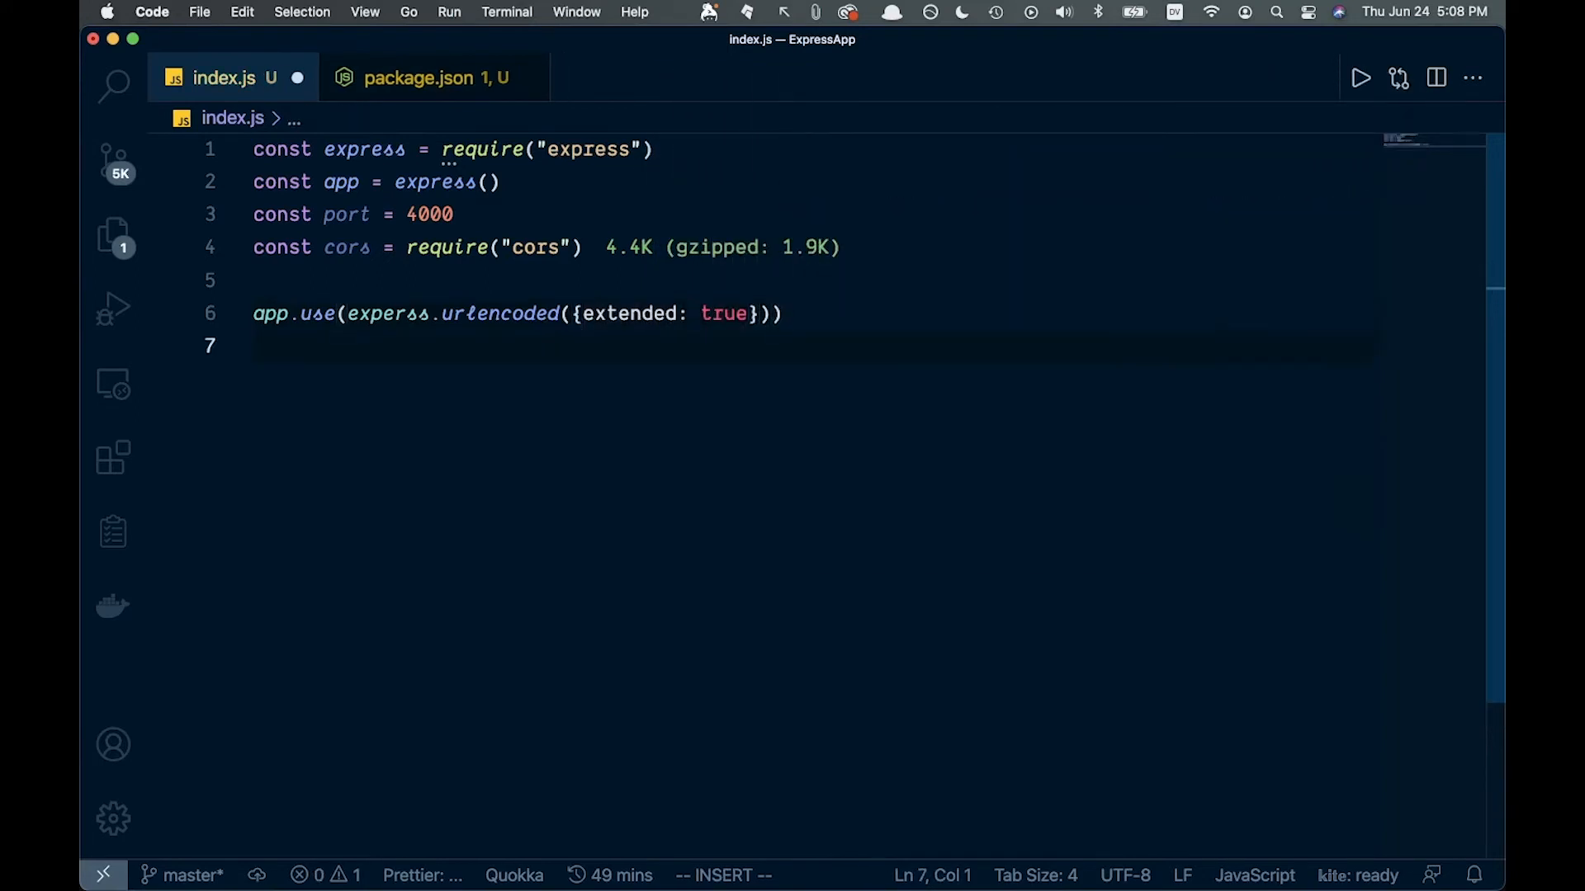
Add app.use(express.json()) and app.use(cors()) on separate lines.
{"action": "type", "text": "app.use(express.json("}
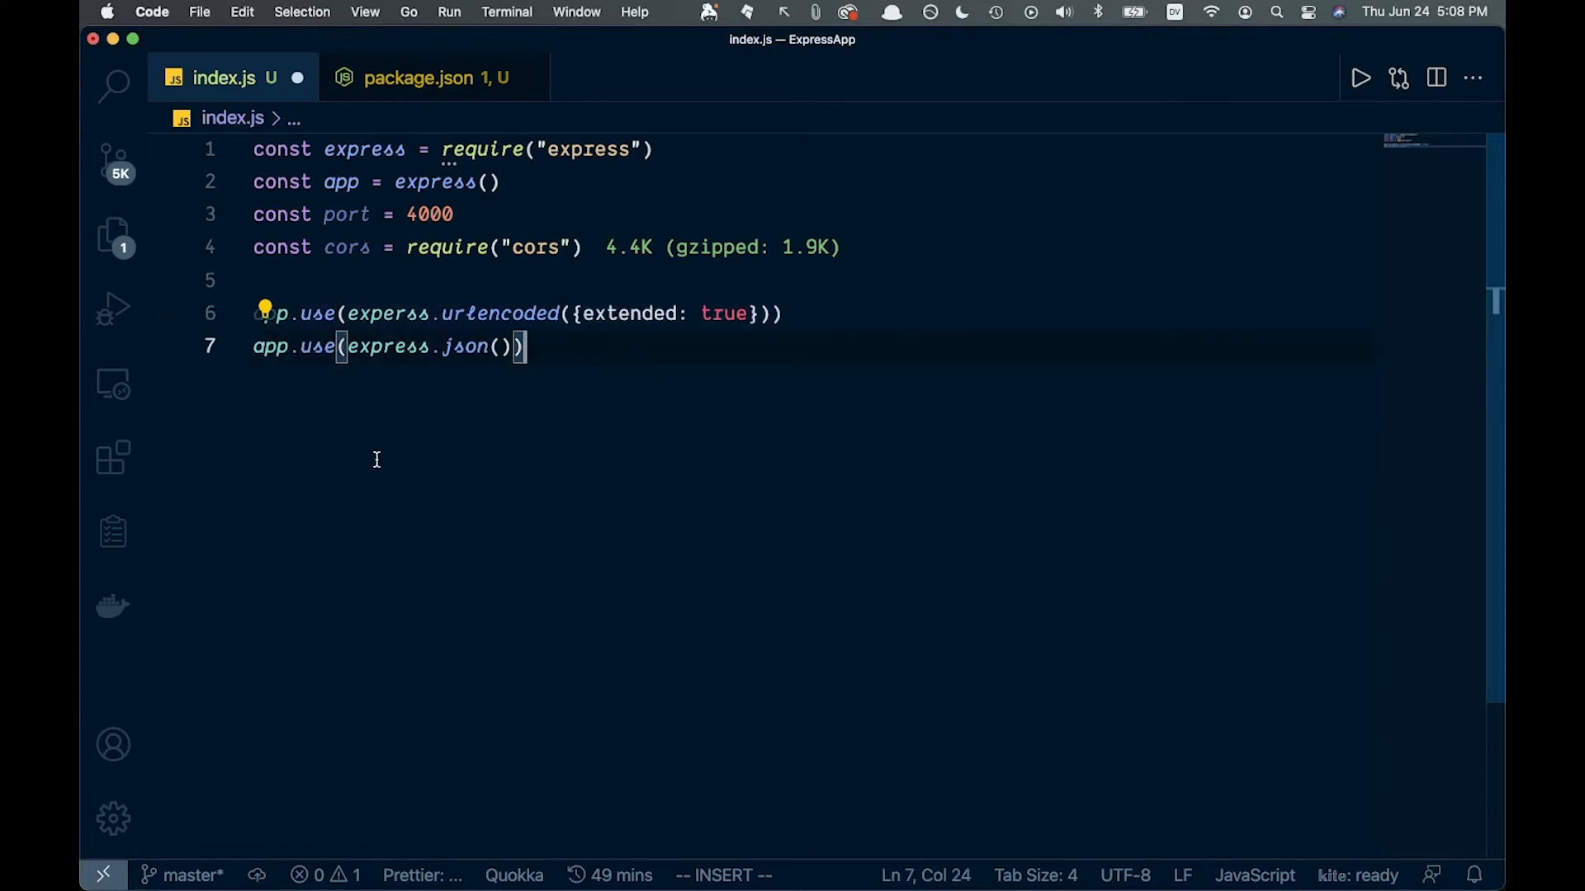
{"action": "mouse_move", "coordinate": [595, 357]}
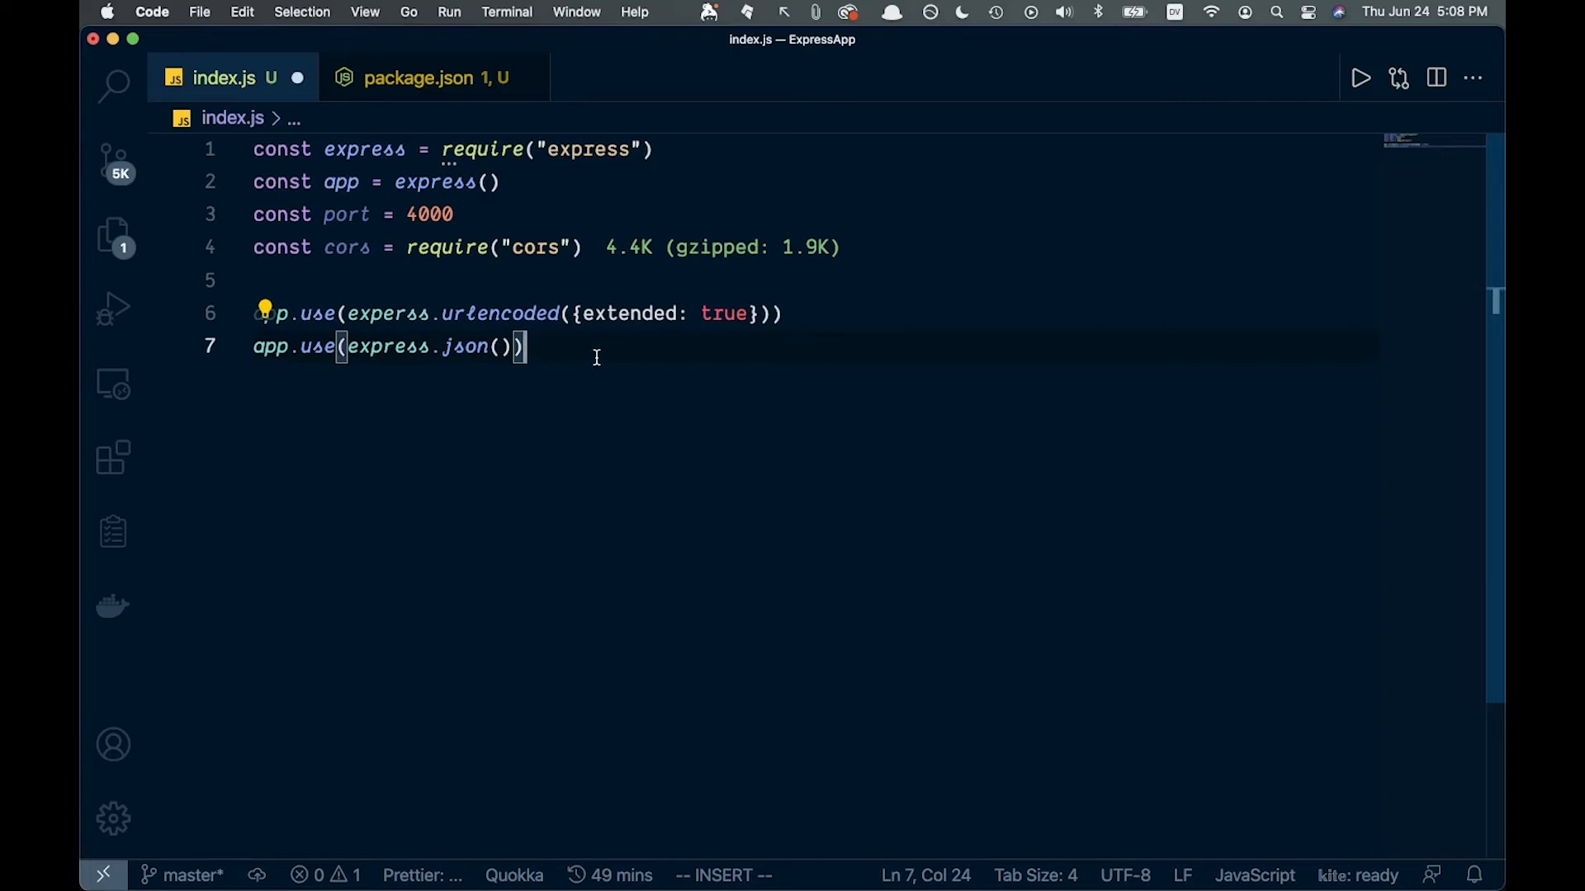
{"action": "key", "text": "Return"}
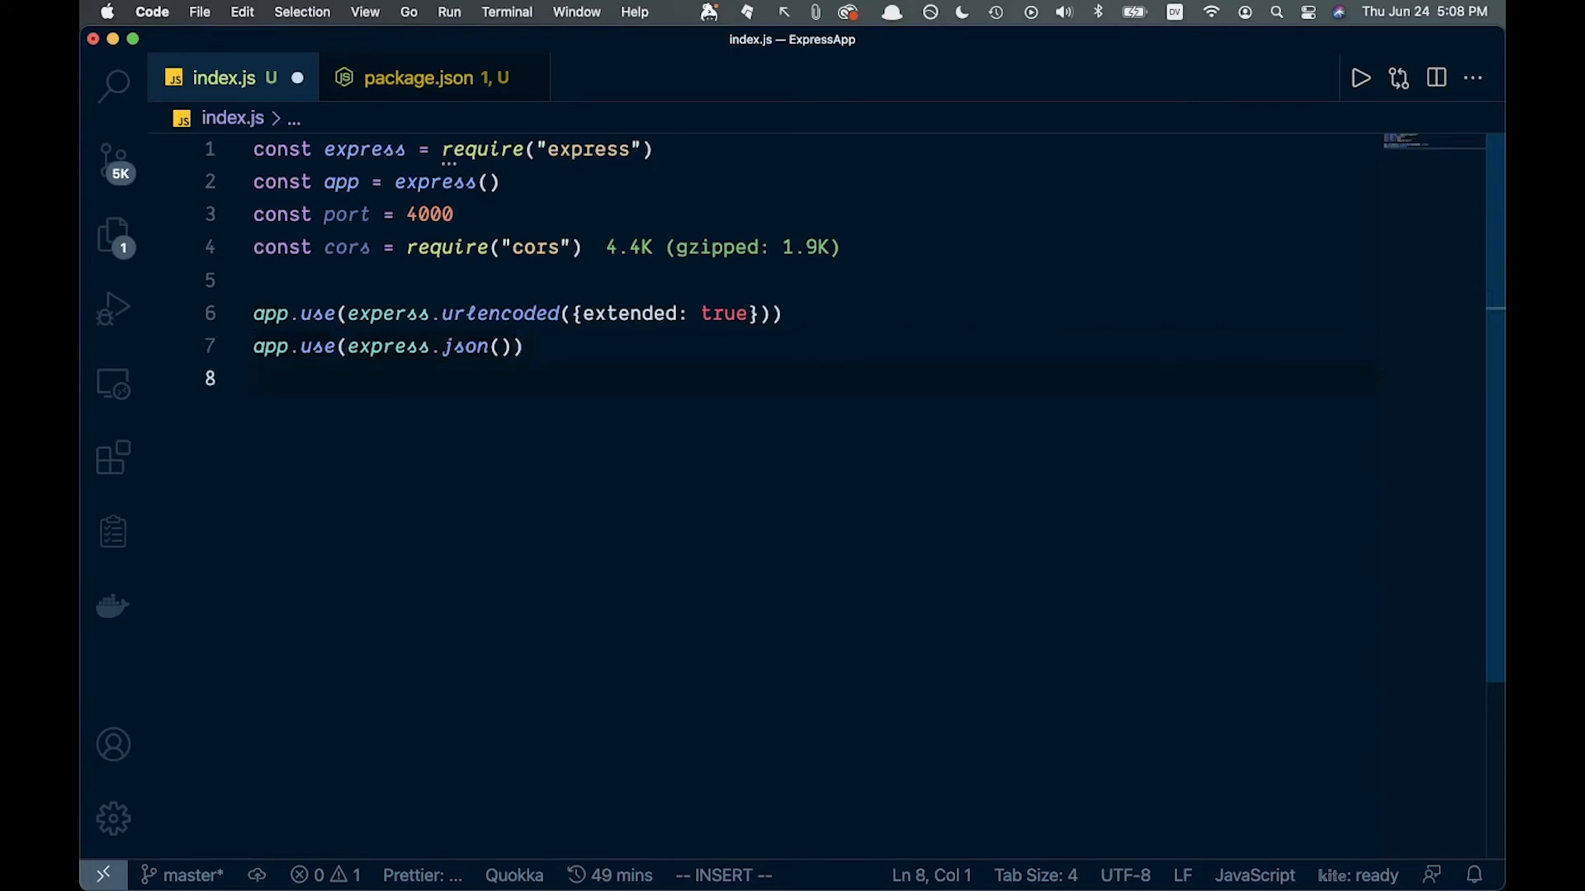
{"action": "type", "text": "appe"}
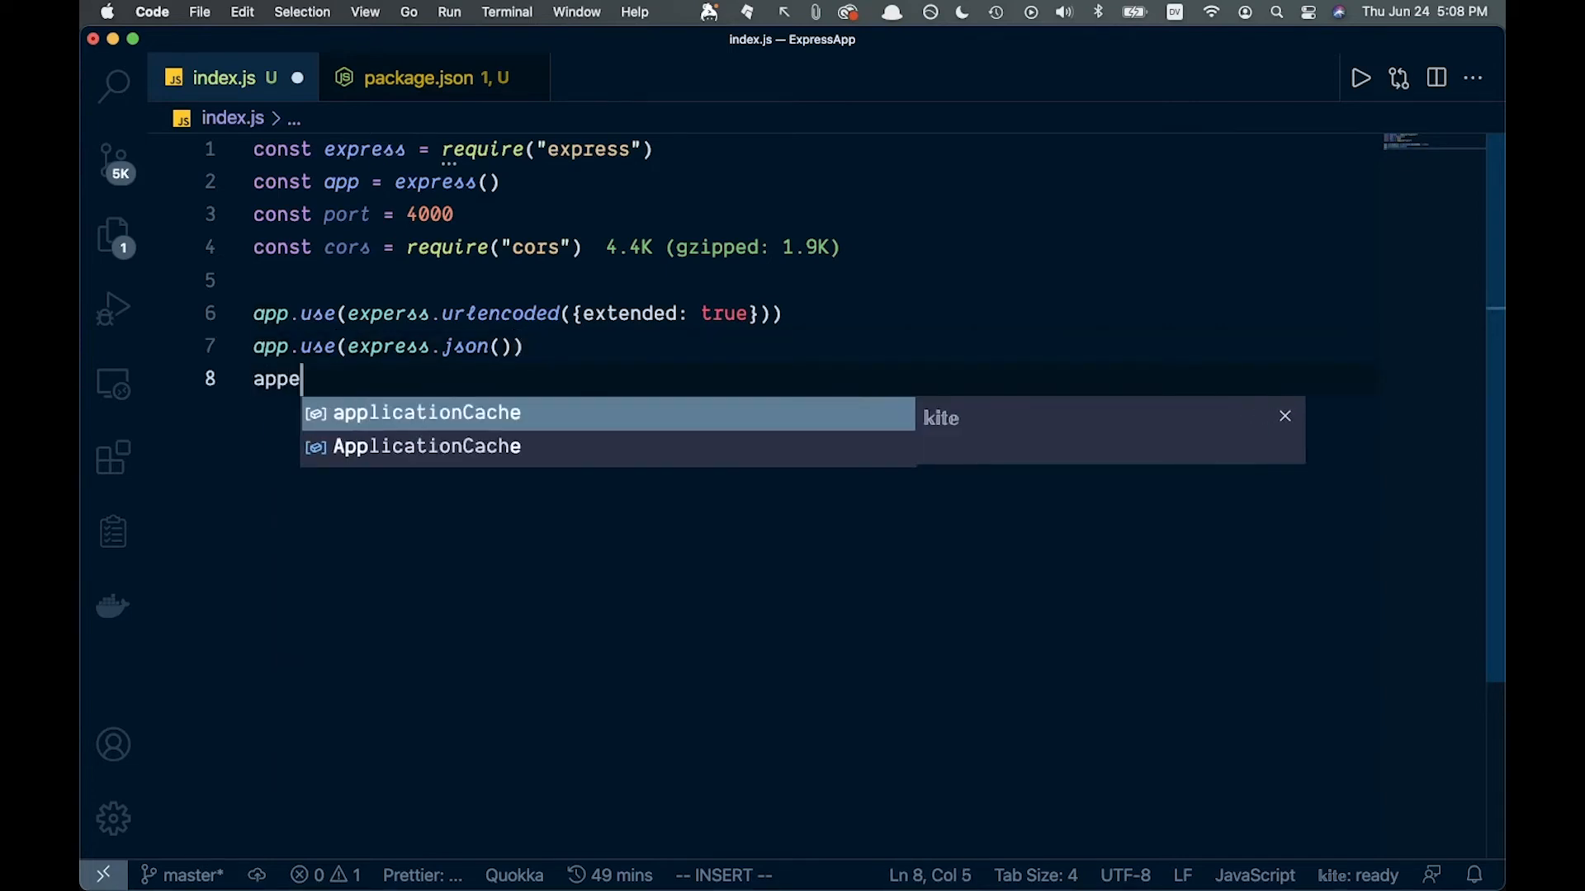
{"action": "type", "text": ".use"}
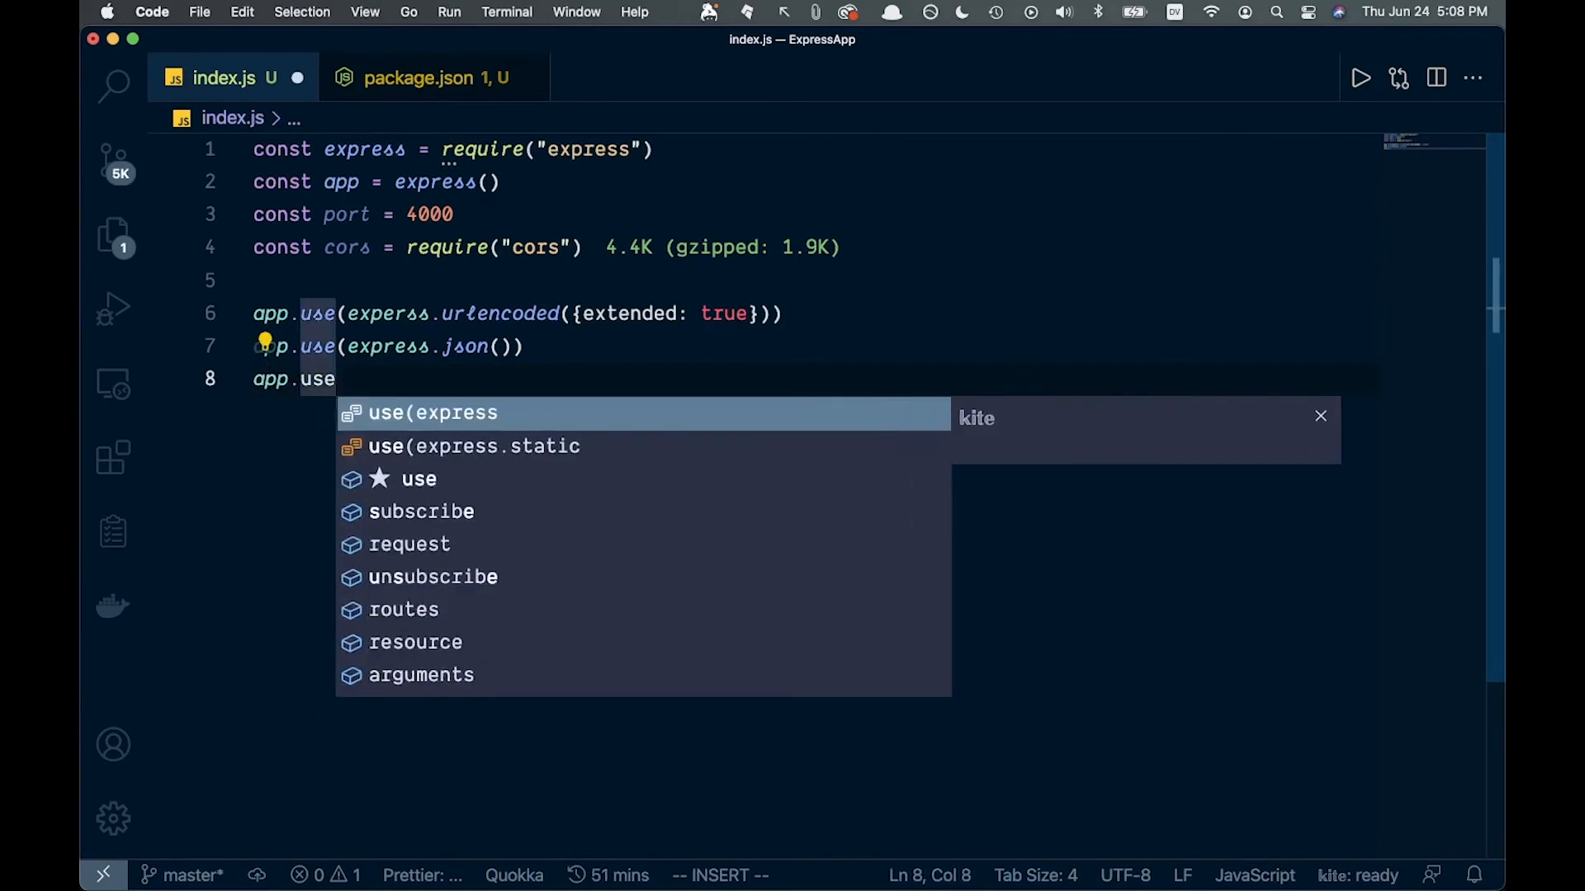
{"action": "type", "text": "(cors("}
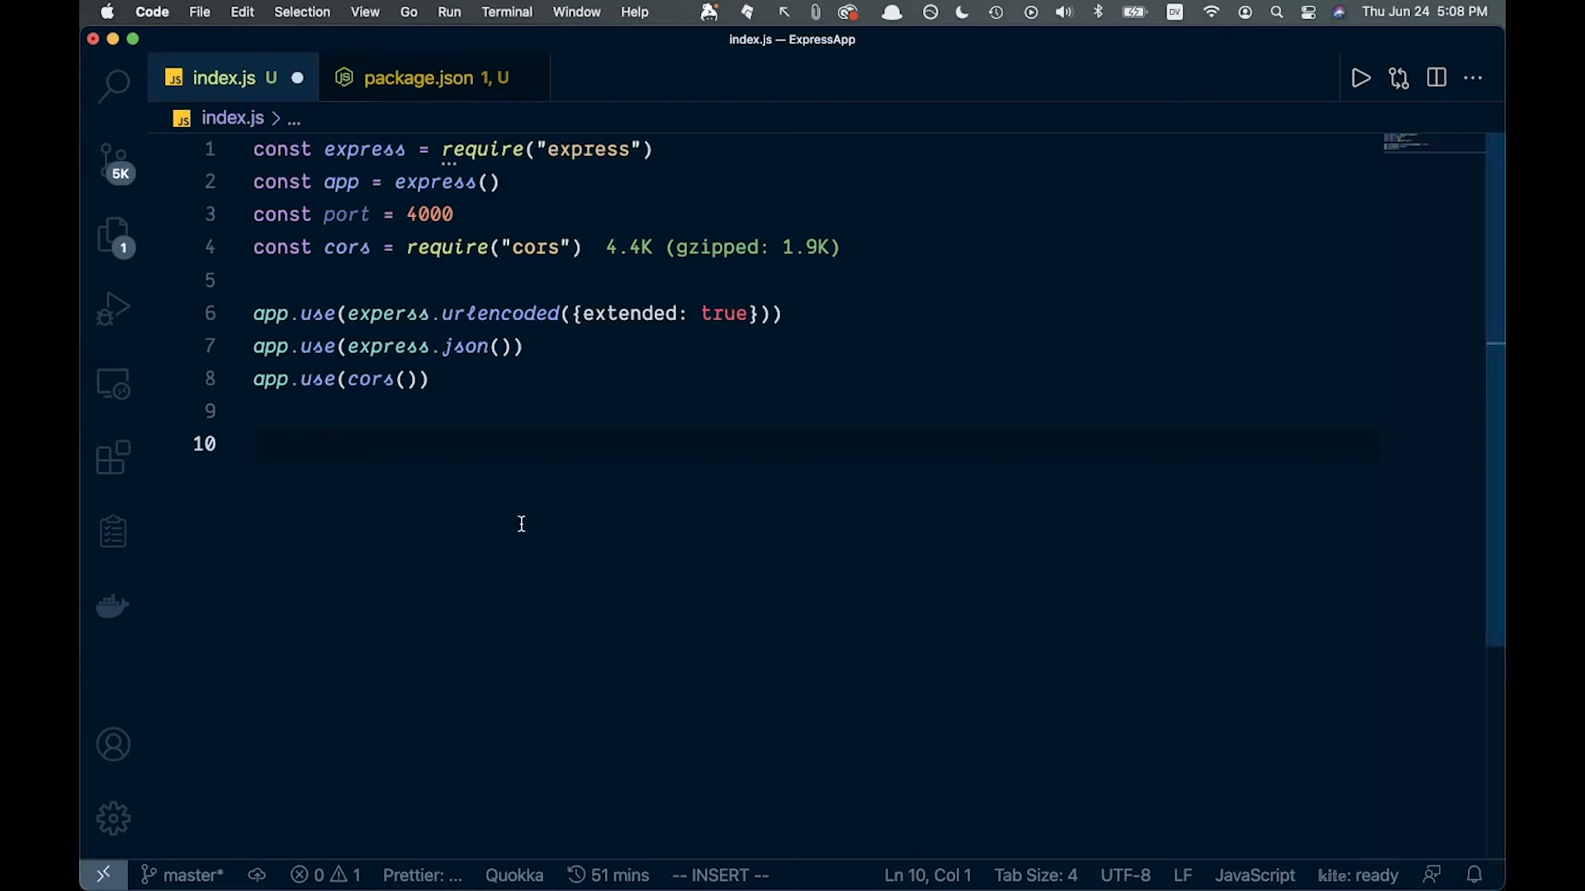
Add app.listen(port, () => {}) with a console.log call below the middleware.
{"action": "key", "text": "Enter"}
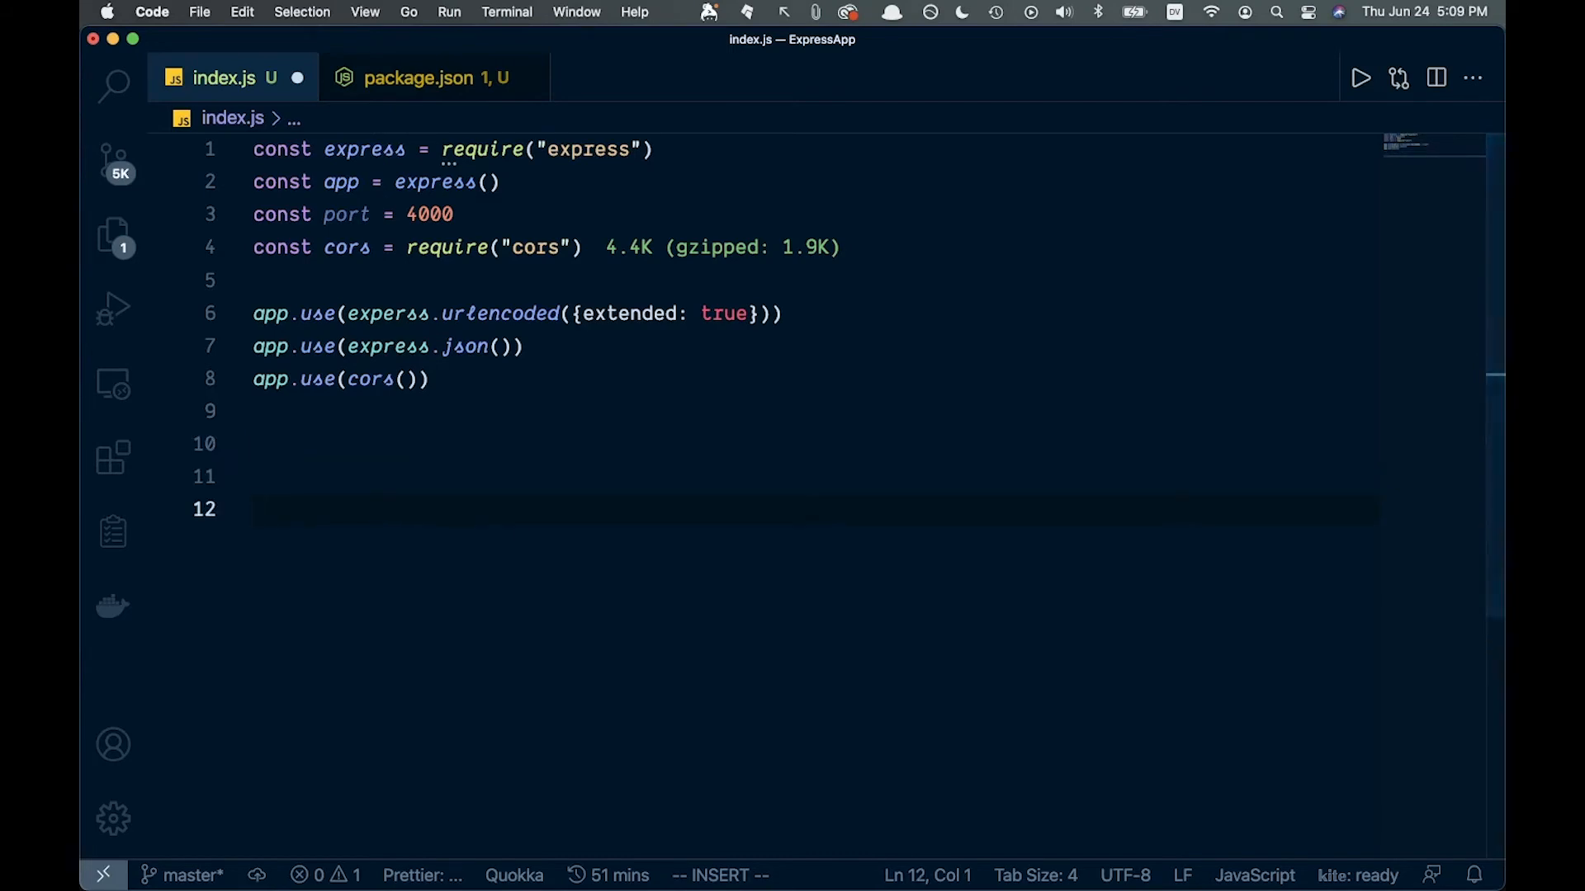
{"action": "type", "text": "a"}
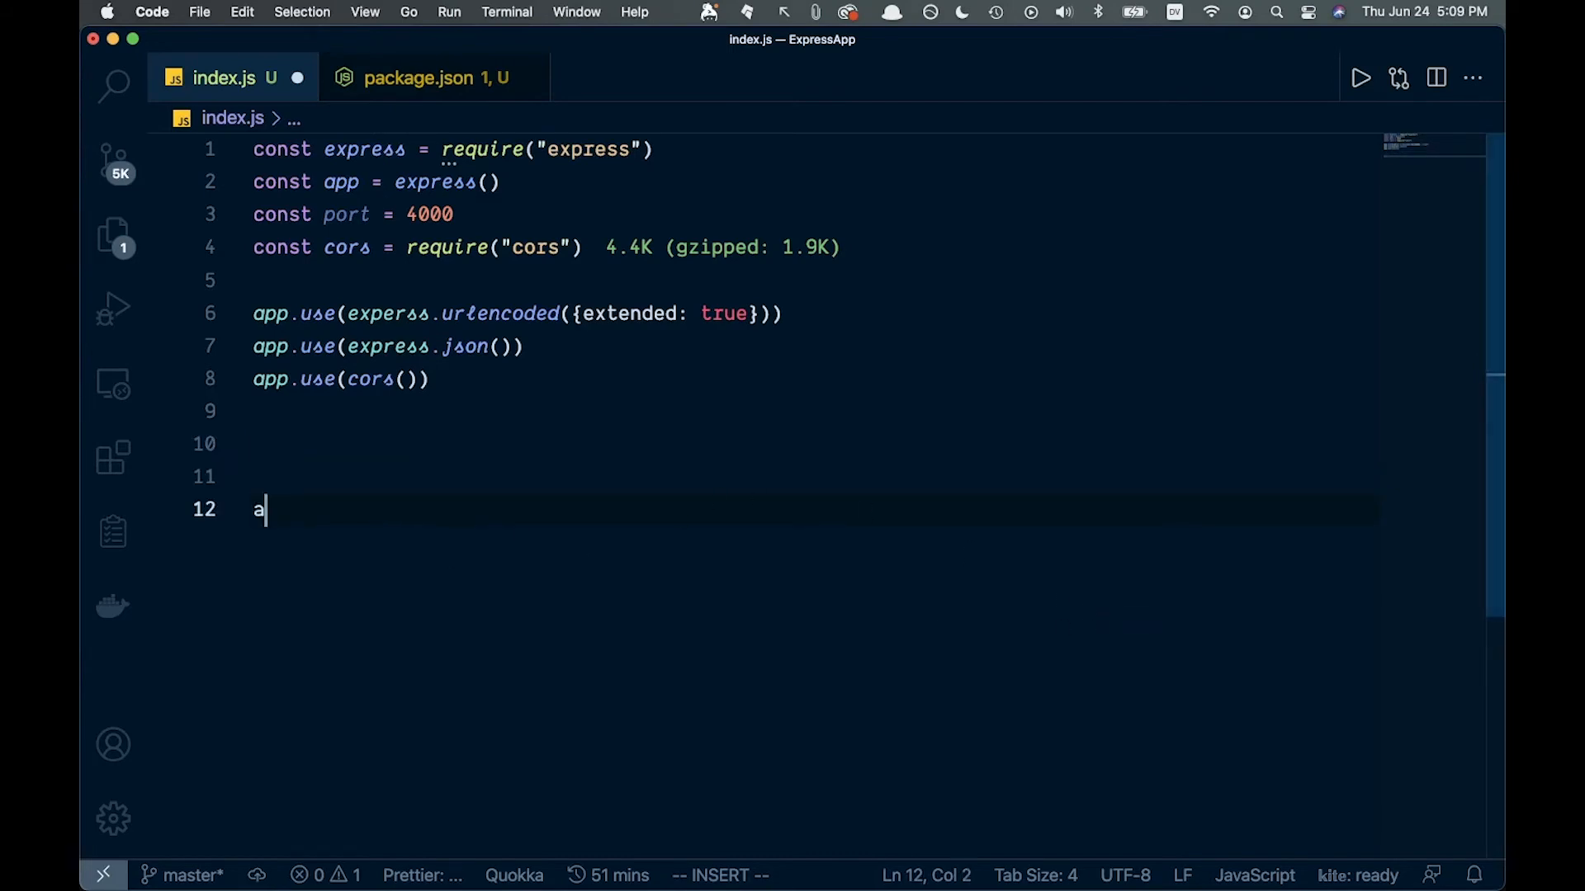
{"action": "type", "text": "pp.listen("}
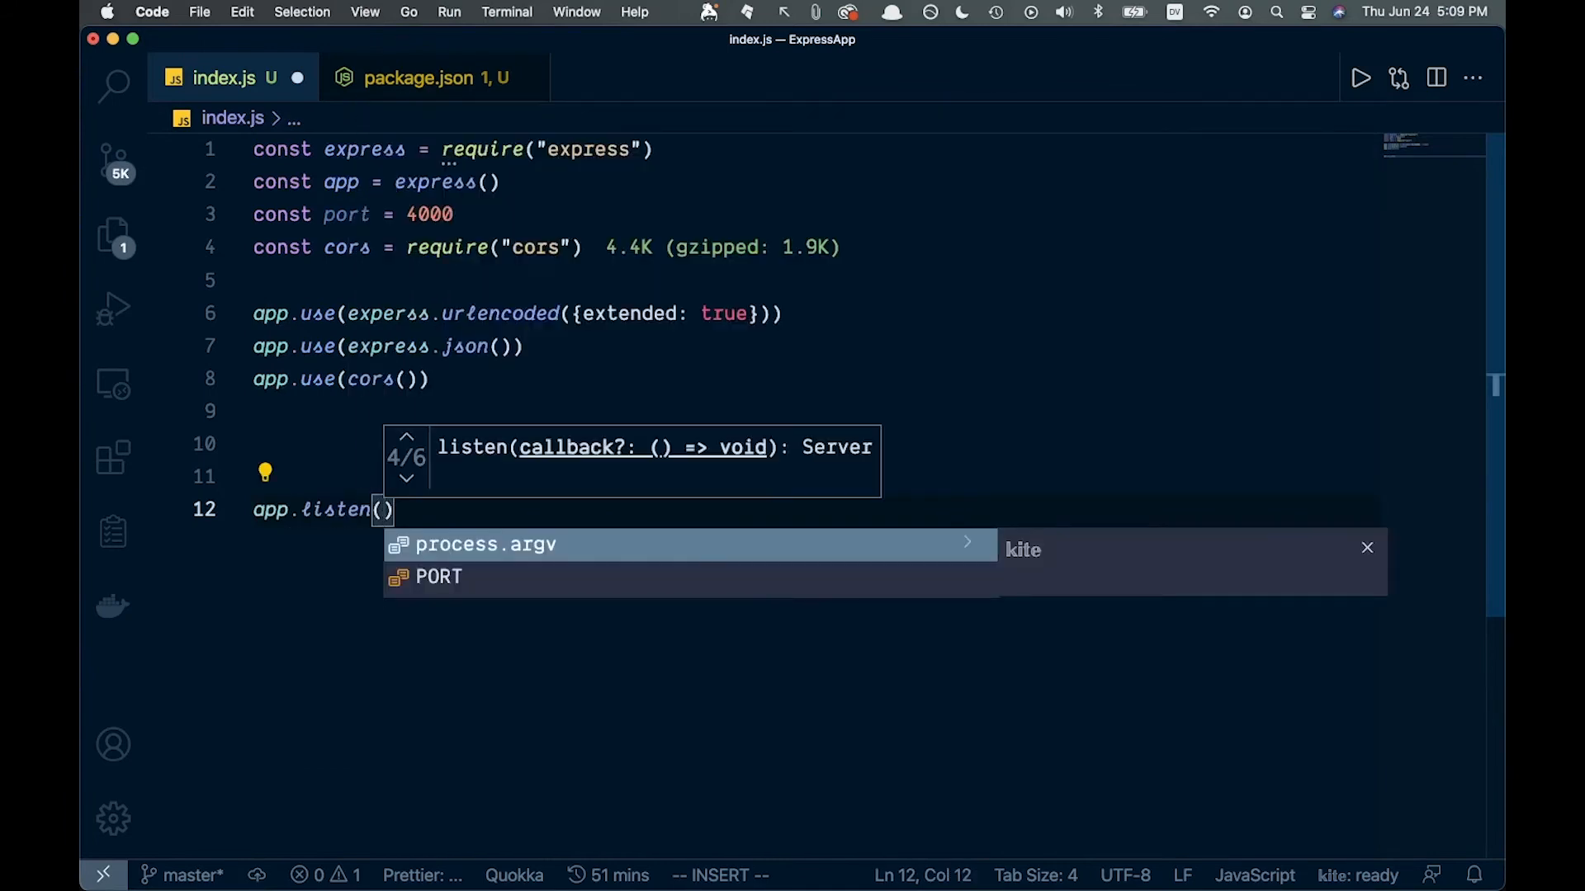
{"action": "type", "text": "port, ("}
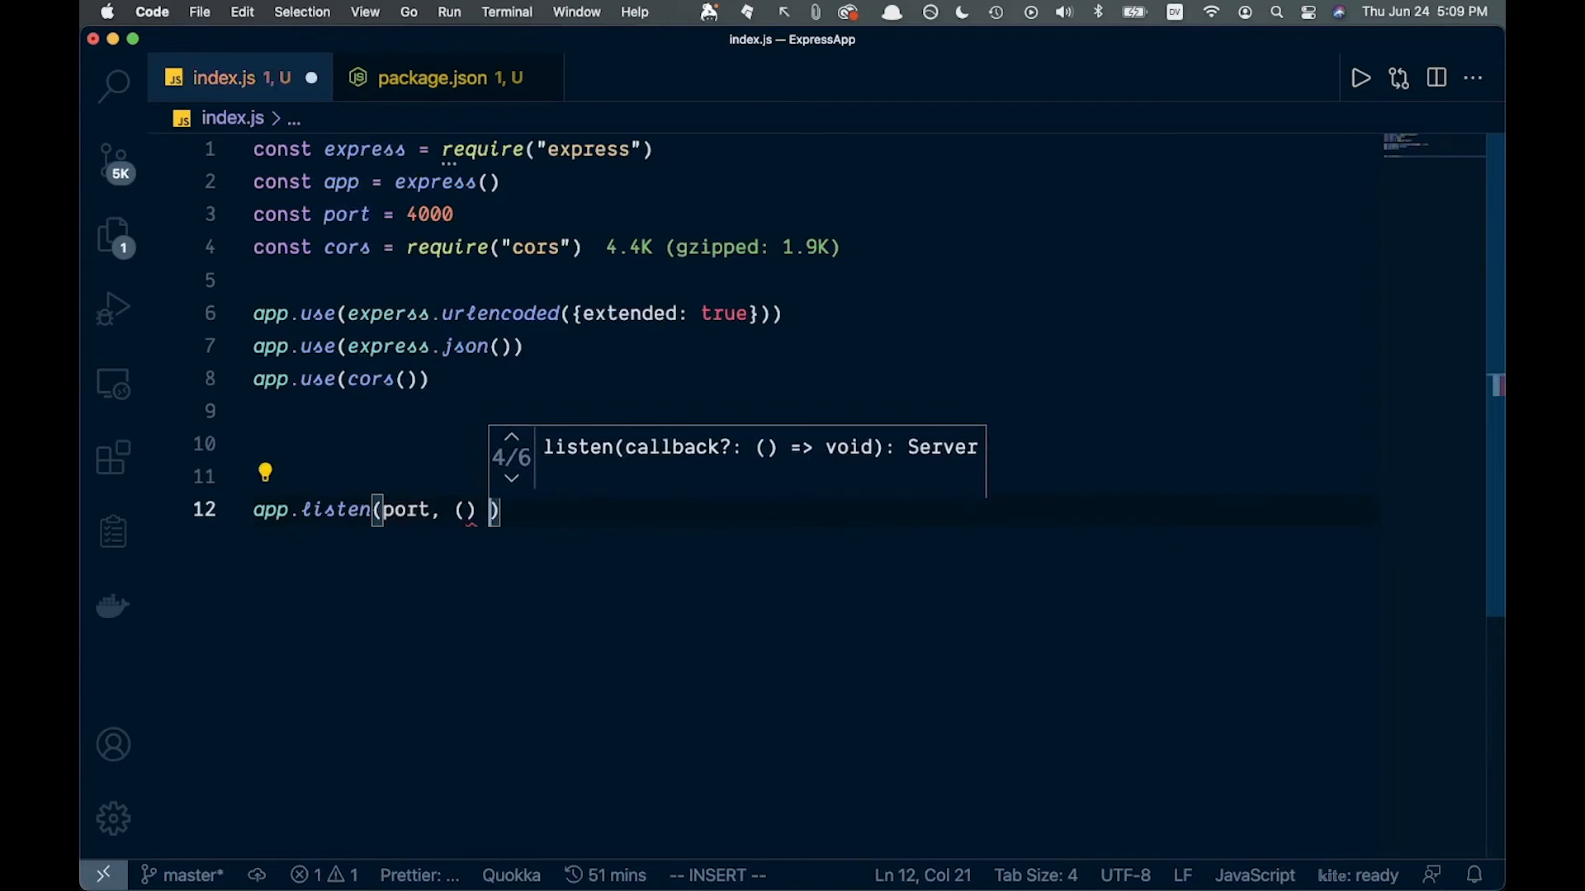
{"action": "type", "text": "=> {}"}
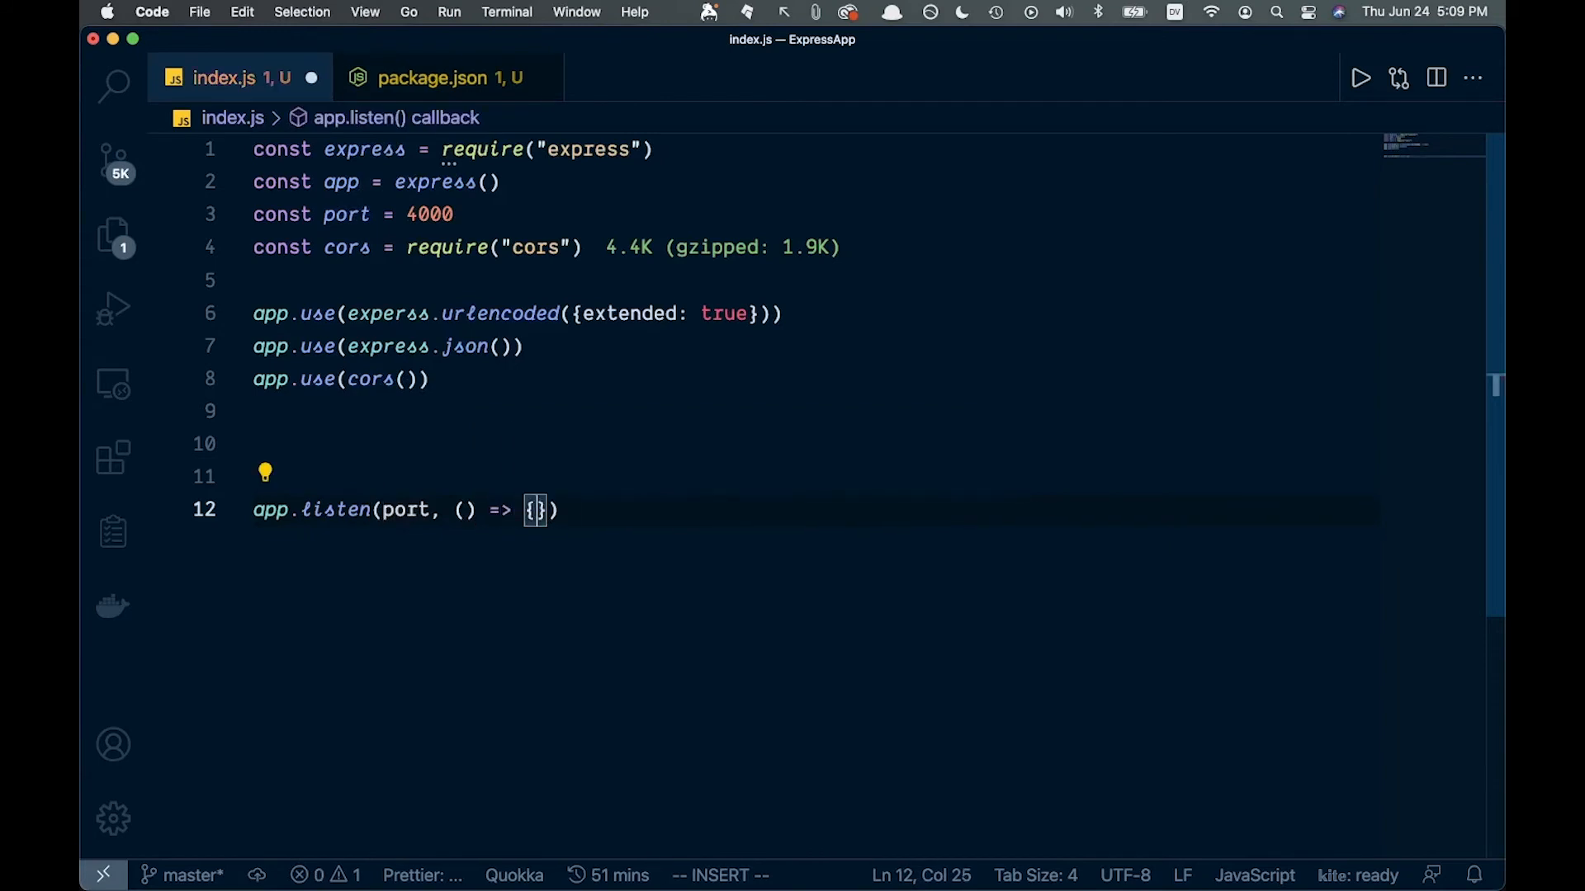
{"action": "type", "text": "cl"}
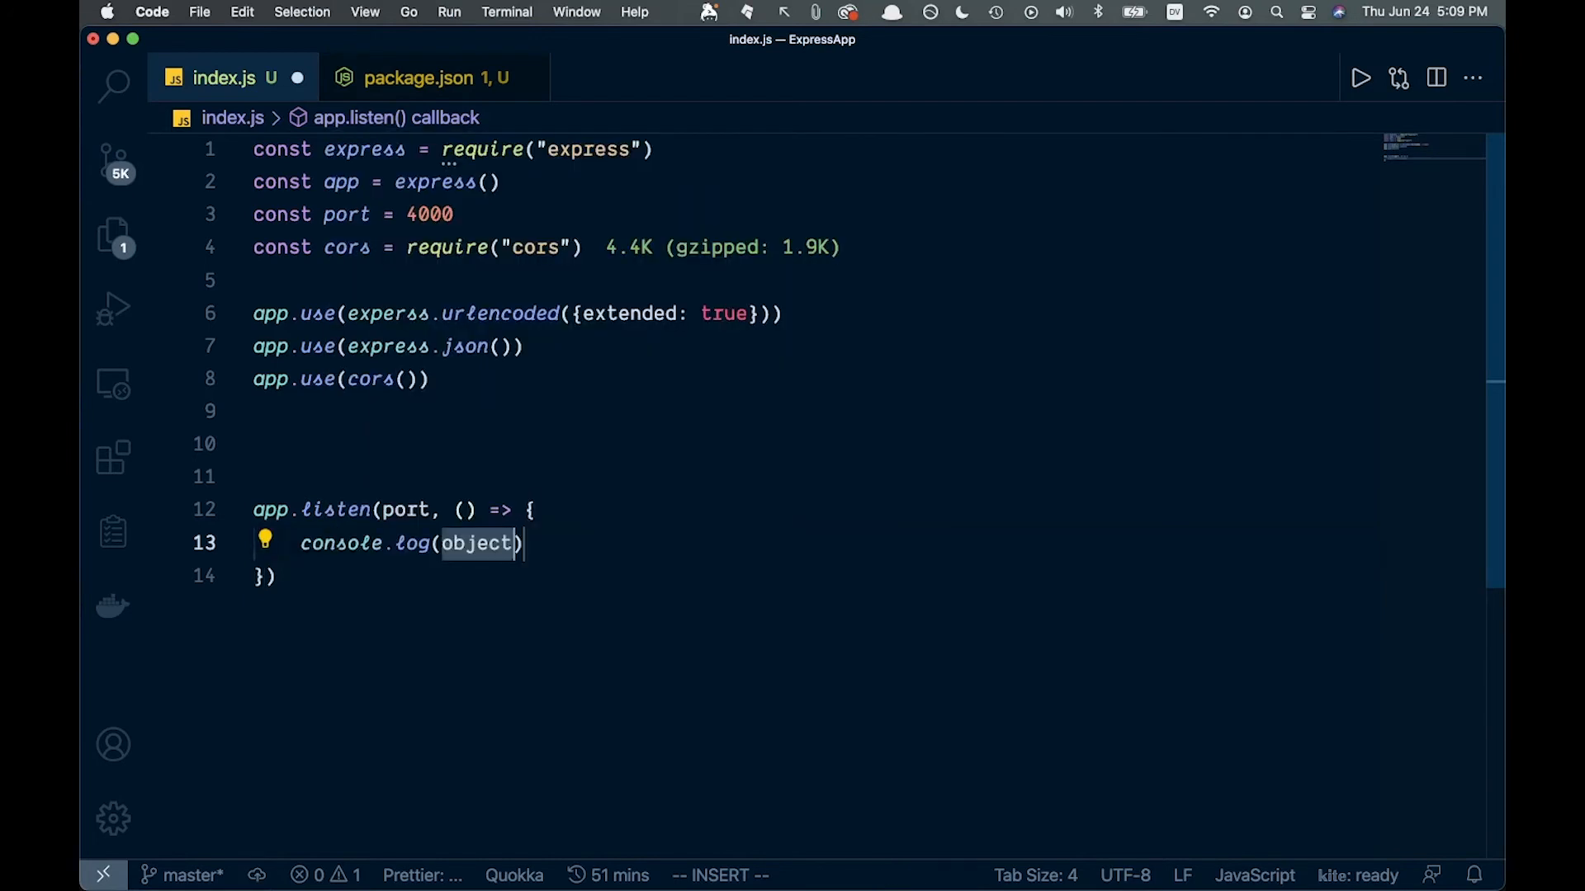
{"action": "type", "text": "`"}
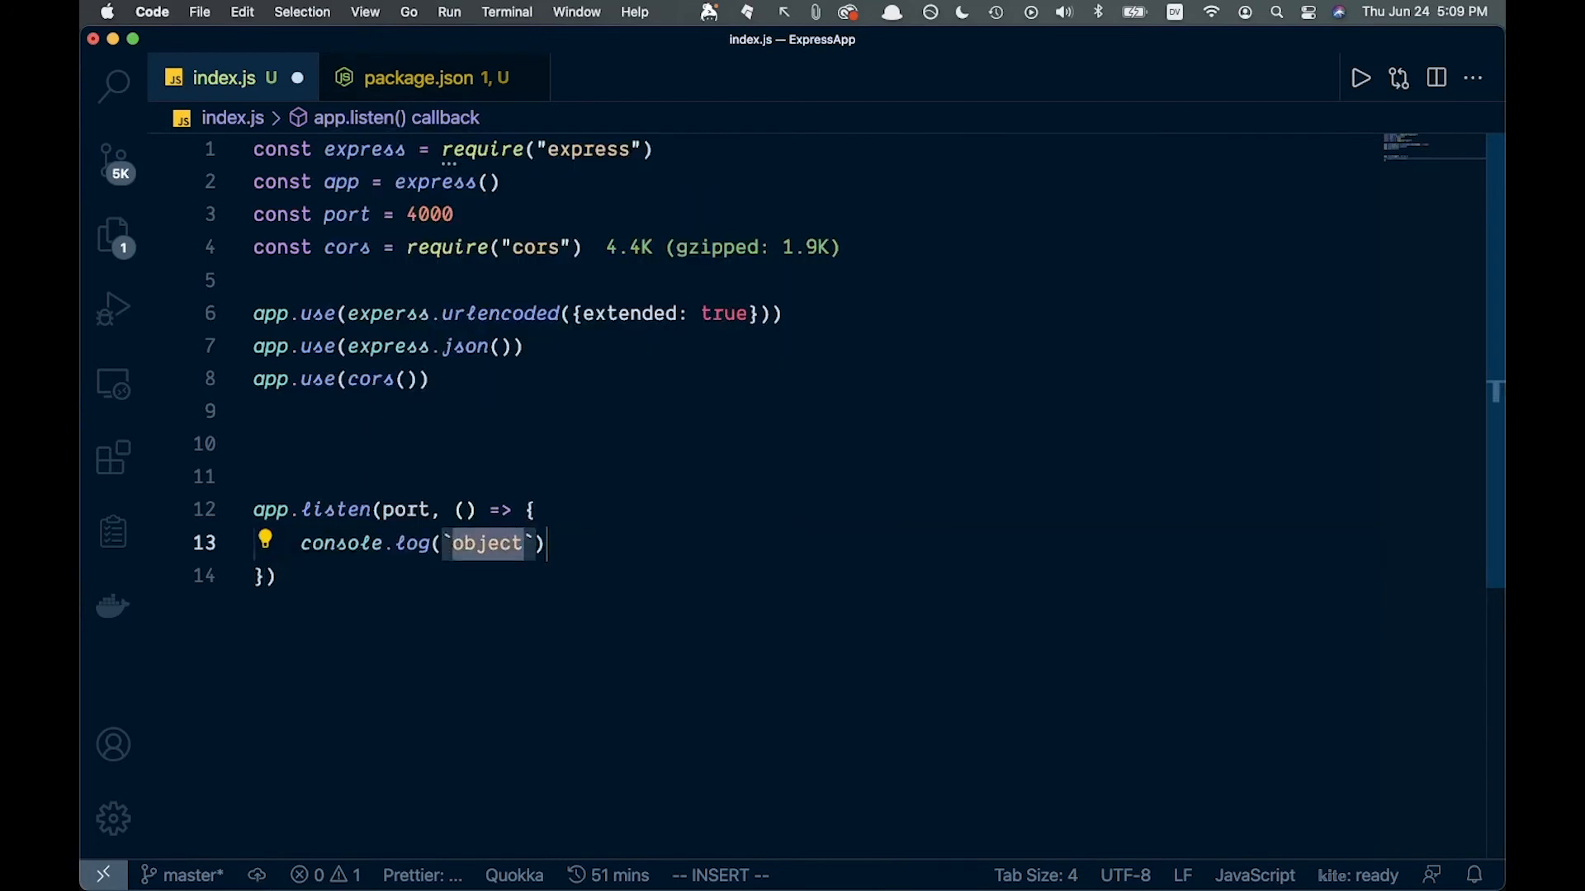
{"action": "type", "text": "Listening"}
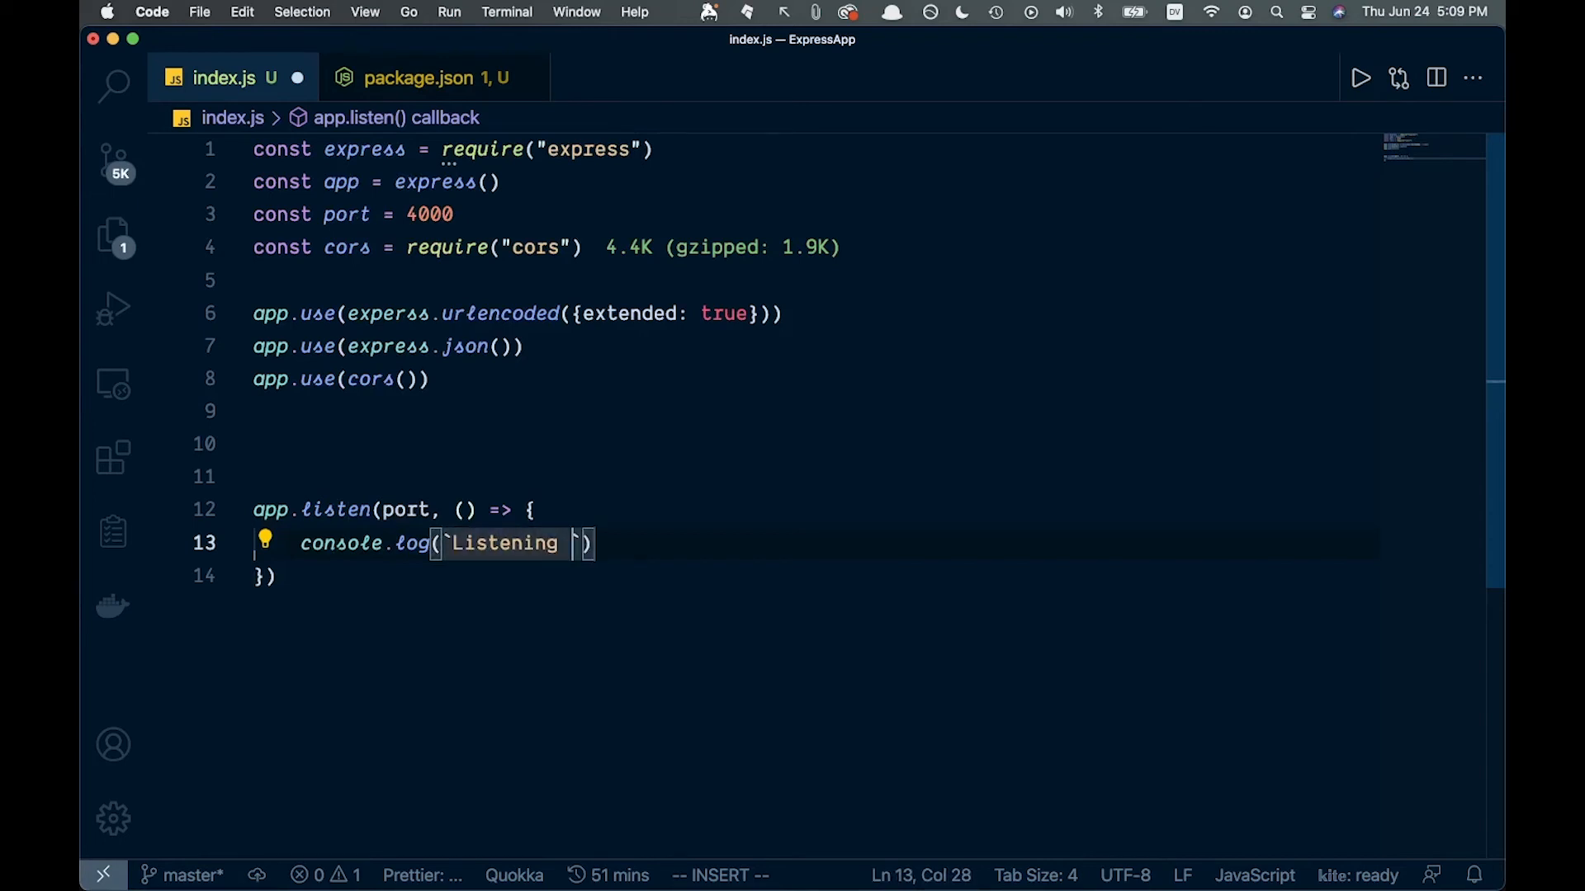
{"action": "type", "text": "at ht"}
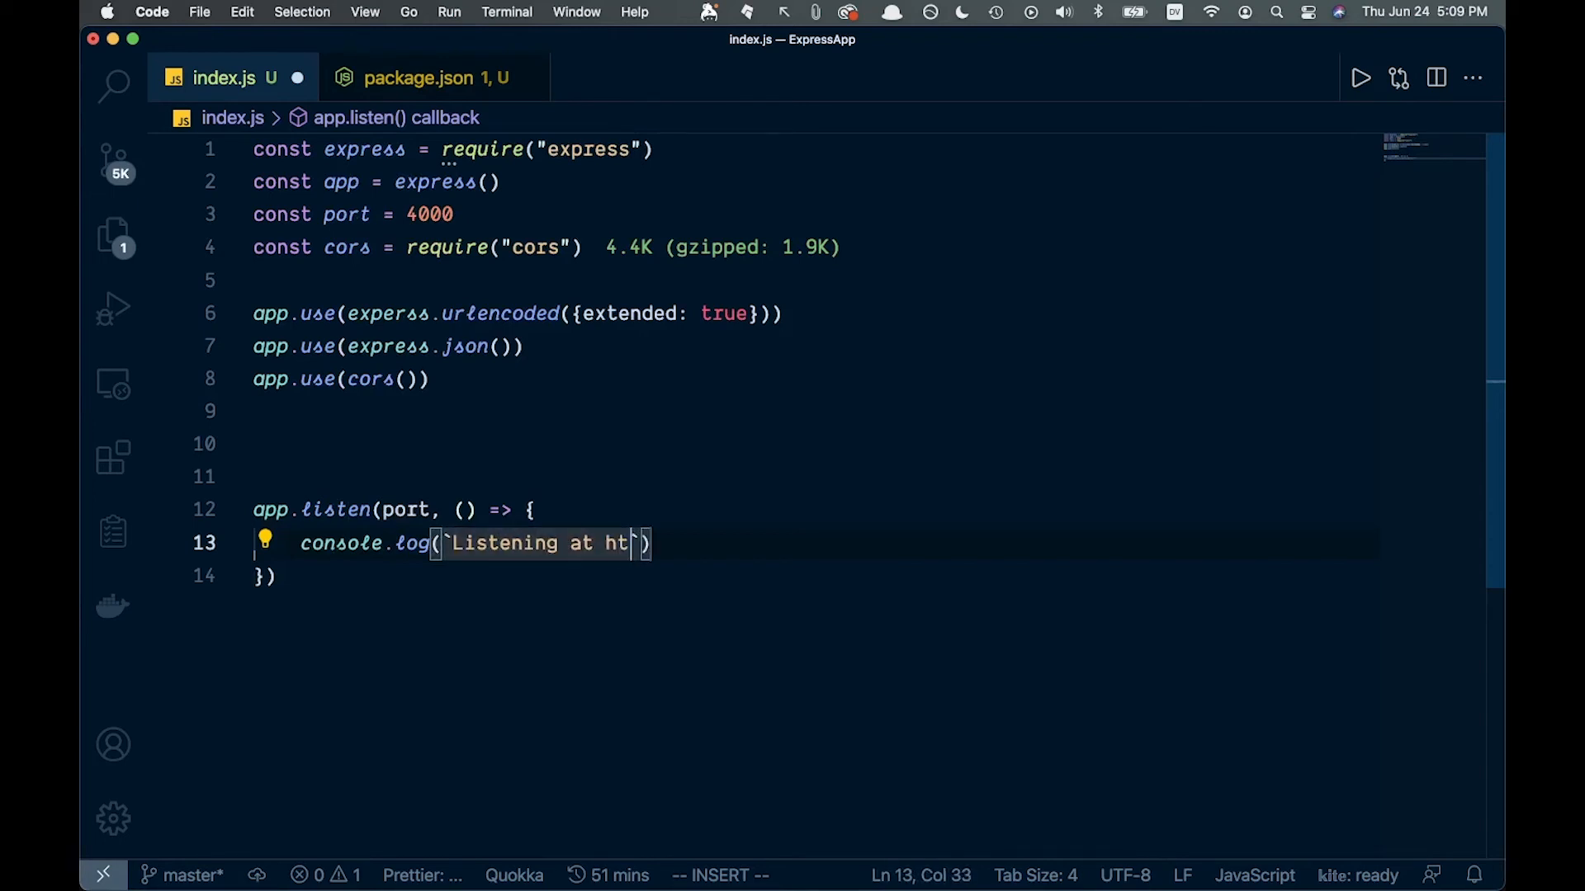
{"action": "type", "text": "tp:/"}
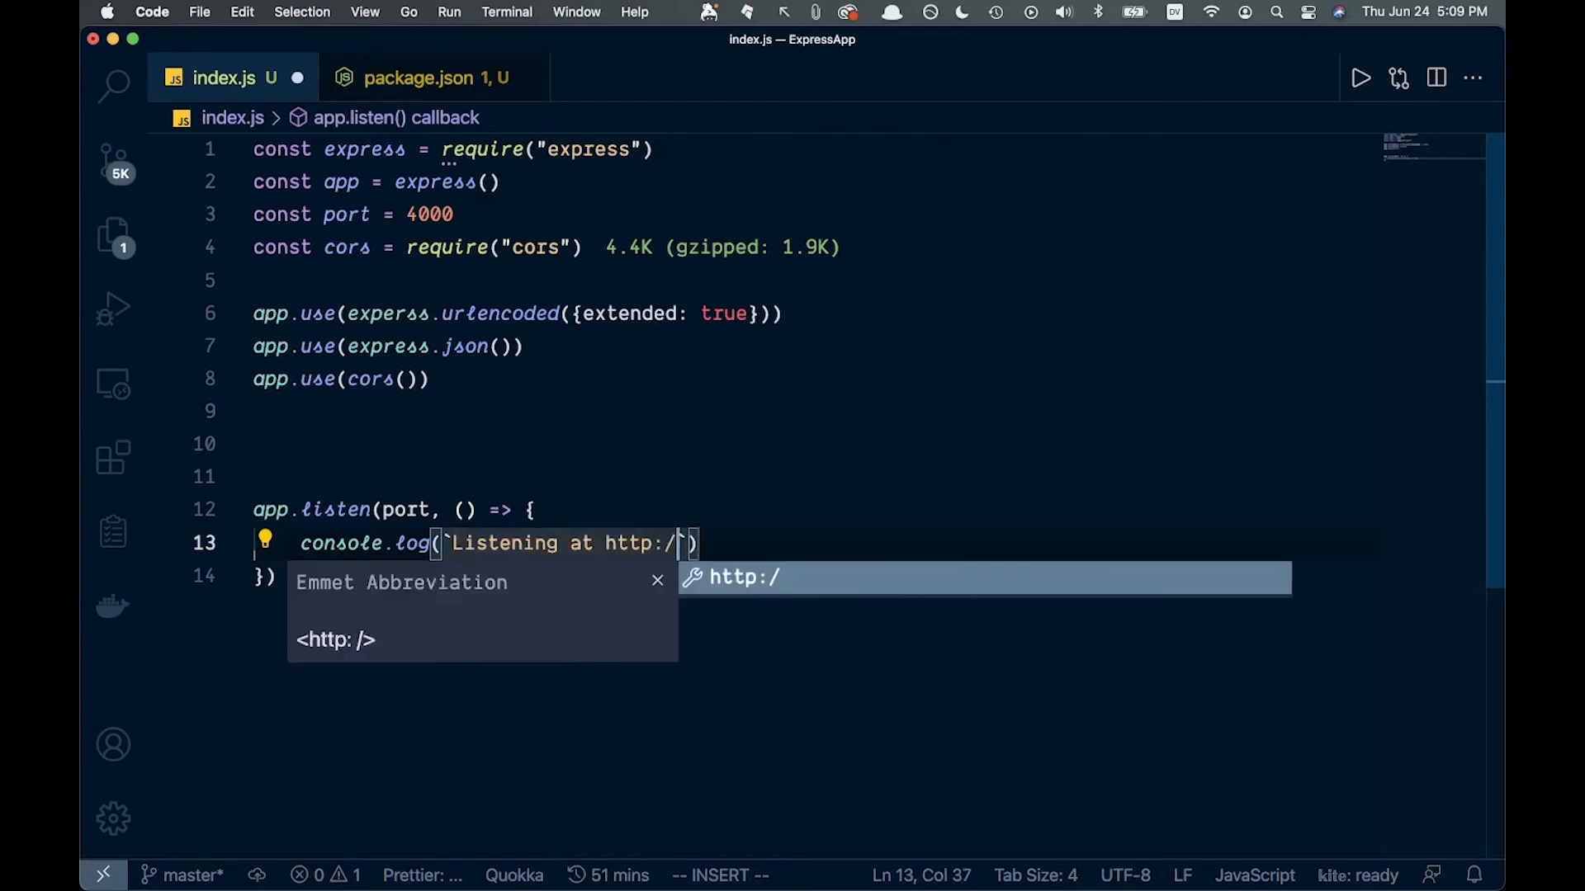
{"action": "type", "text": "/local"}
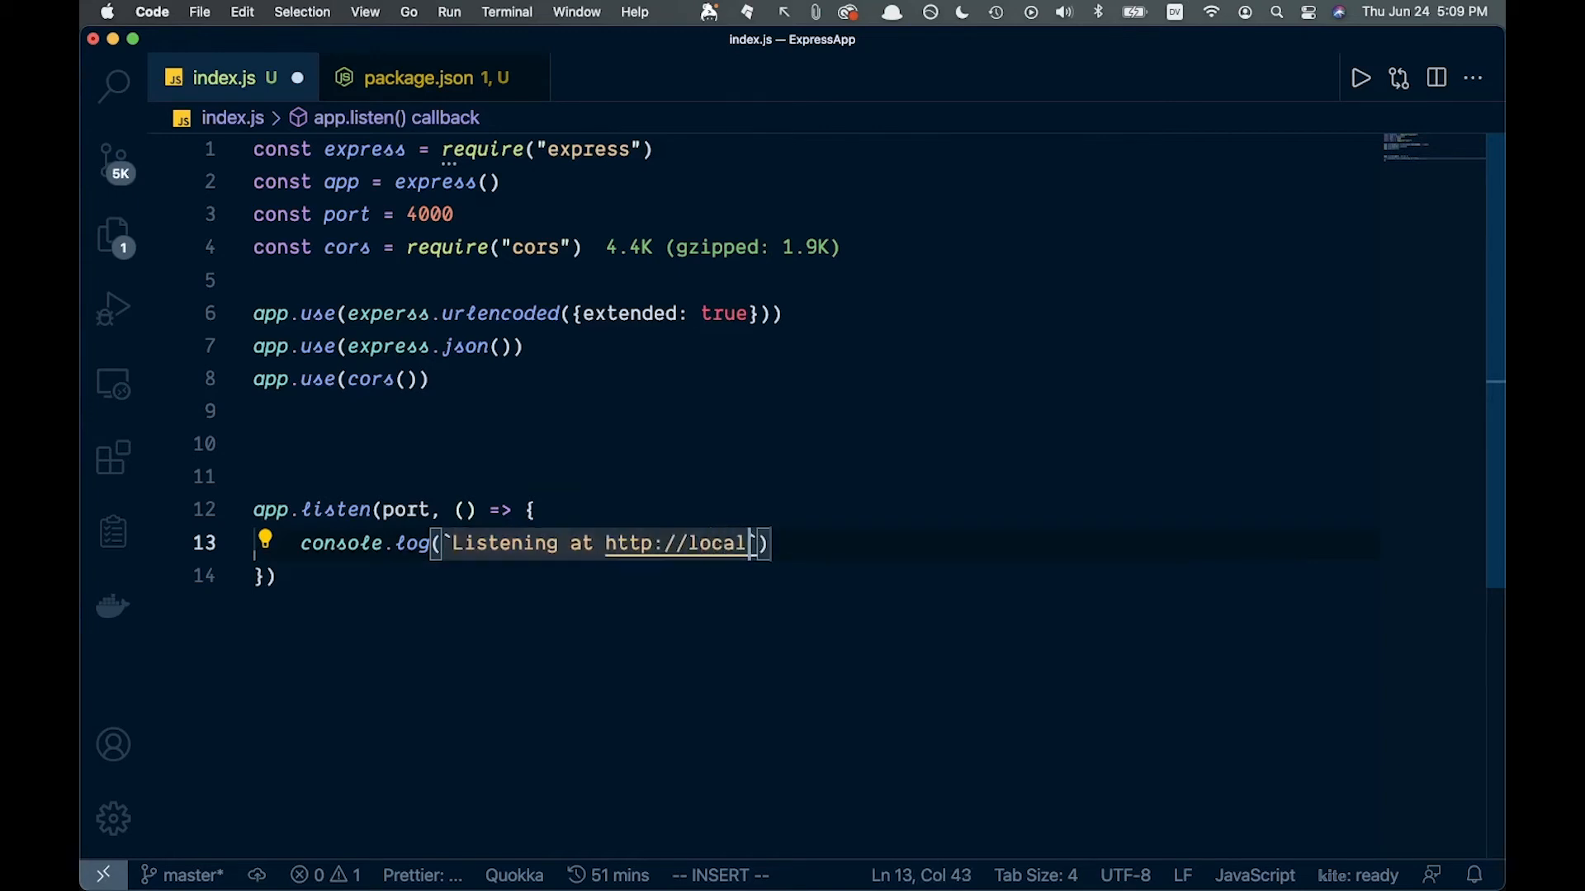
{"action": "type", "text": "host:"}
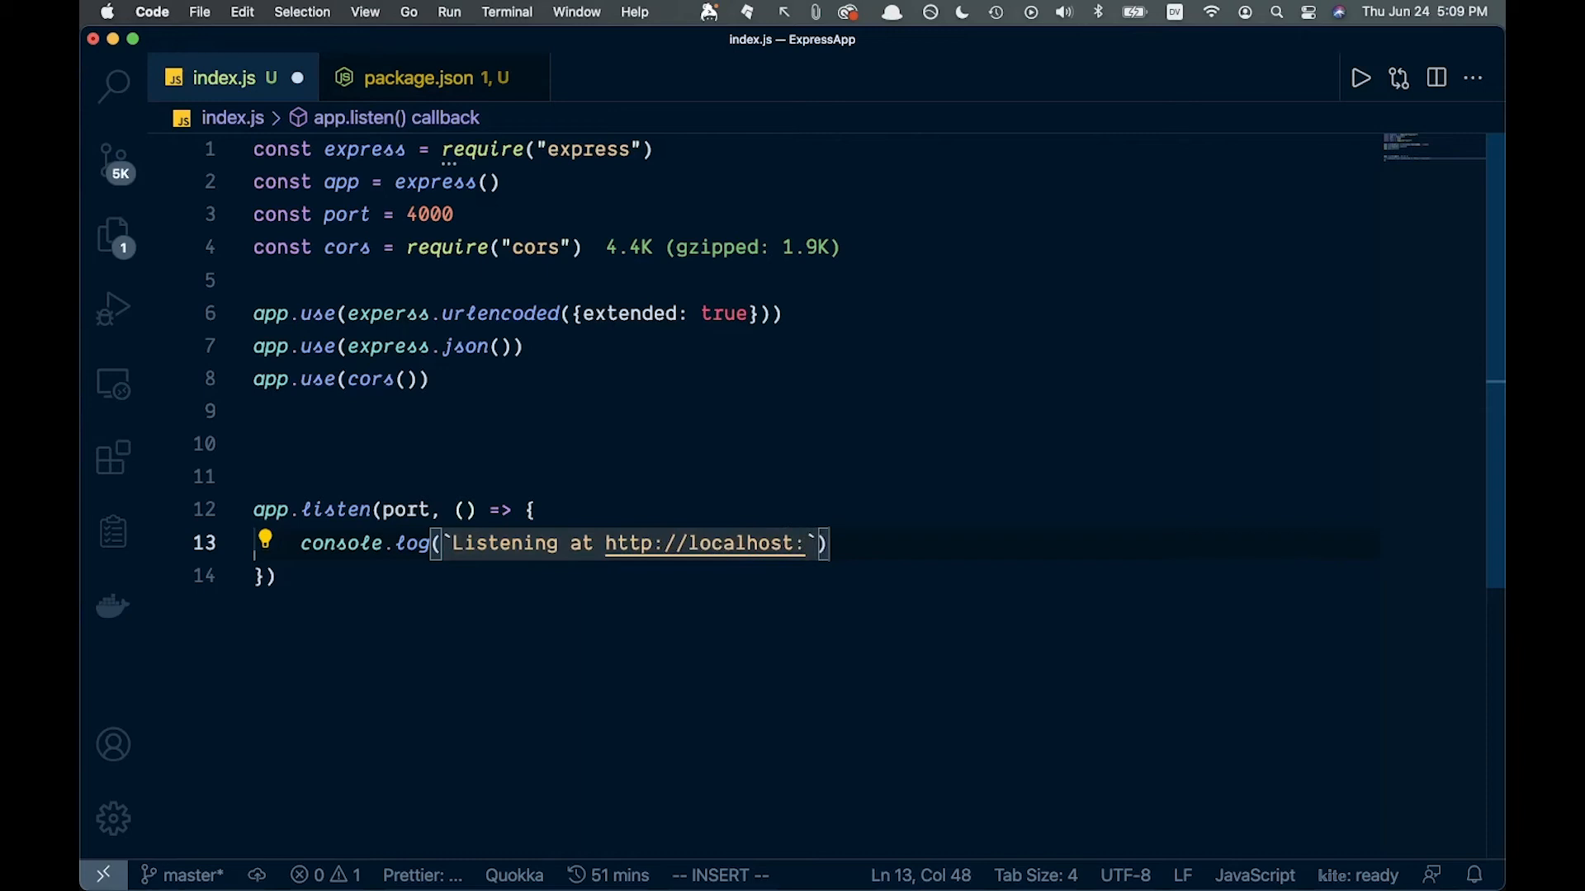
{"action": "type", "text": "${"}
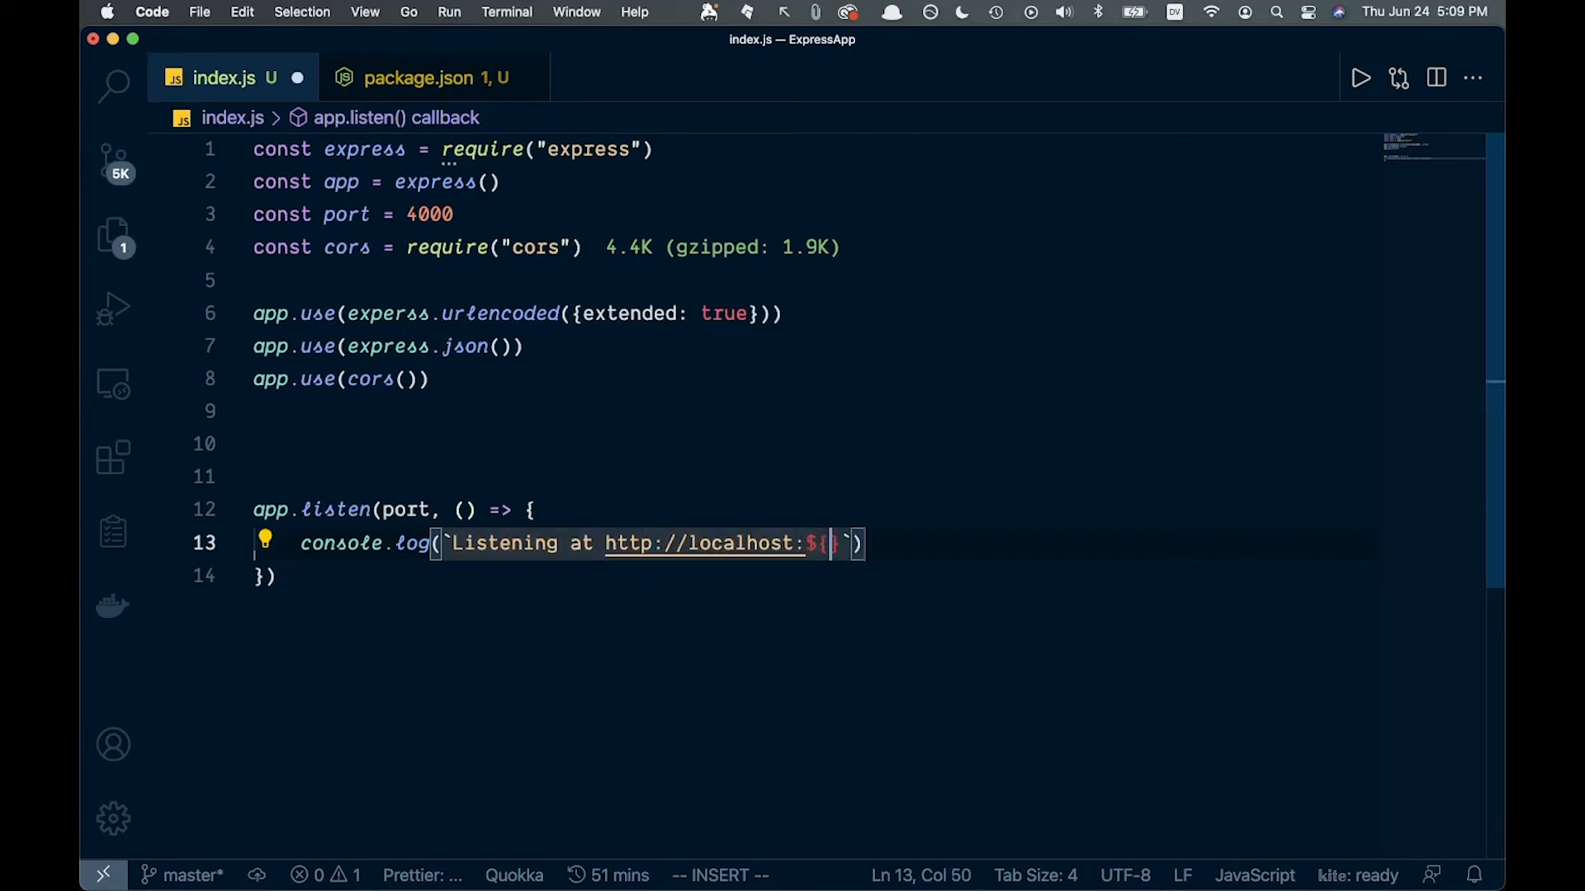
{"action": "type", "text": "port"}
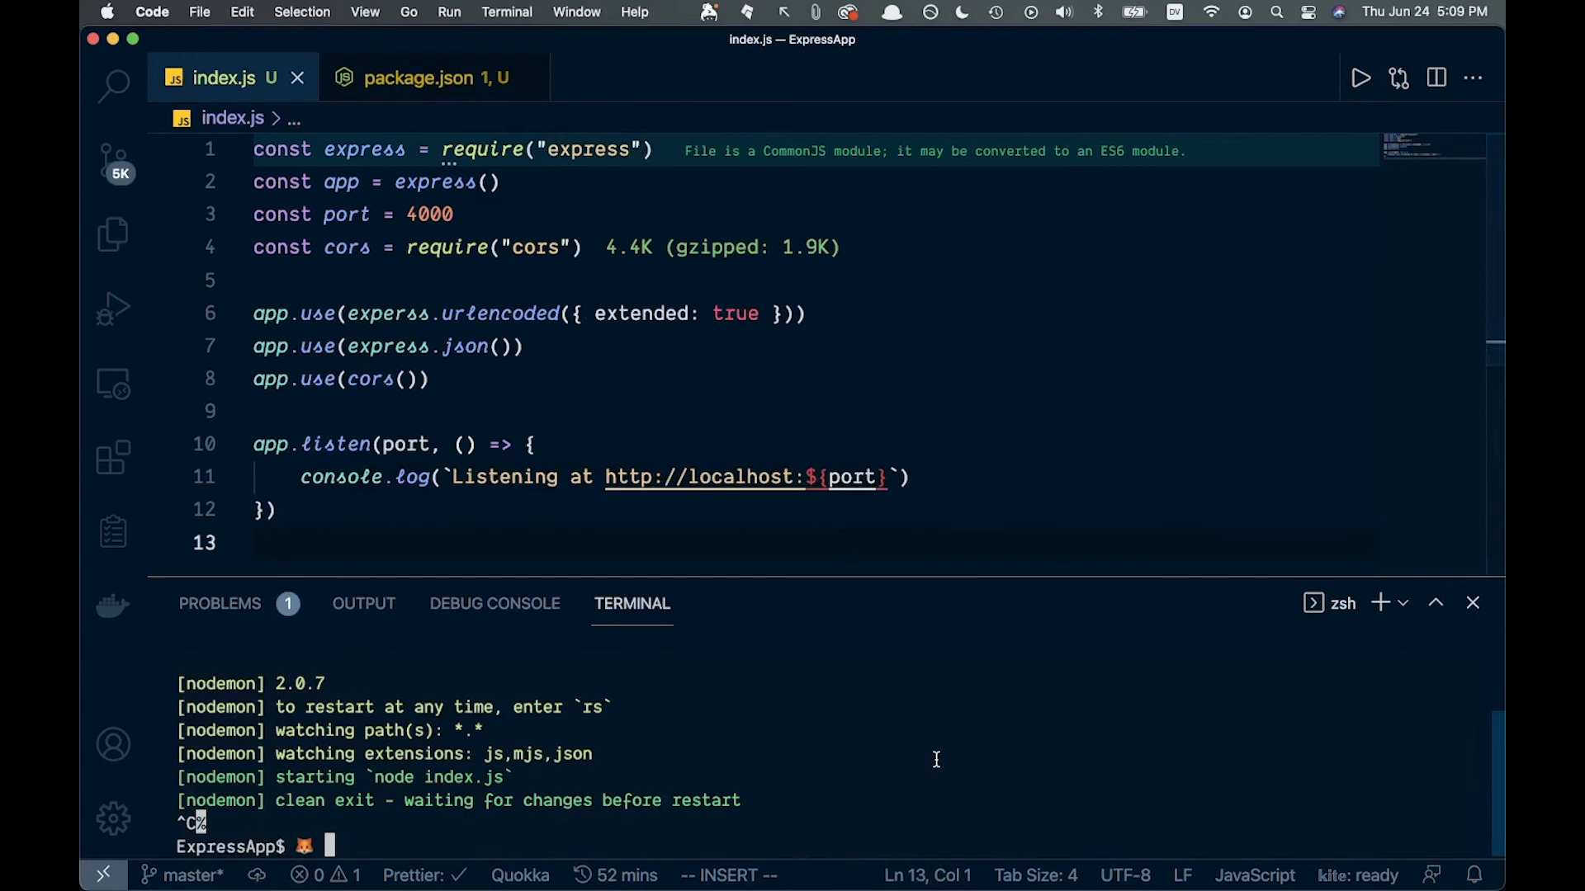
Run npm start, then correct line 6 to express.urlencoded so nodemon restarts on port 4000.
{"action": "type", "text": "npm start"}
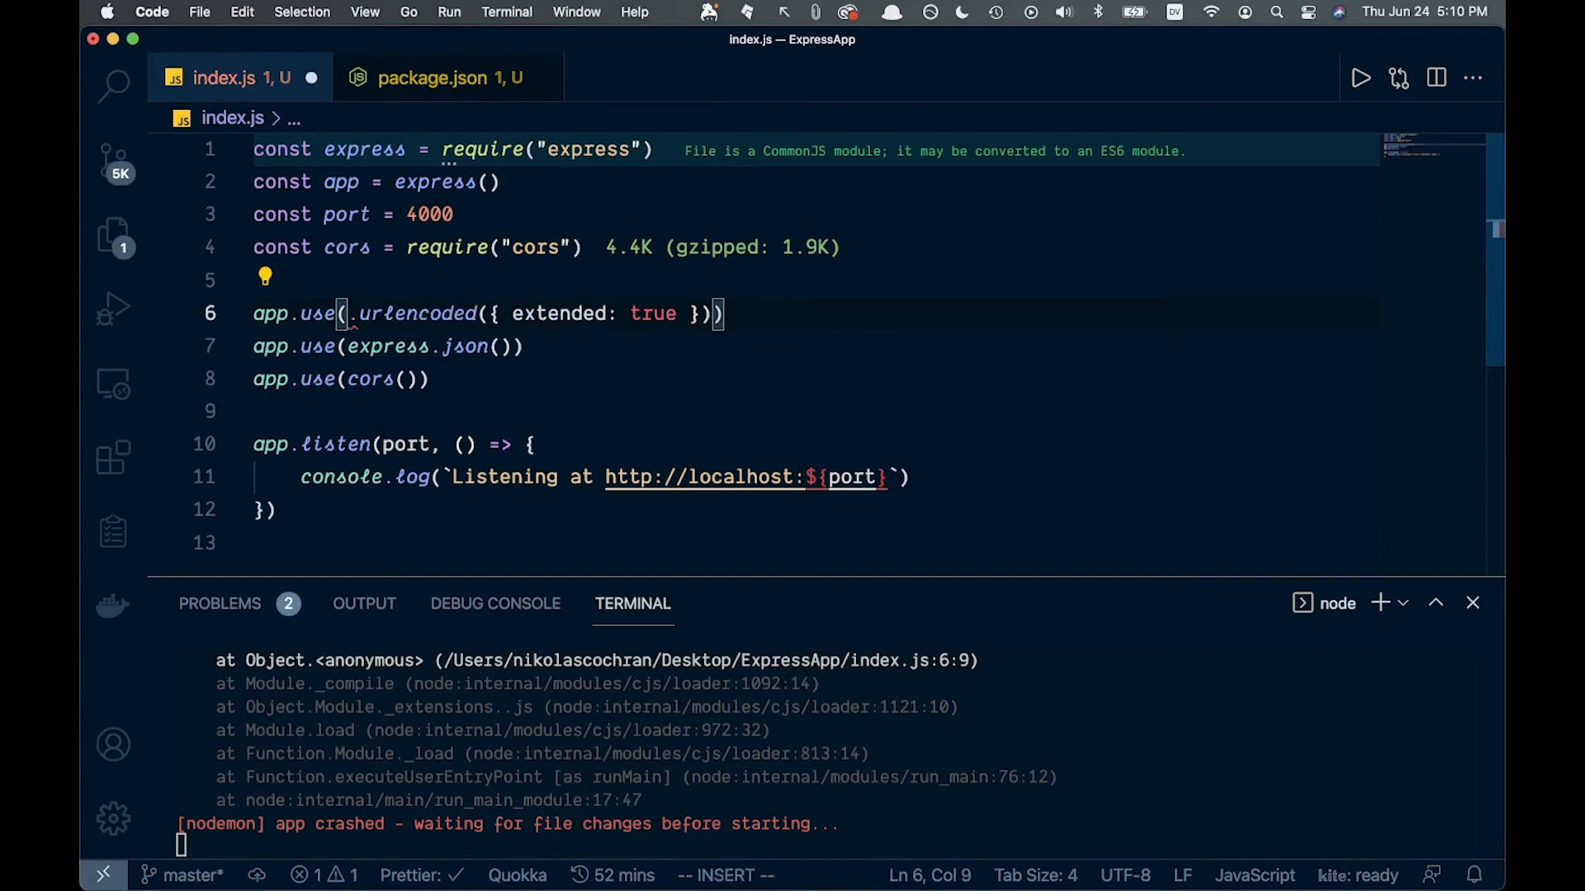
{"action": "type", "text": "express"}
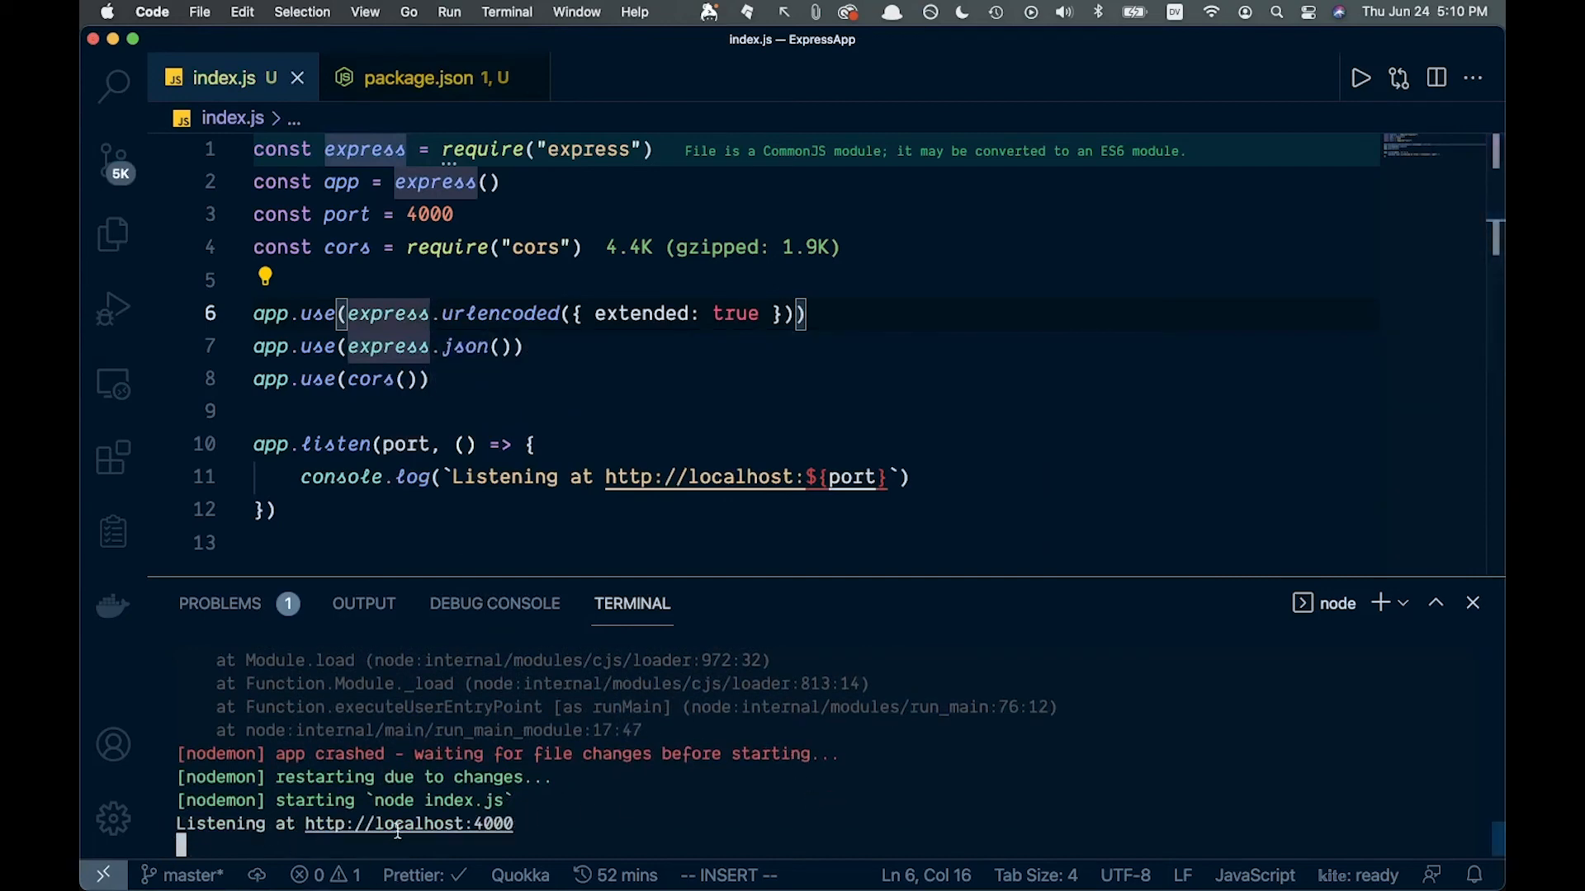
{"action": "mouse_move", "coordinate": [408, 824]}
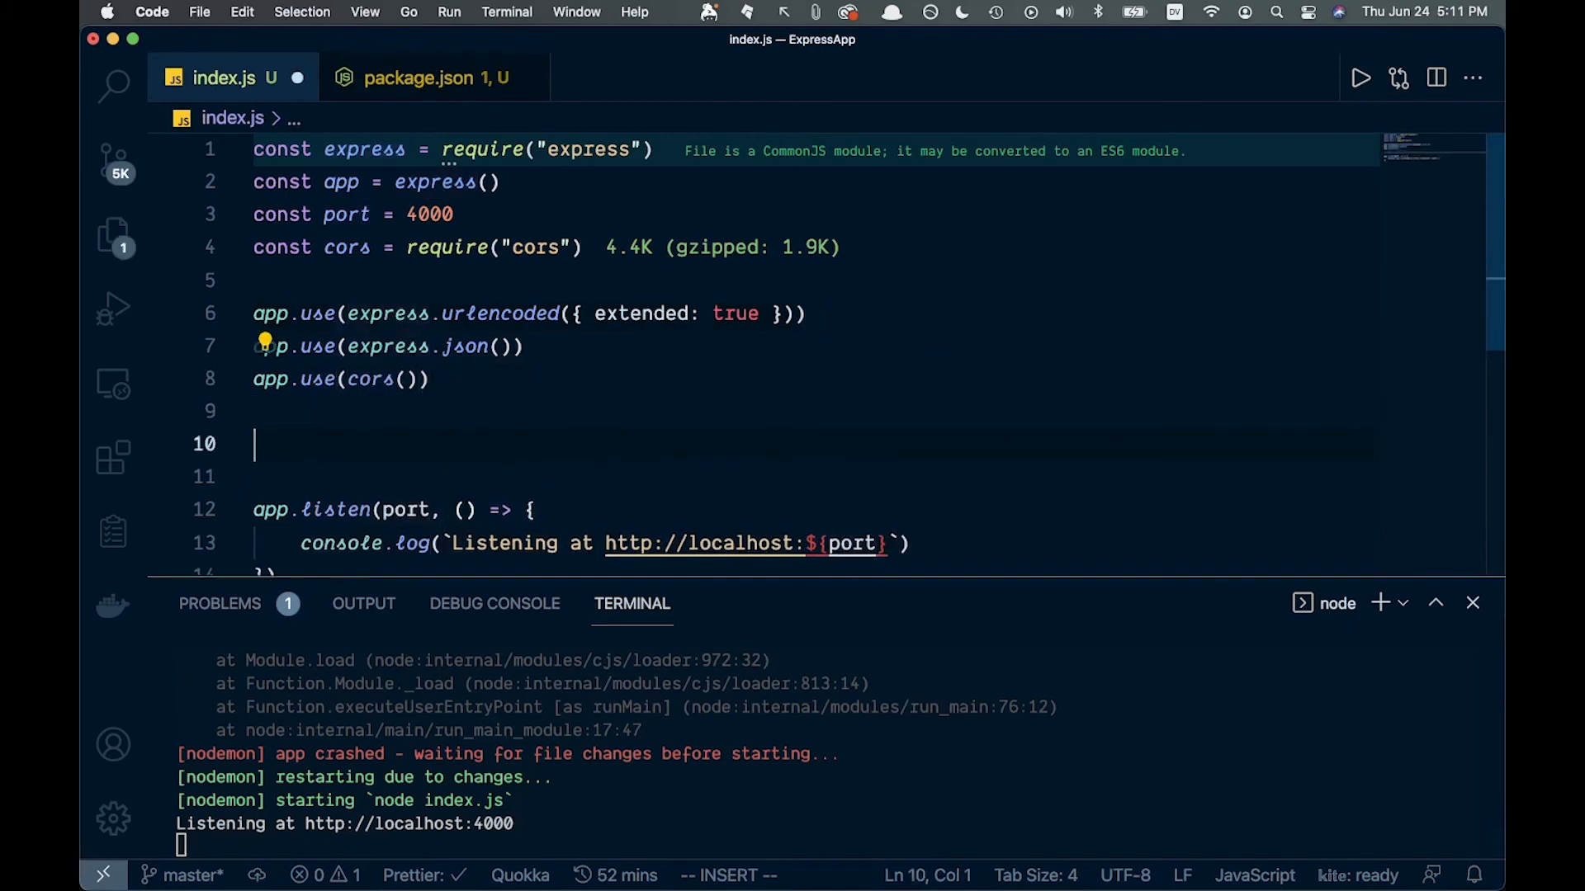
Hide the terminal and write app.get("/", cors(), async (req, res) => res.send("This is working")).
{"action": "key", "text": "Return"}
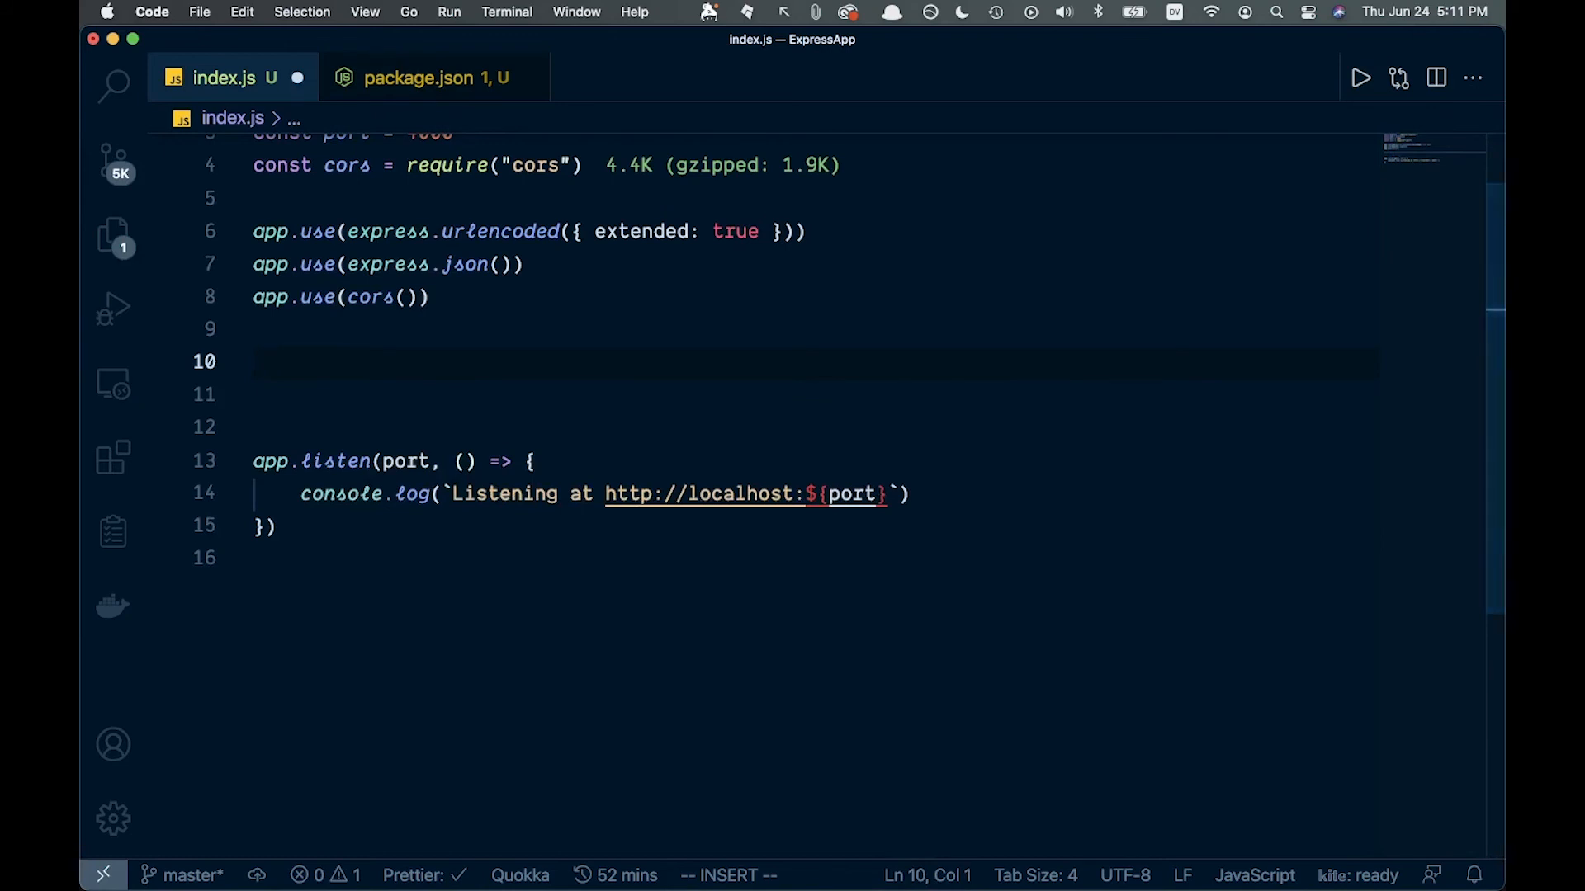
{"action": "mouse_move", "coordinate": [364, 368]}
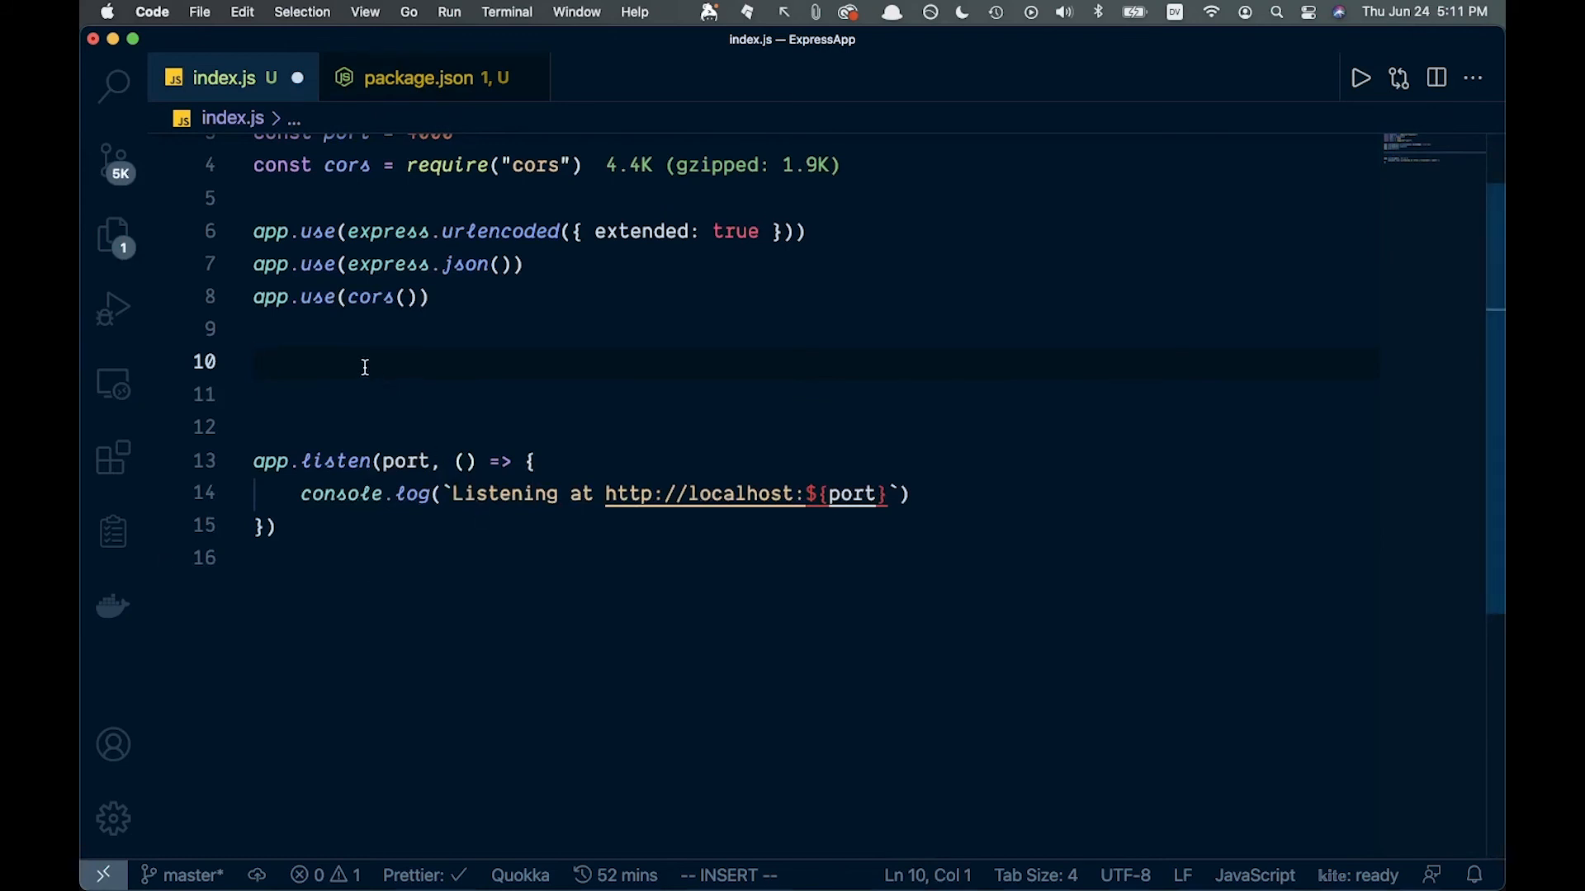
{"action": "type", "text": "app."}
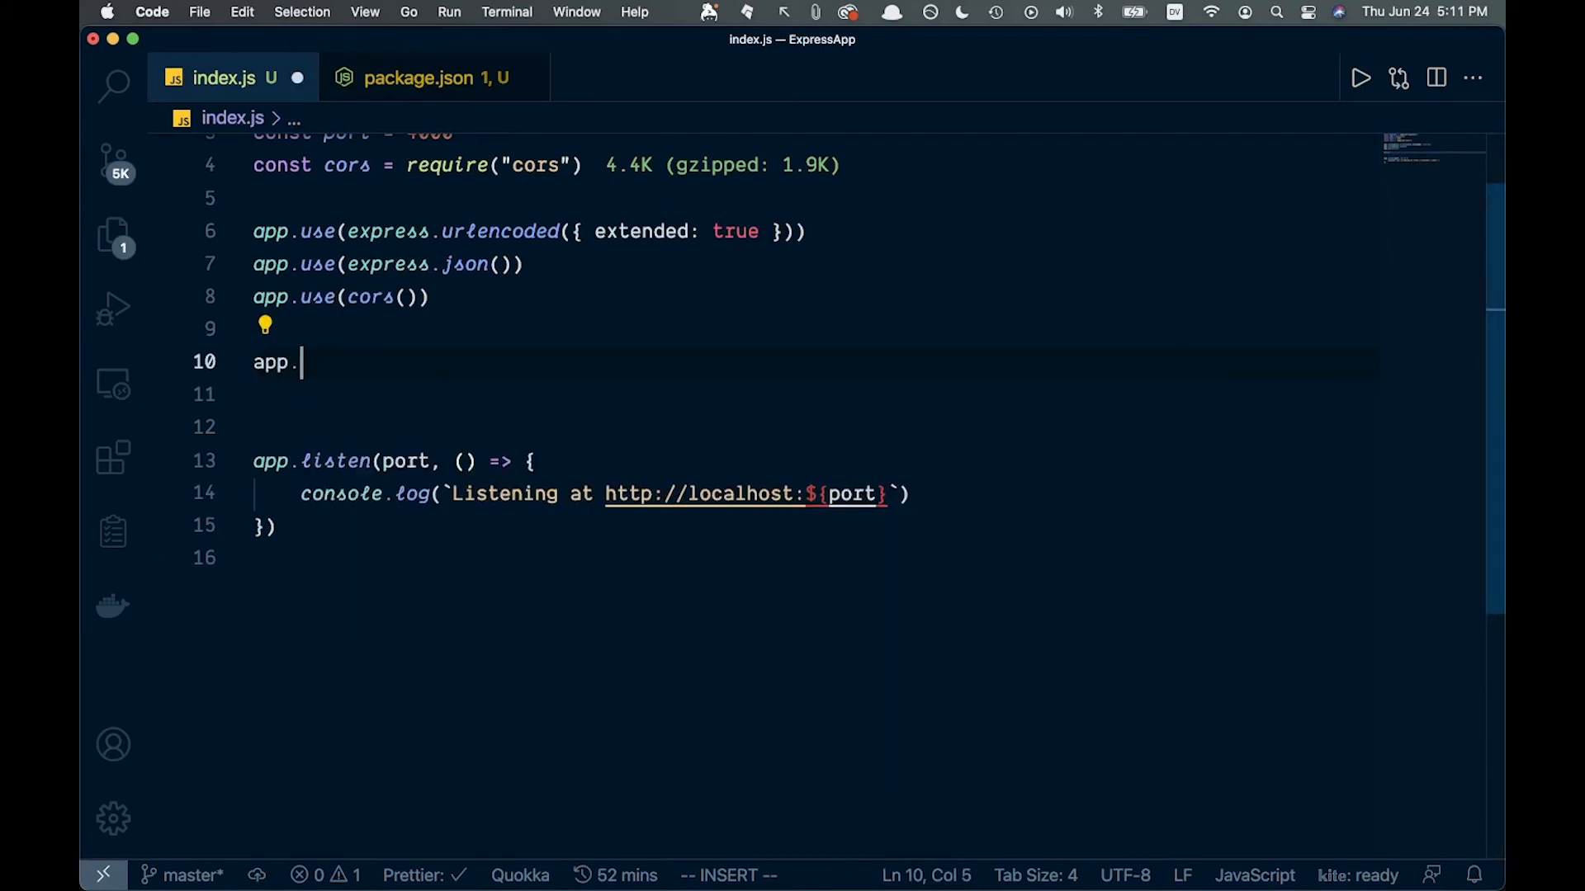
{"action": "type", "text": "get(\"/"}
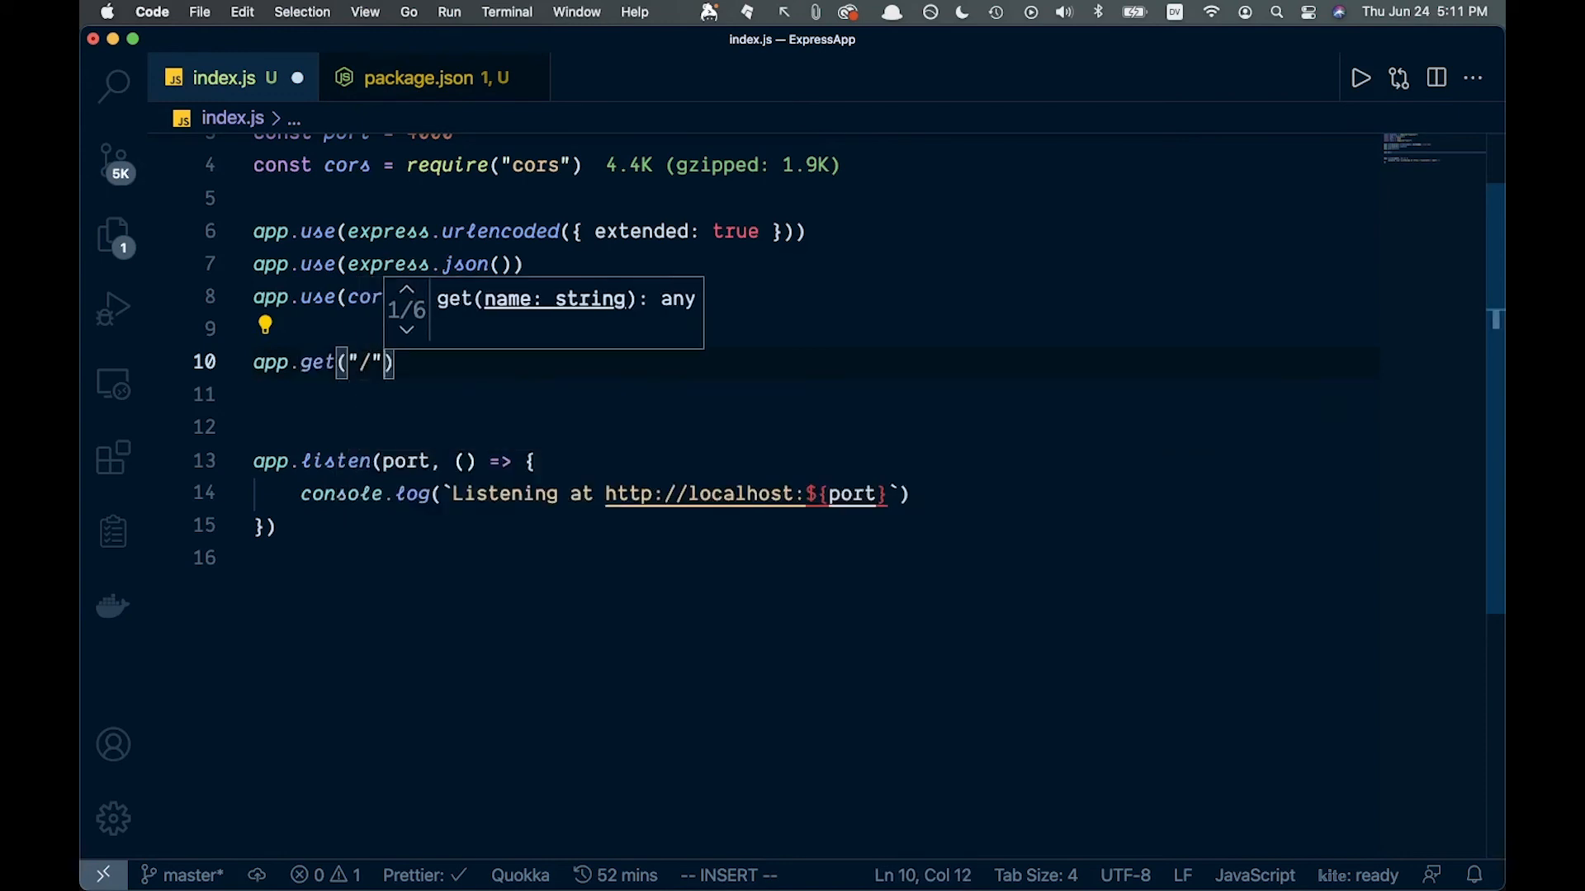
{"action": "type", "text": ", cors("}
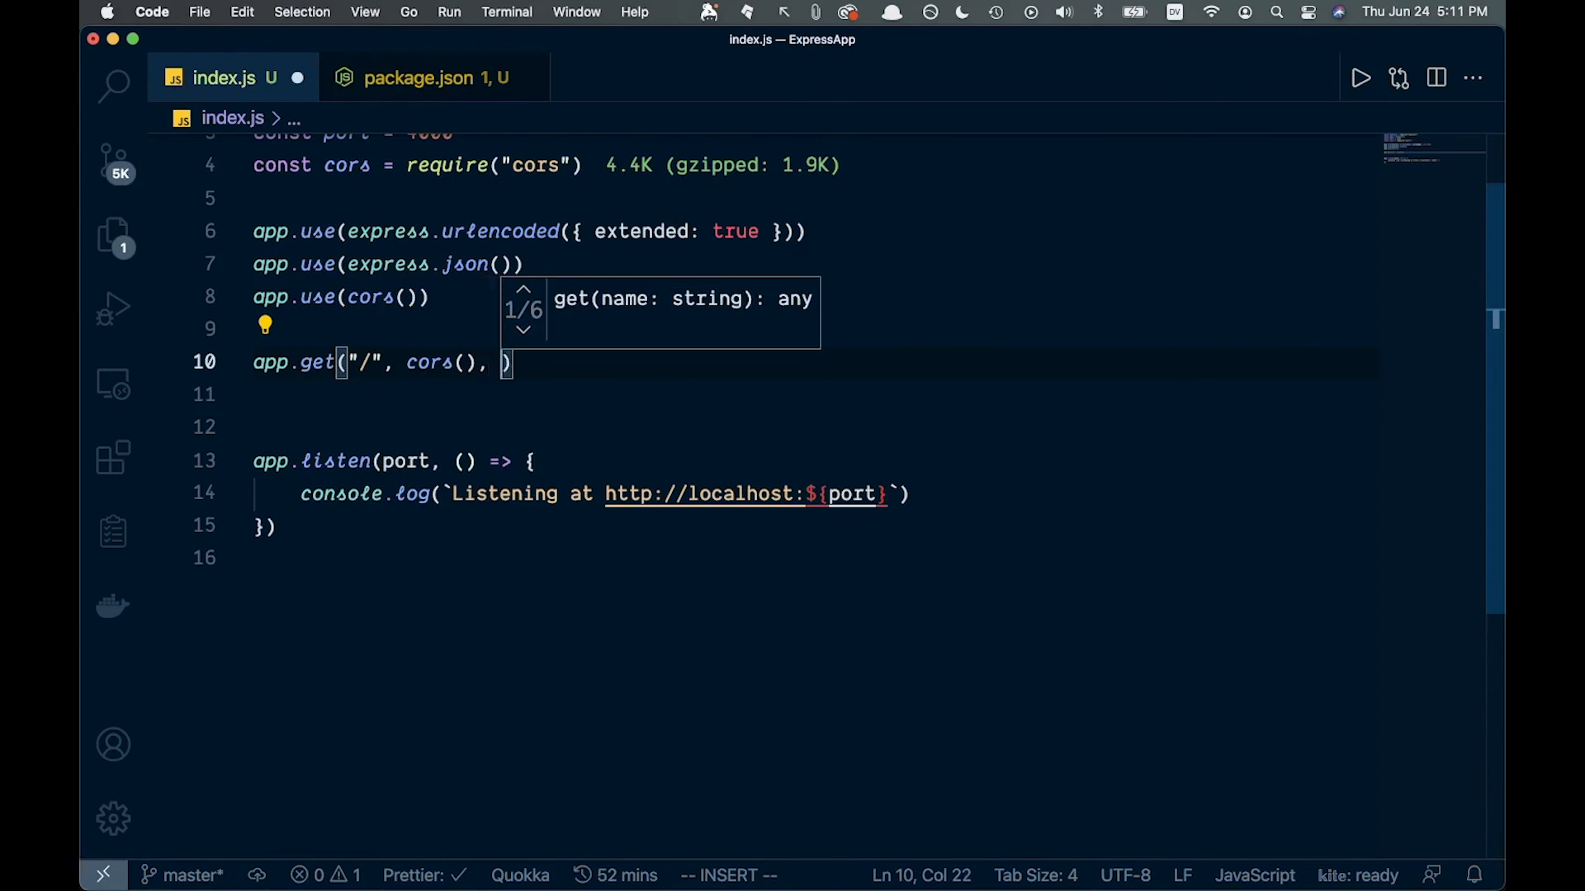
{"action": "type", "text": "async (req, res"}
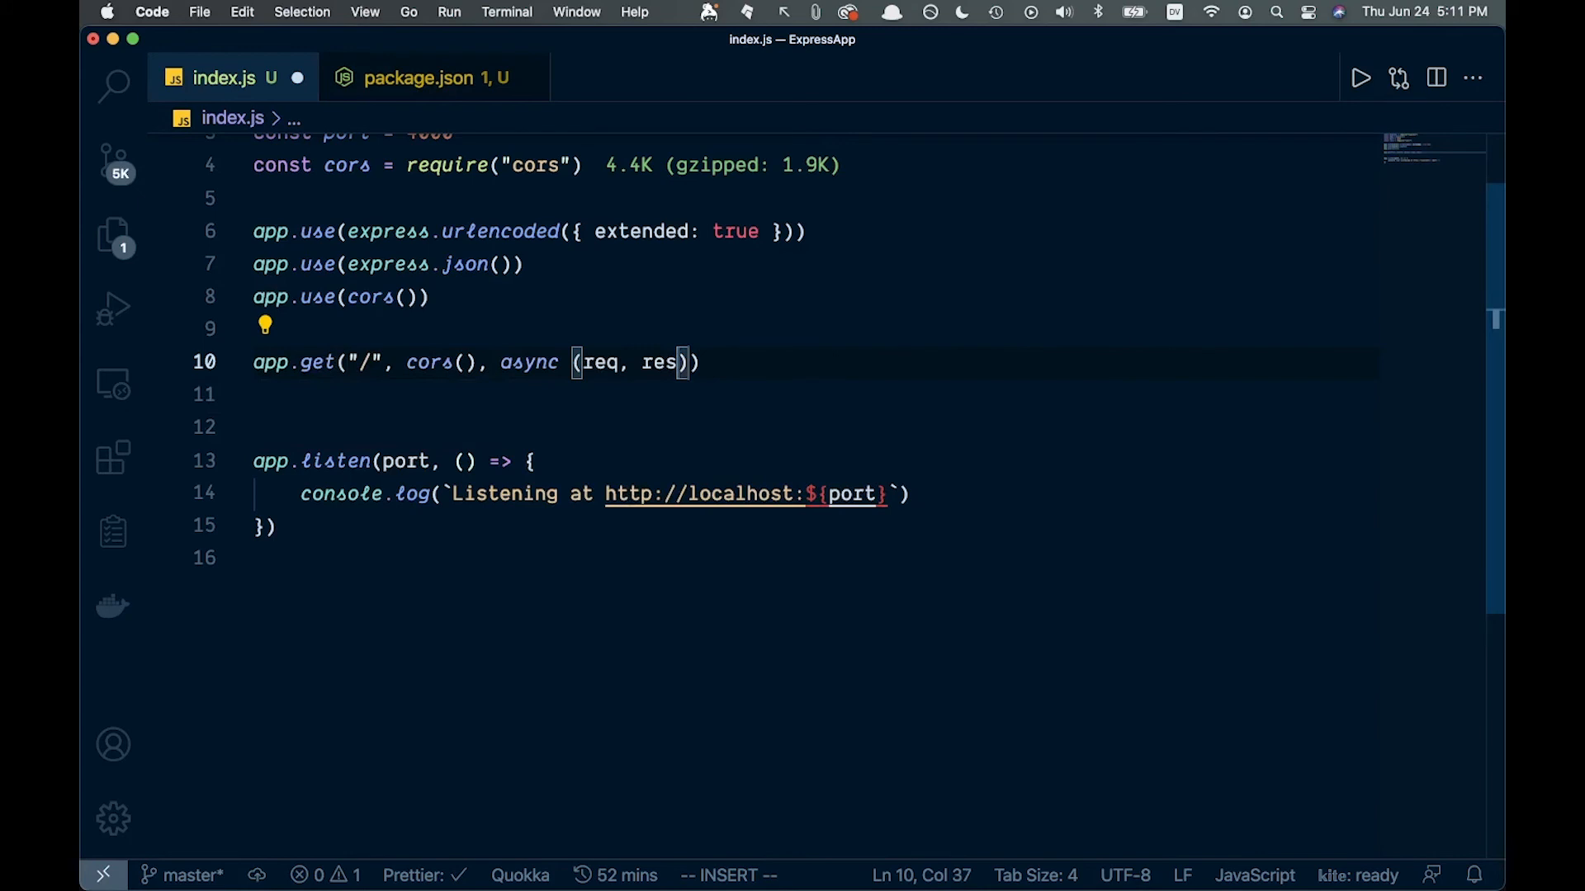
{"action": "type", "text": "/"}
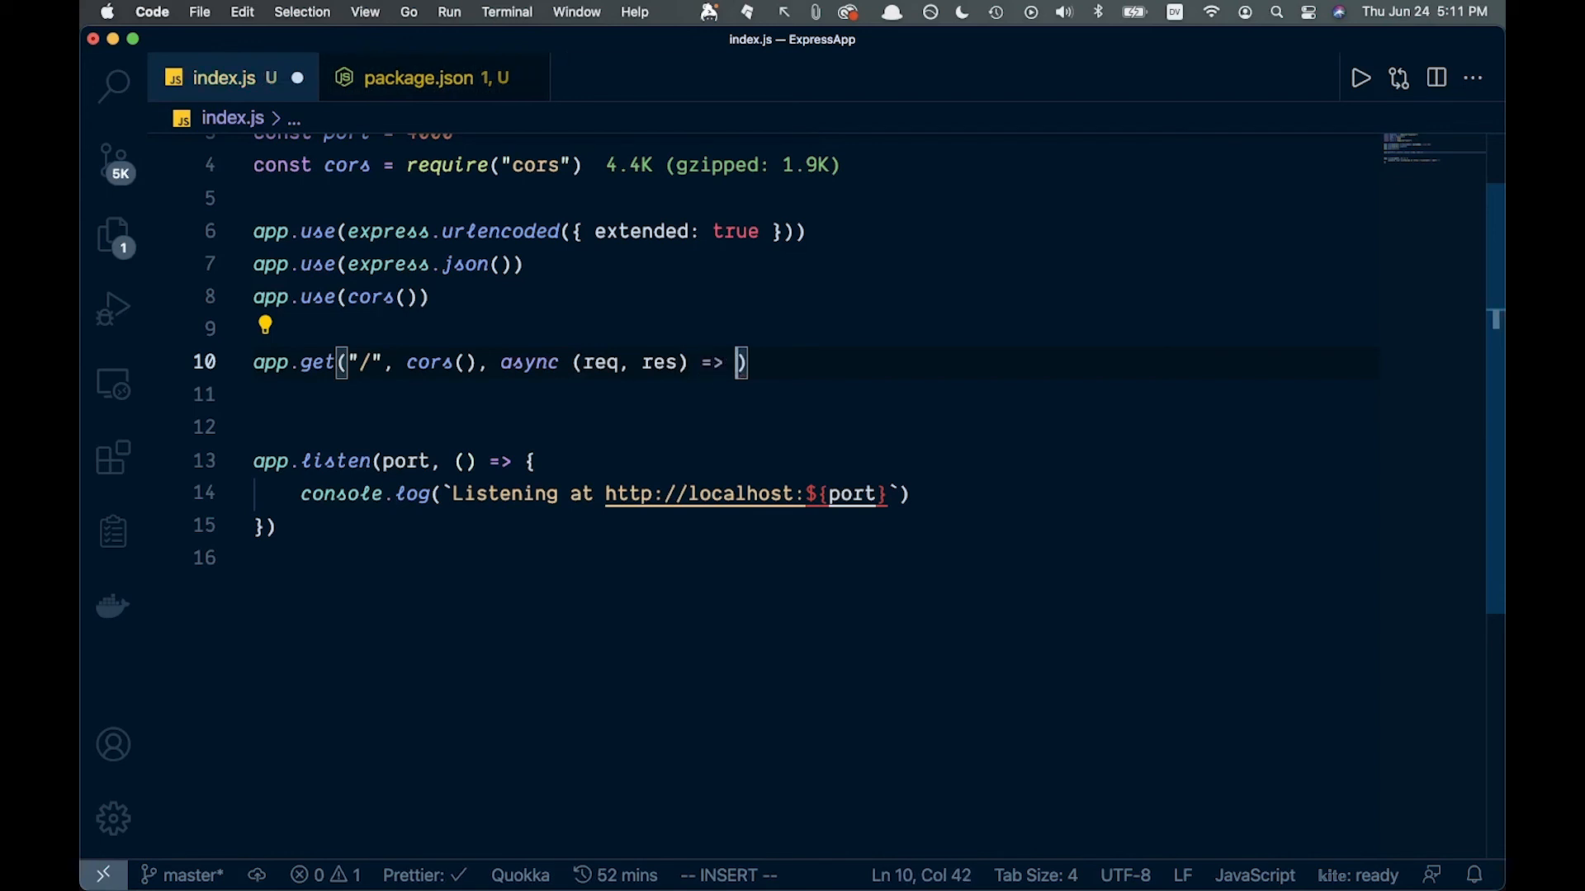
{"action": "type", "text": "{"}
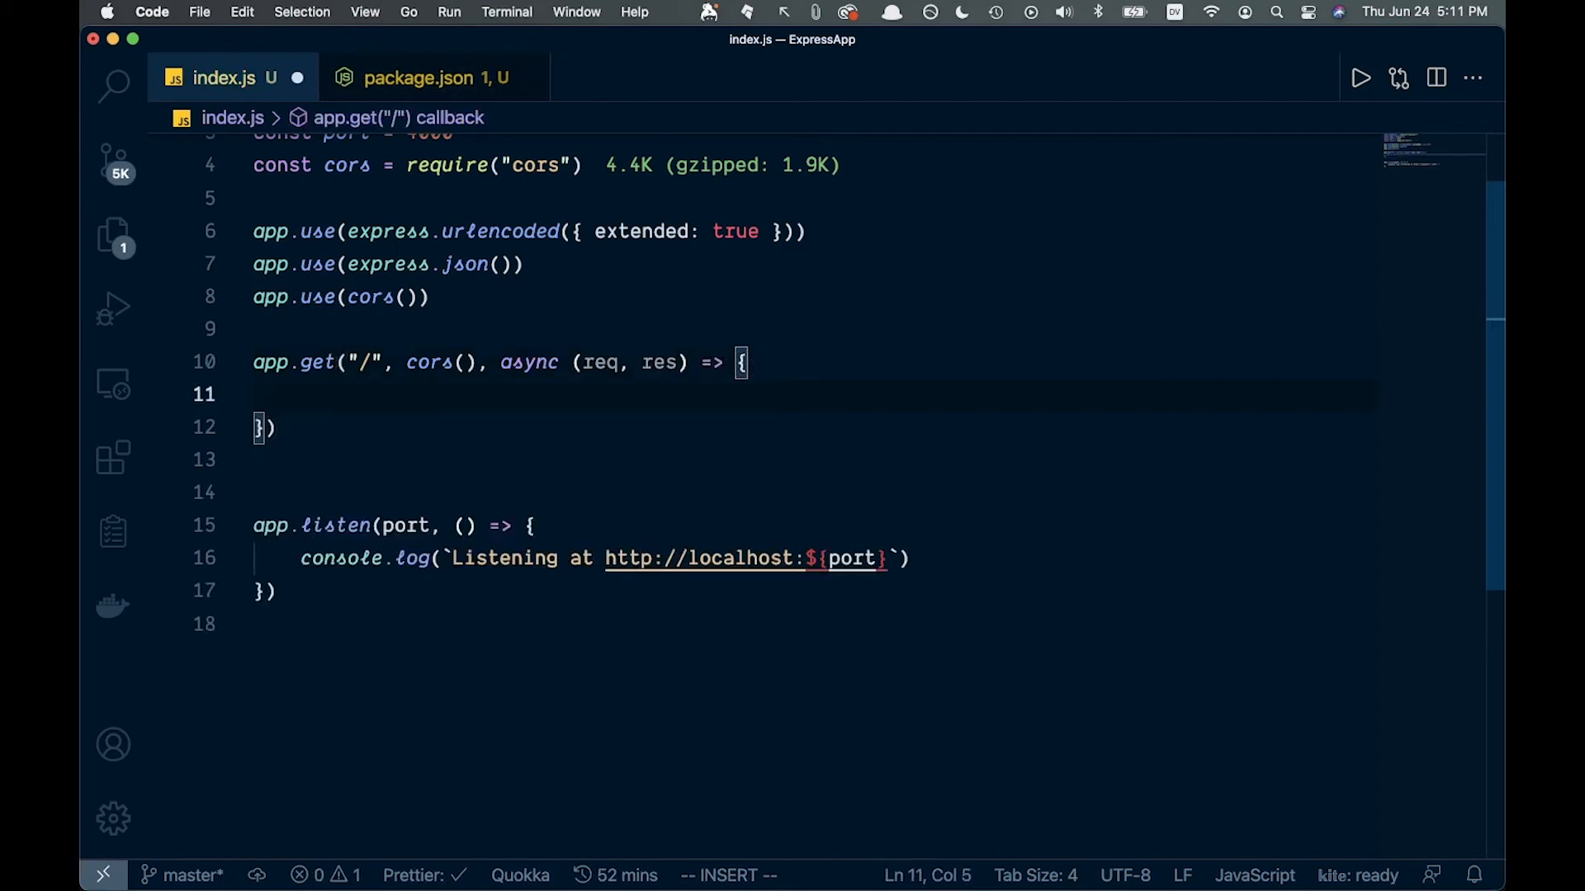
{"action": "type", "text": "res.send(\""}
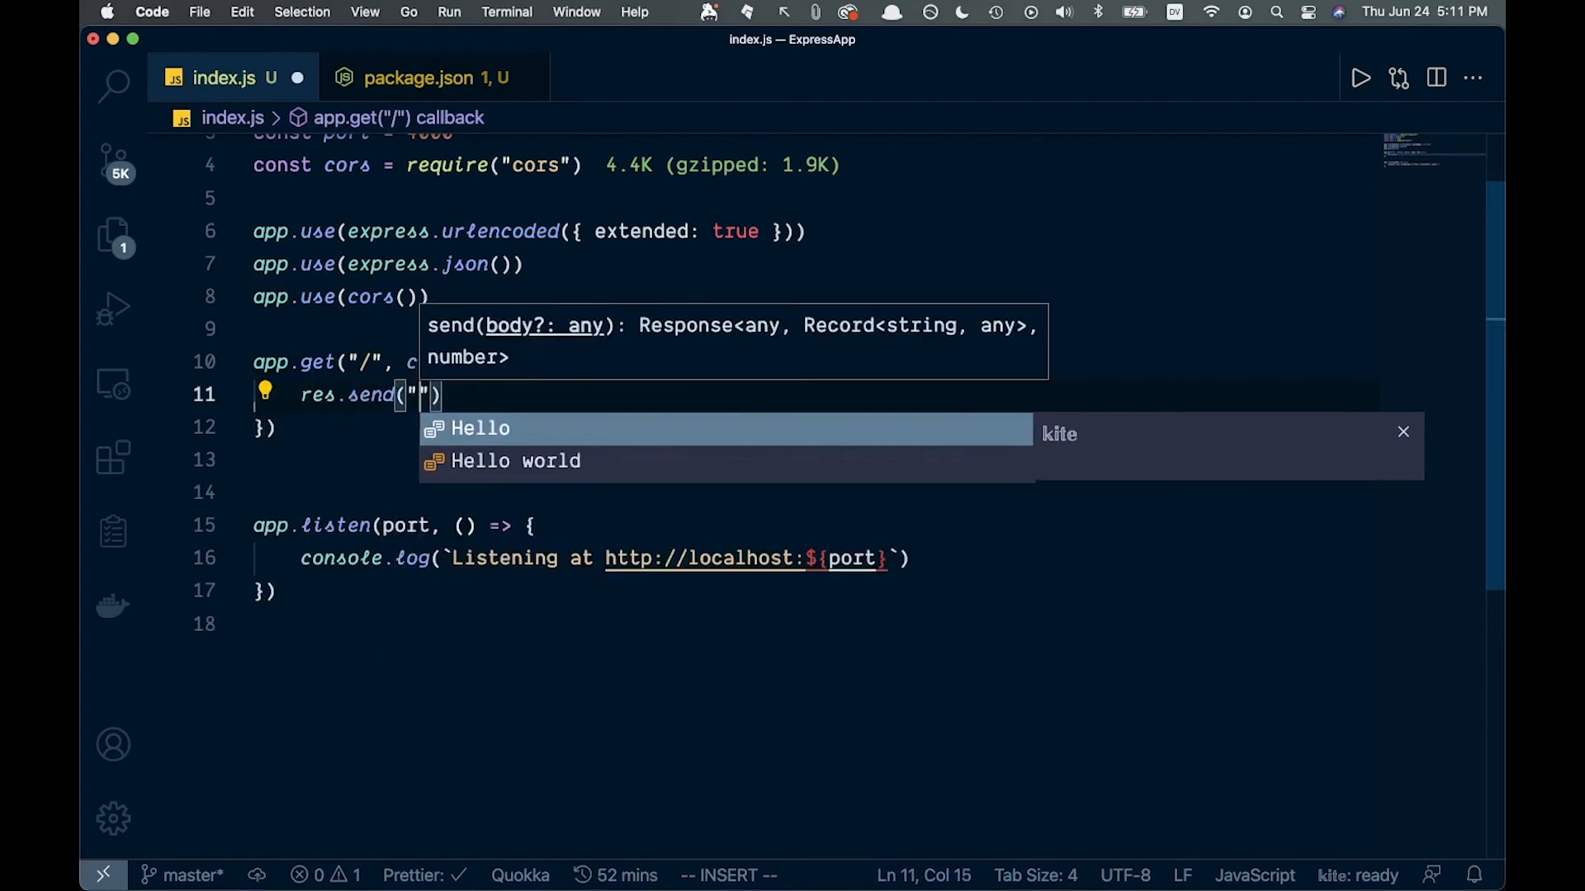
{"action": "type", "text": "This"}
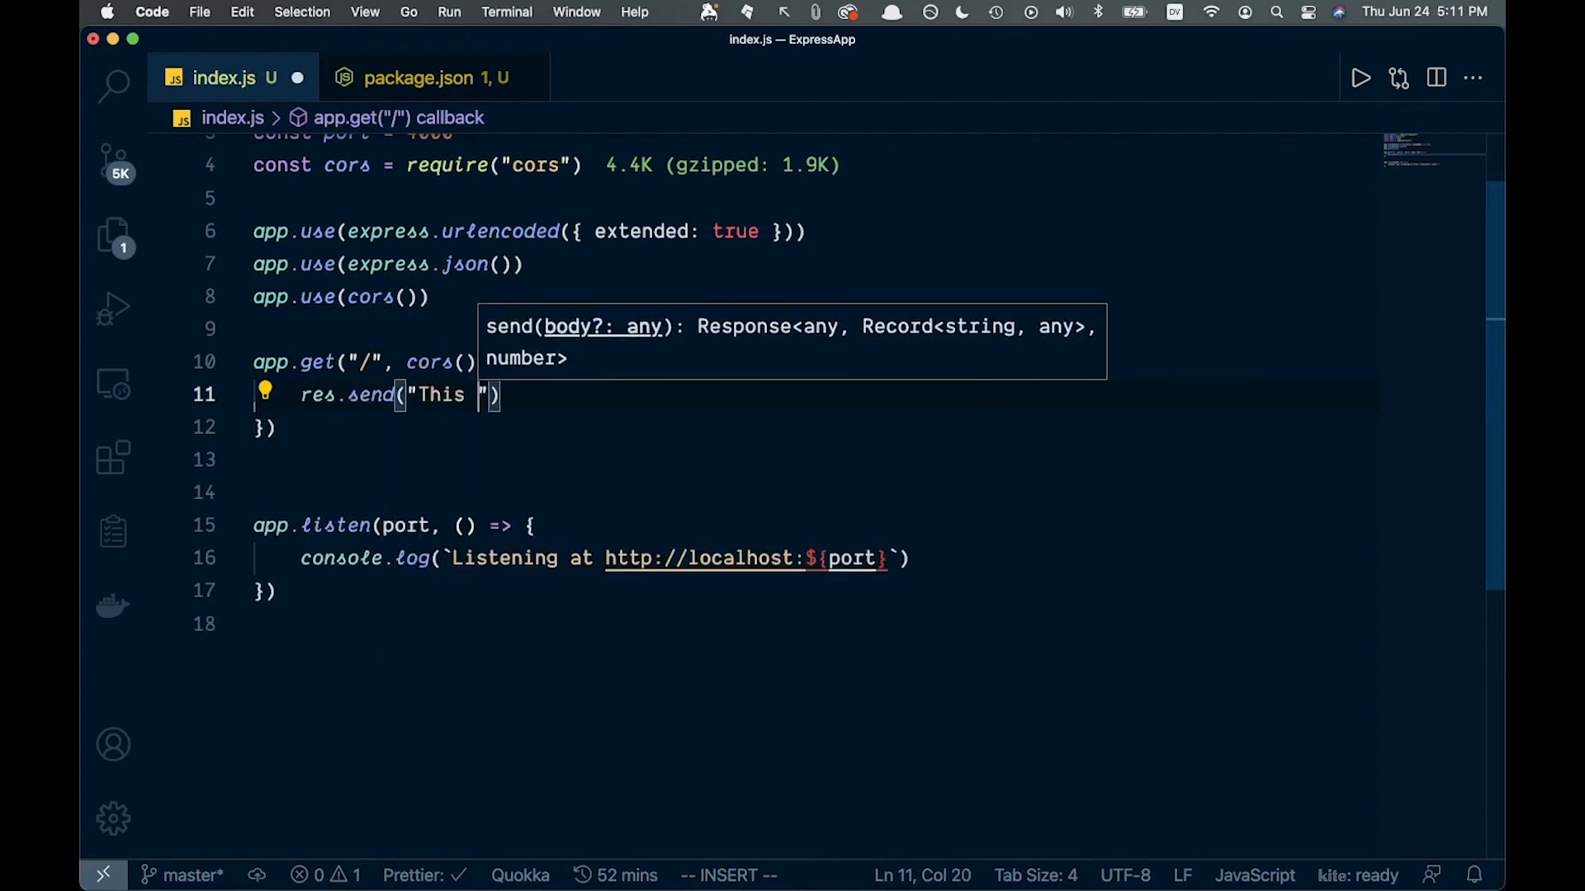
{"action": "type", "text": "is working"}
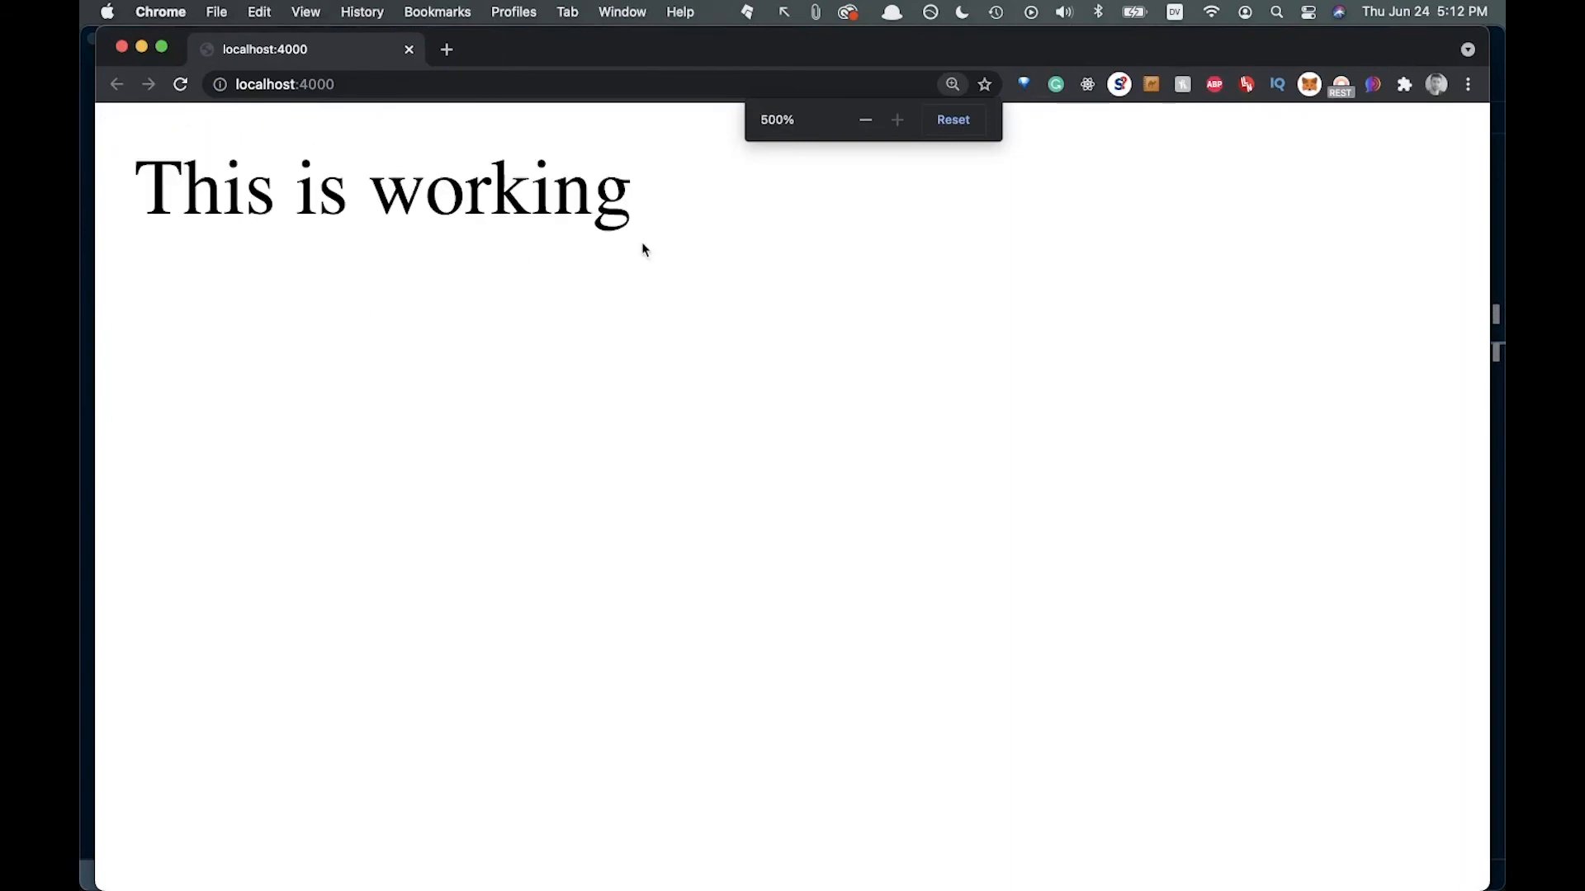
Check localhost:4000 shows 'This is working', dismiss the zoom notice, return to the editor.
{"action": "left_click", "coordinate": [509, 309]}
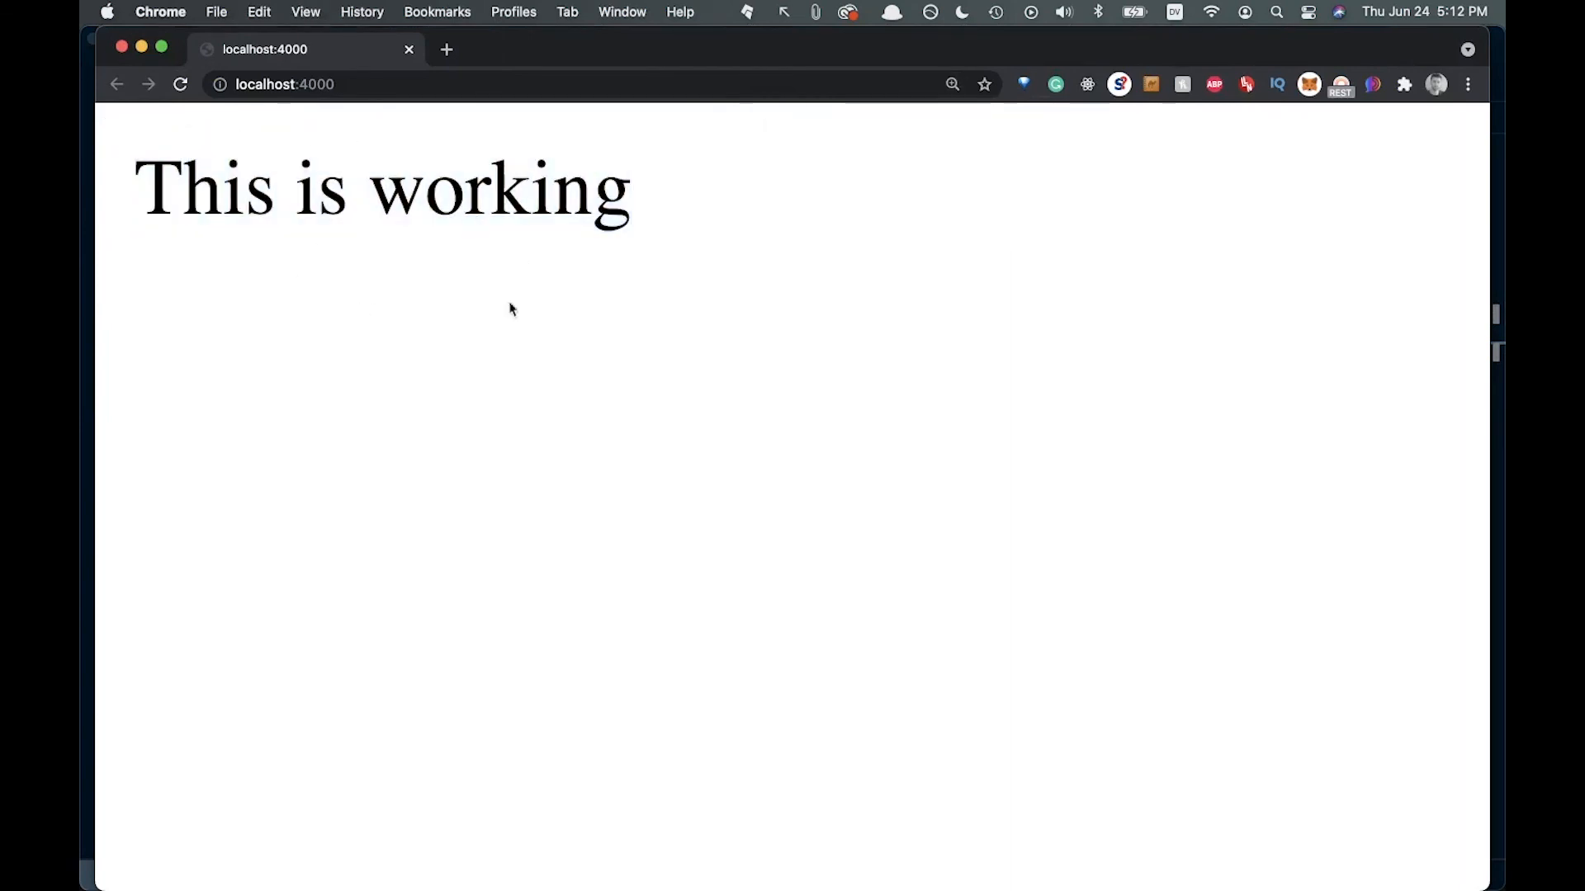
{"action": "mouse_move", "coordinate": [554, 327]}
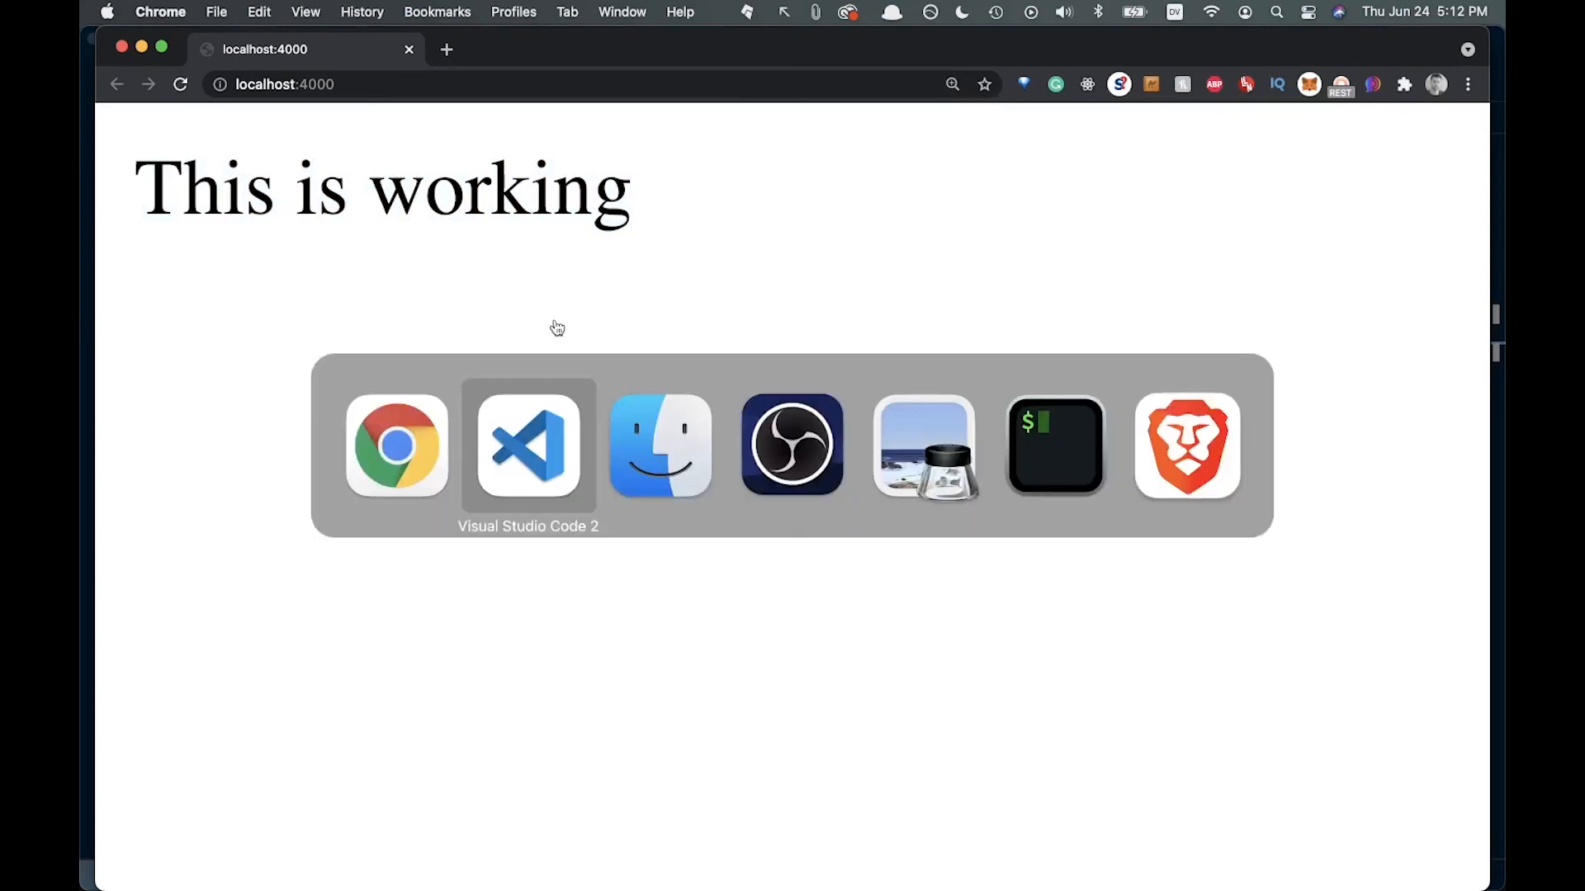
{"action": "left_click", "coordinate": [526, 445]}
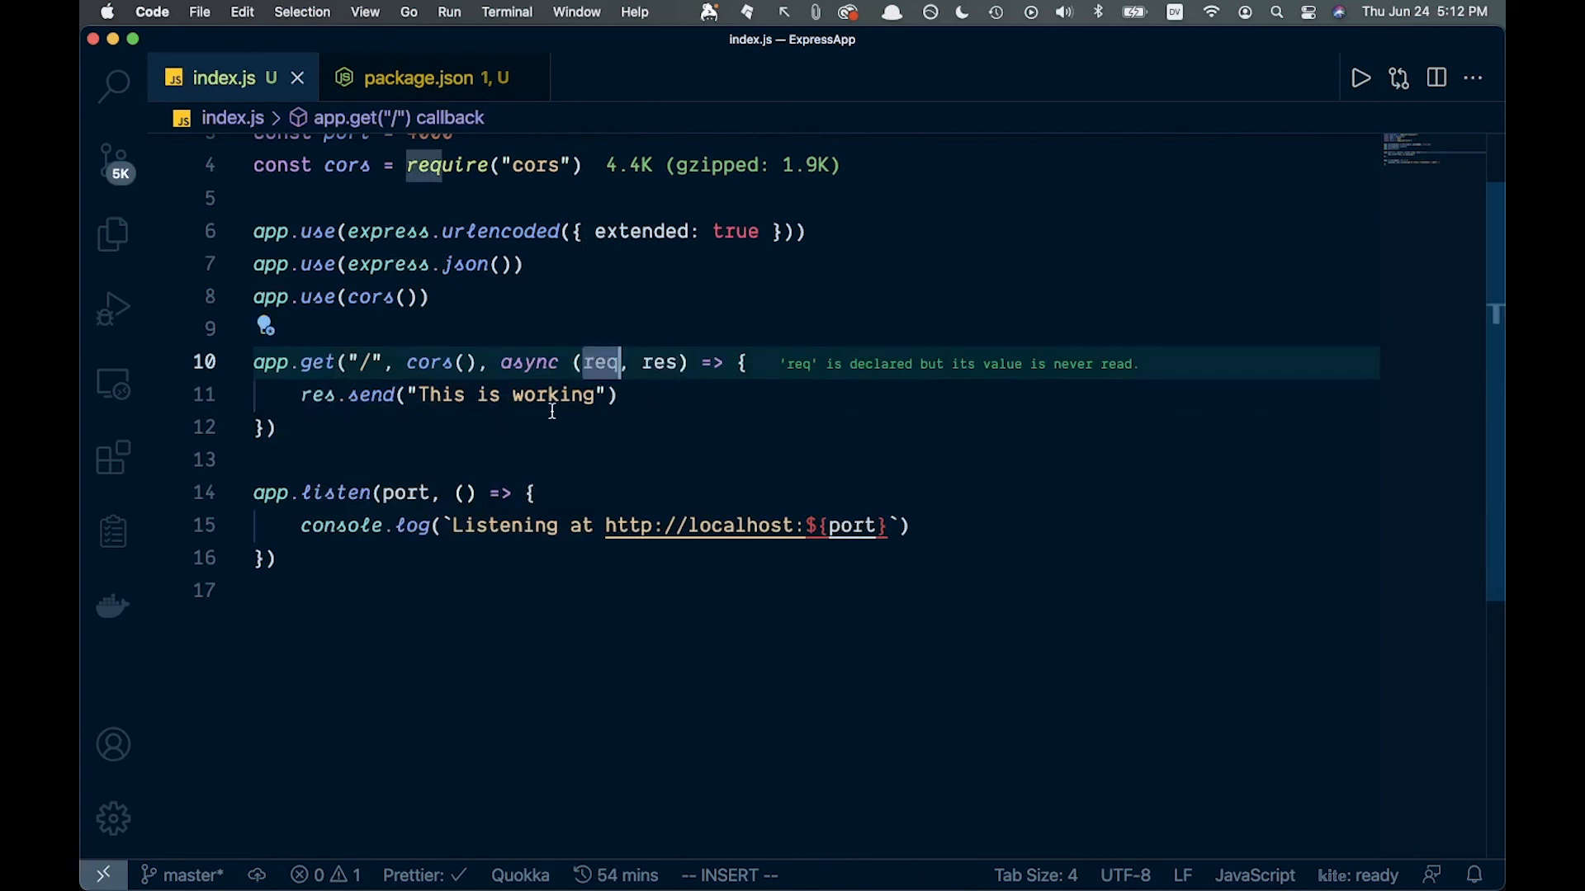
{"action": "mouse_move", "coordinate": [652, 399]}
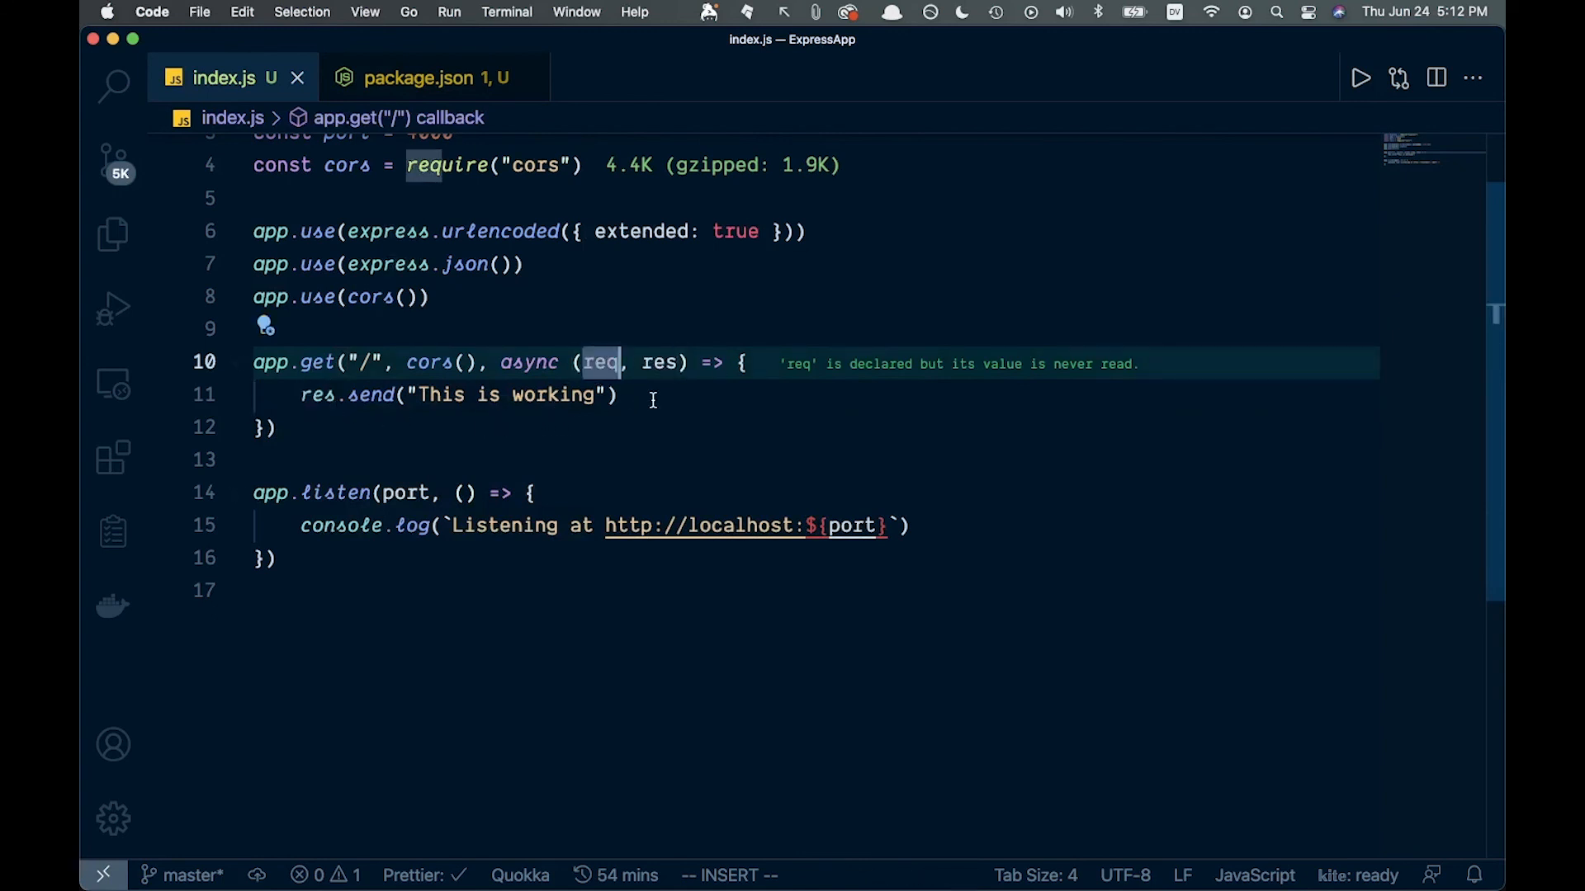
{"action": "mouse_move", "coordinate": [726, 495]}
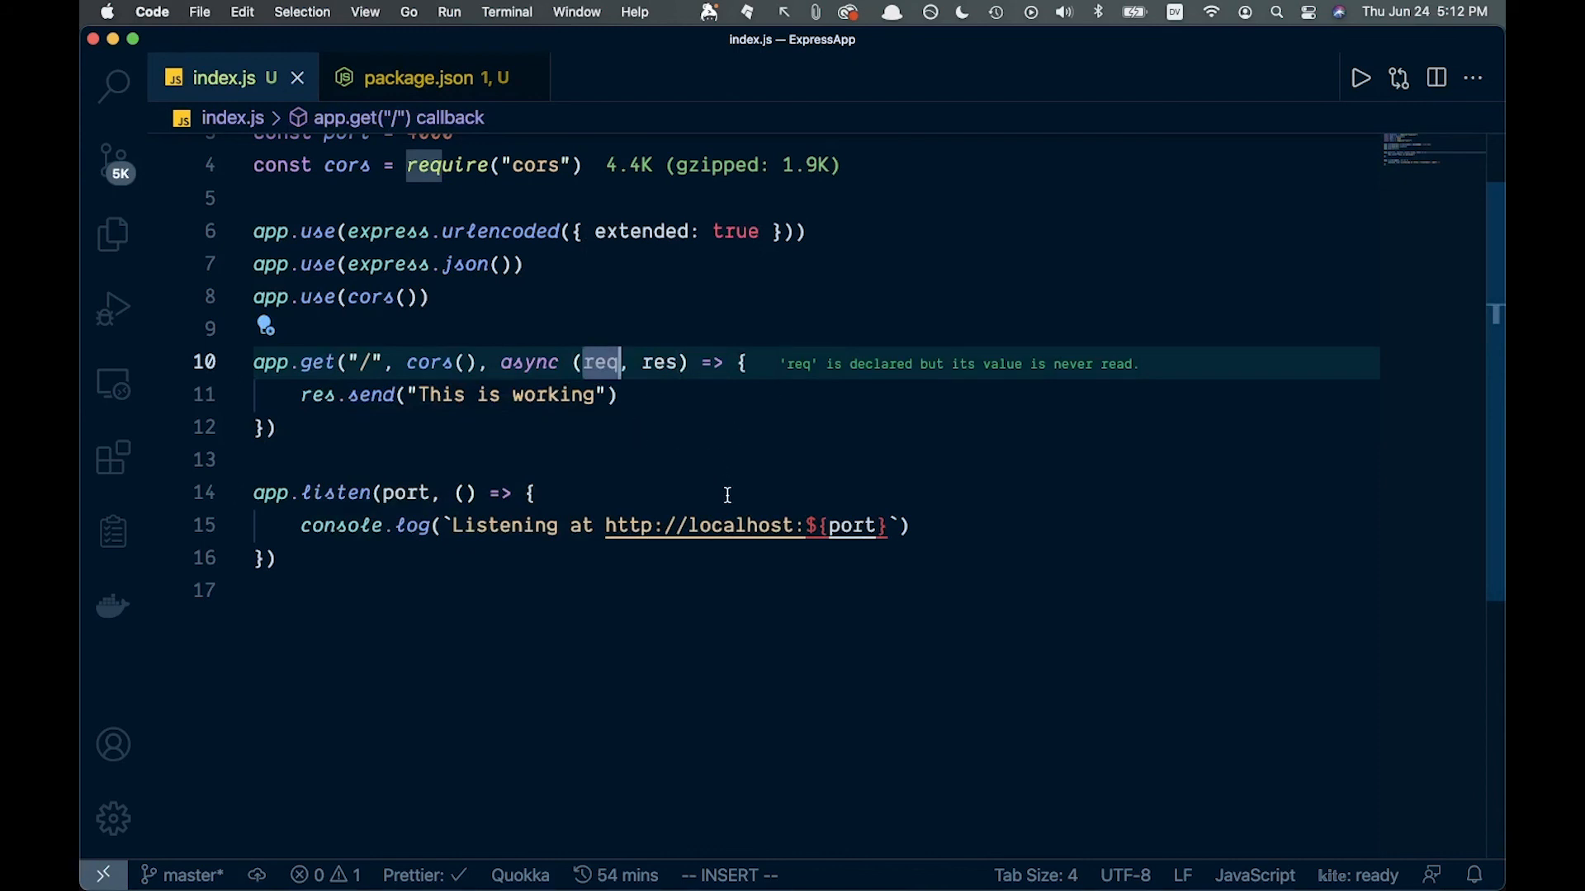
{"action": "mouse_move", "coordinate": [731, 492]}
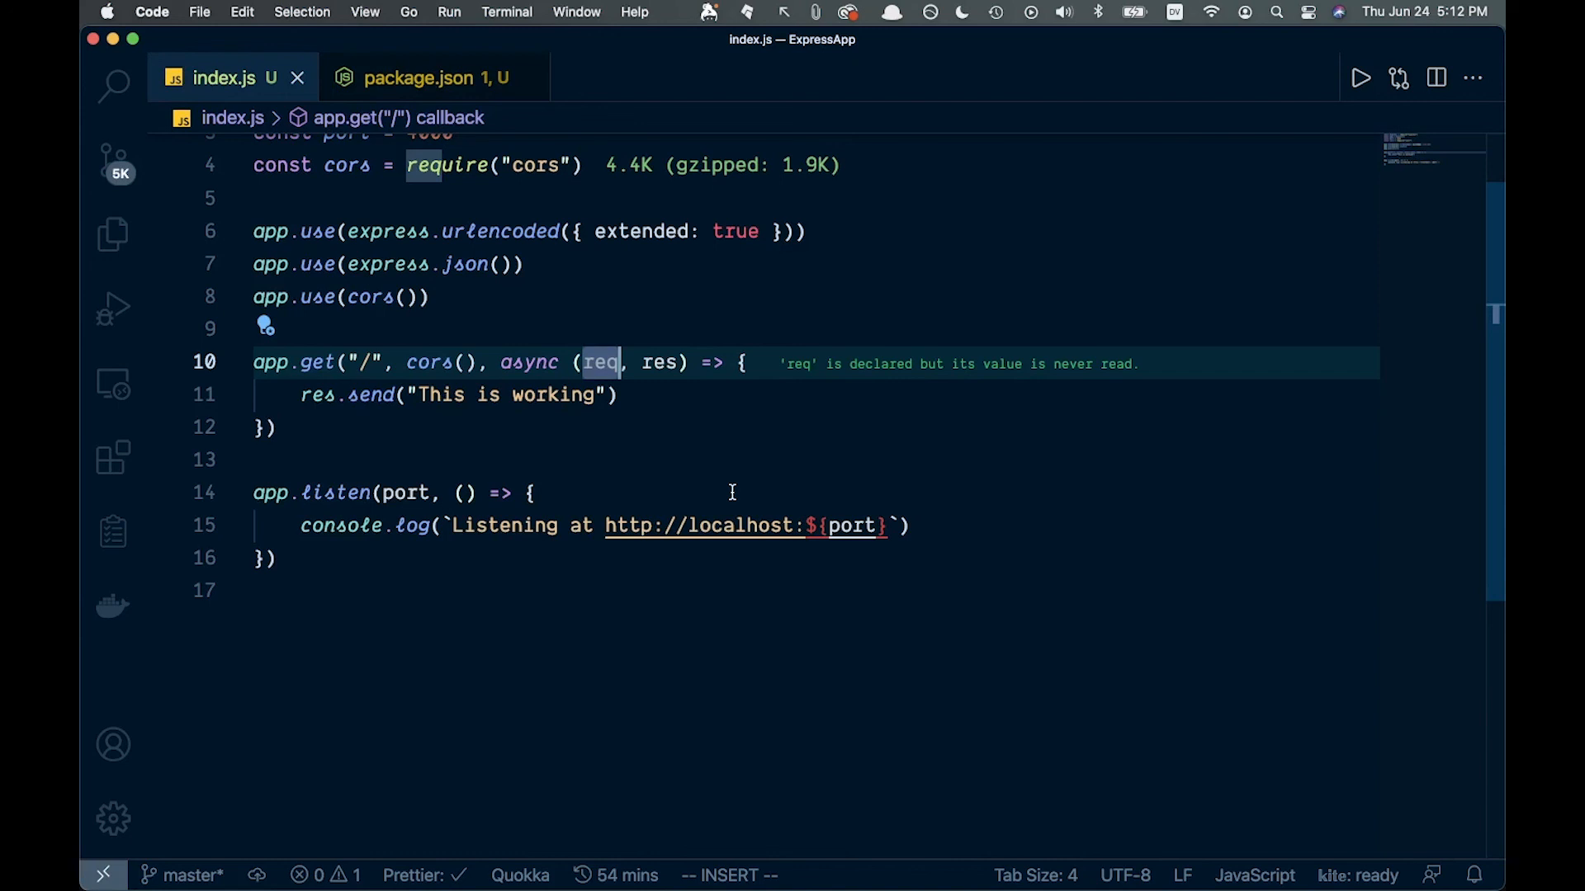
{"action": "scroll", "scroll_direction": "up", "scroll_amount": 3}
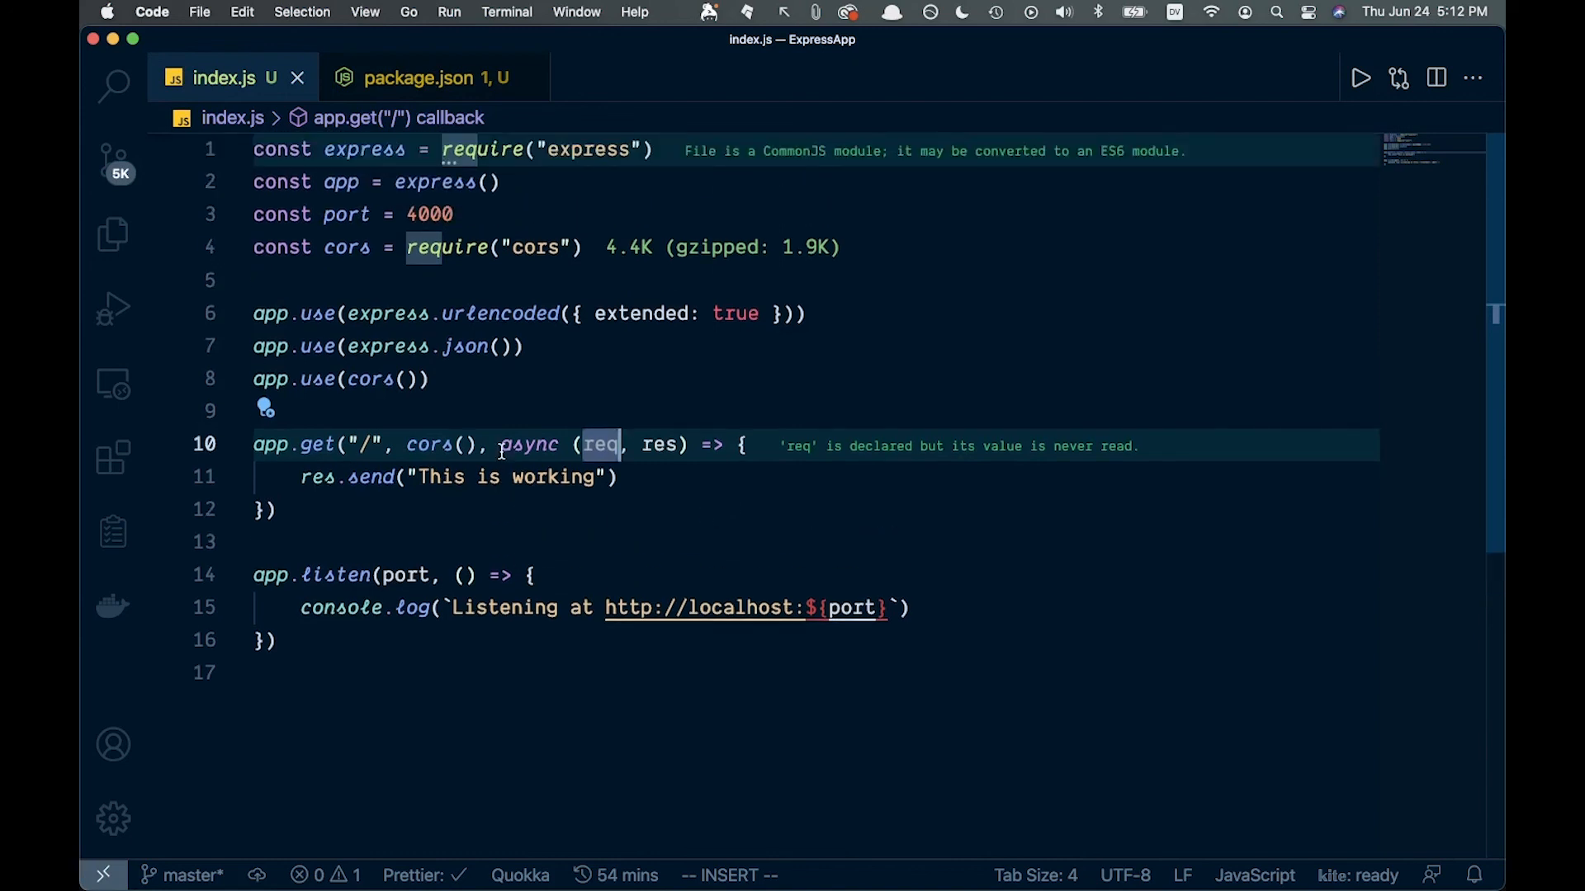